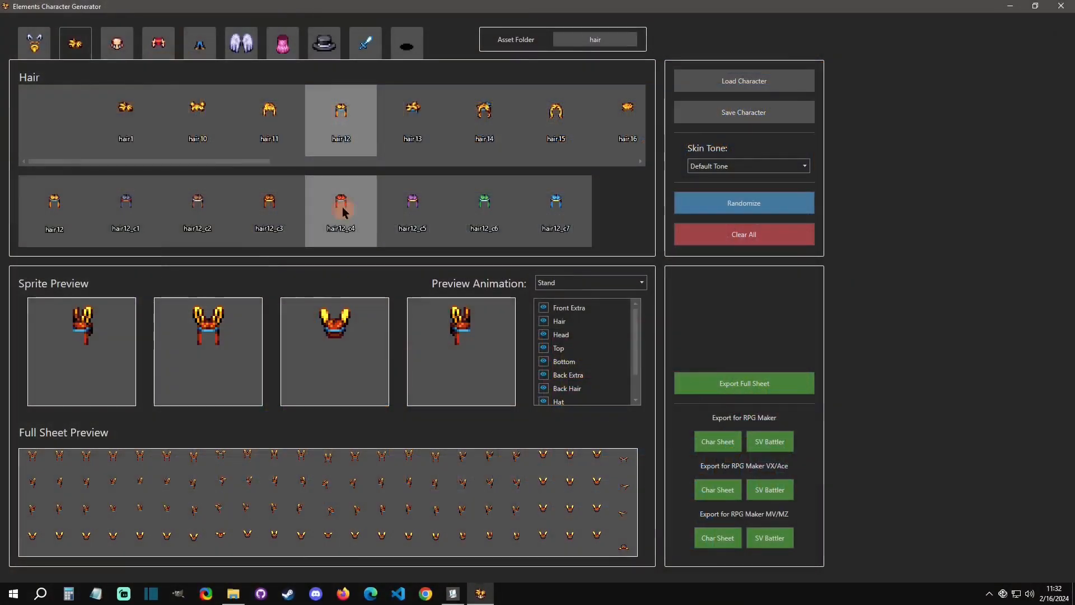
# Browse the Bottom, Hat and adjacent part categories to look over their pieces.
pyautogui.click(199, 42)
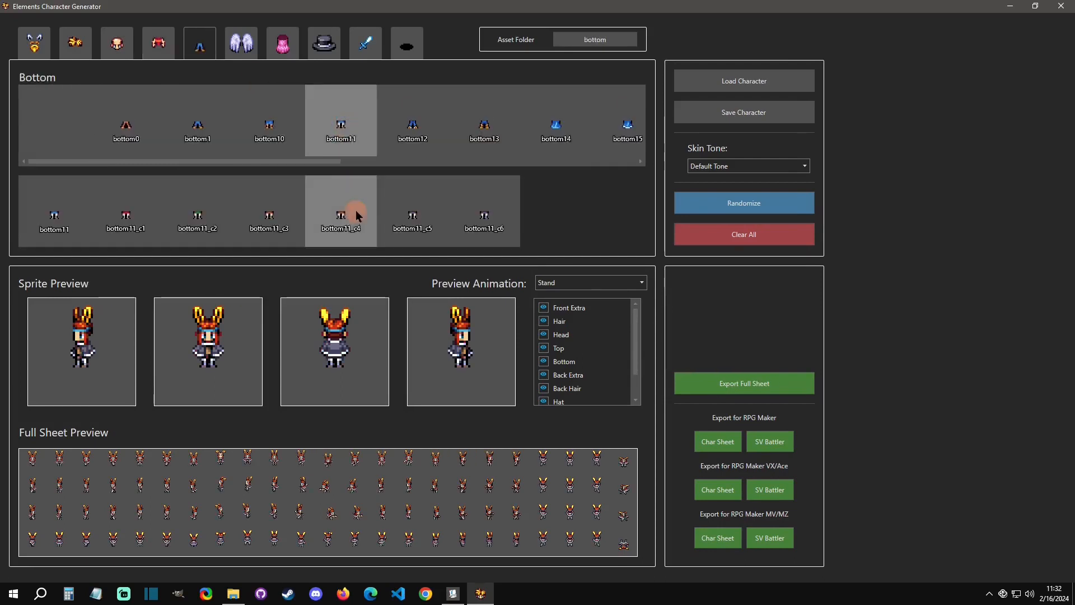
pyautogui.click(324, 43)
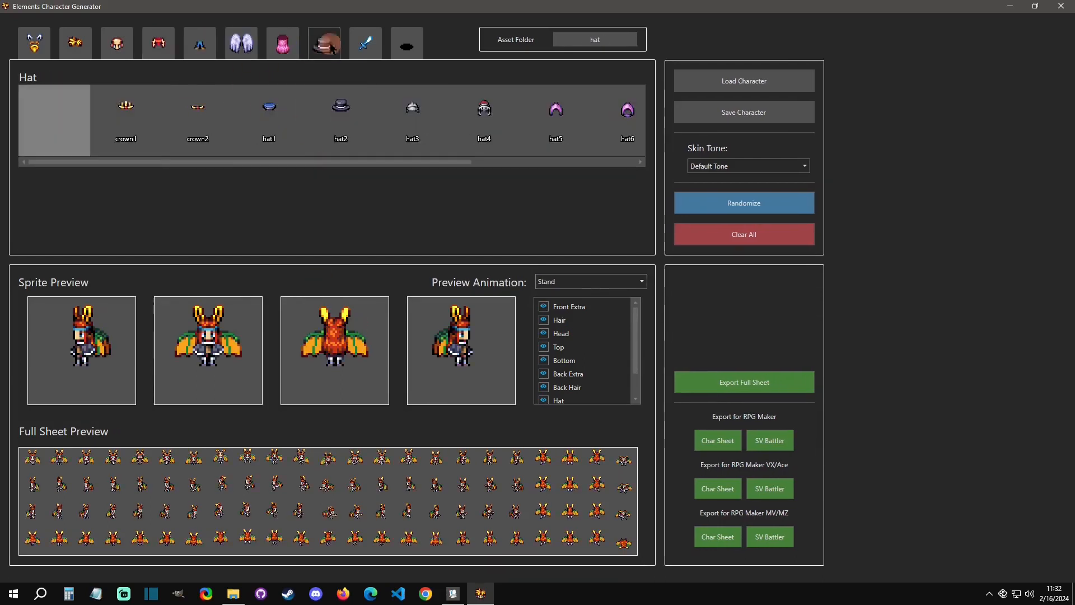
pyautogui.click(366, 44)
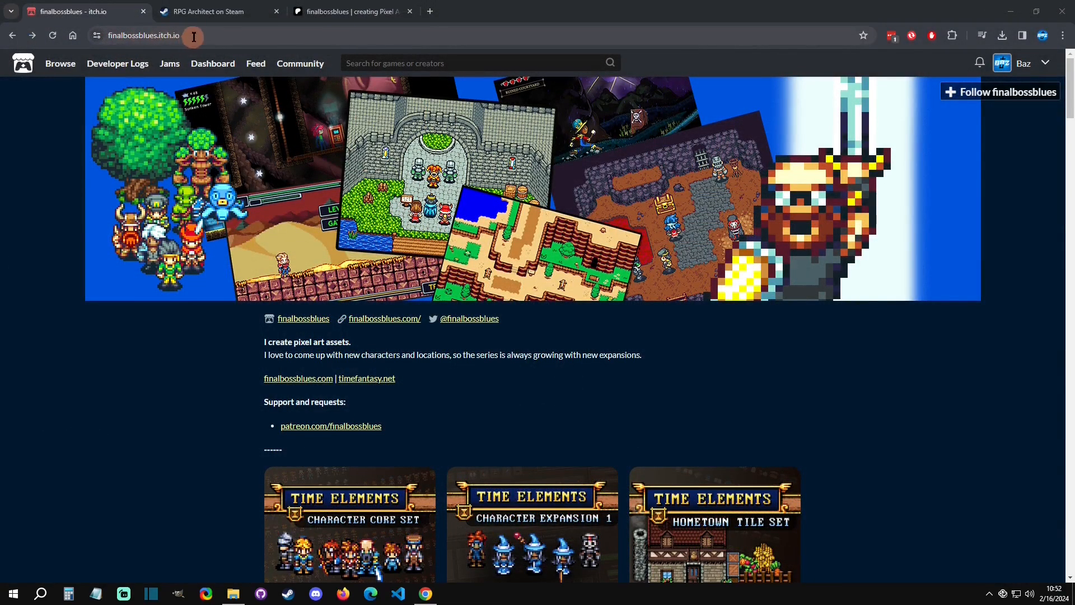
pyautogui.scroll(-3)
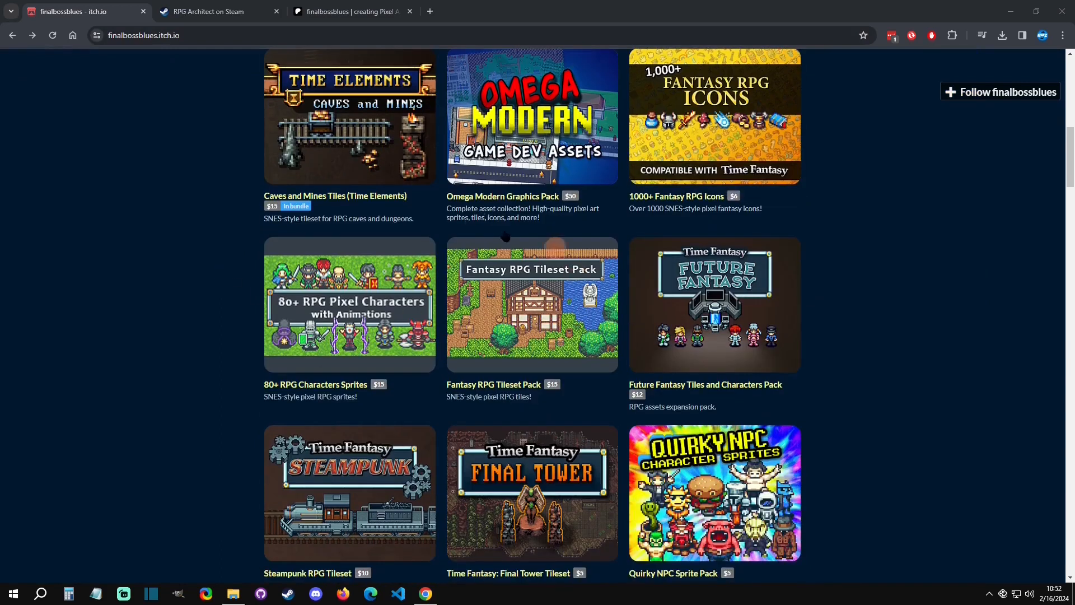
pyautogui.scroll(3)
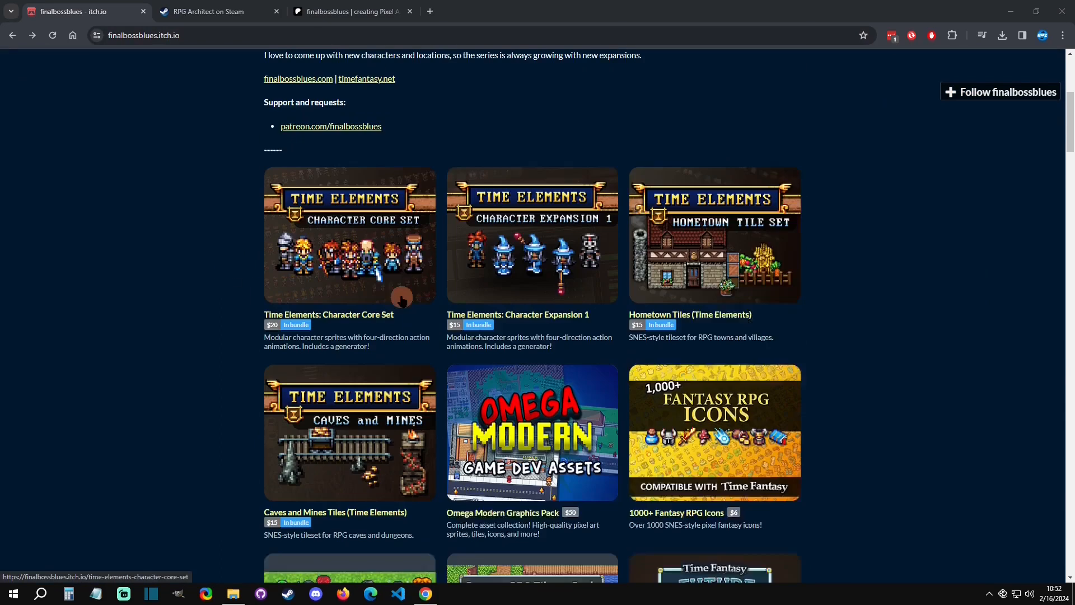
pyautogui.scroll(3)
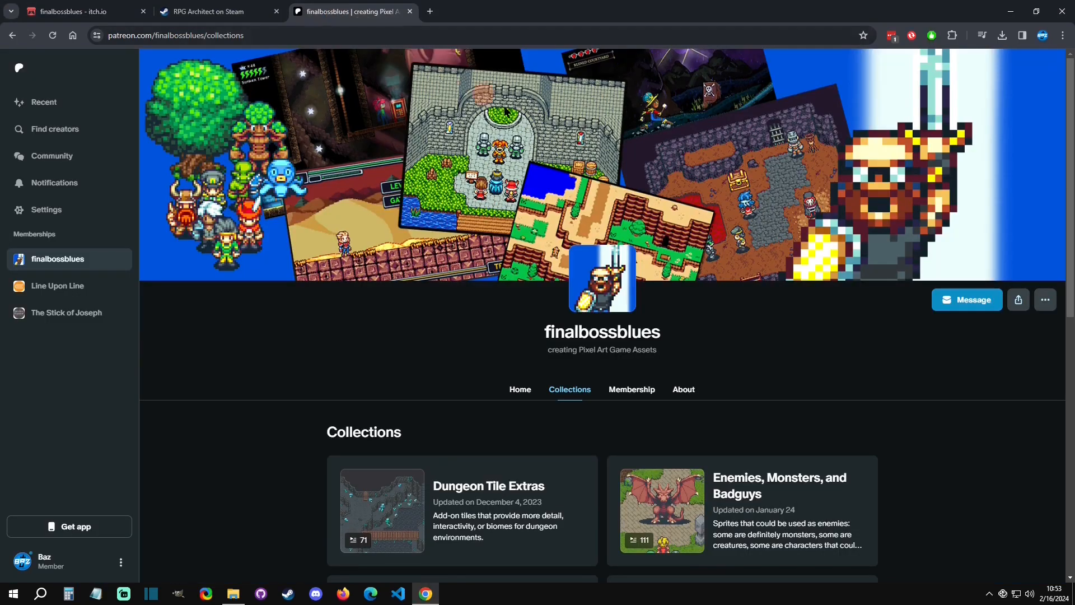
pyautogui.scroll(-3)
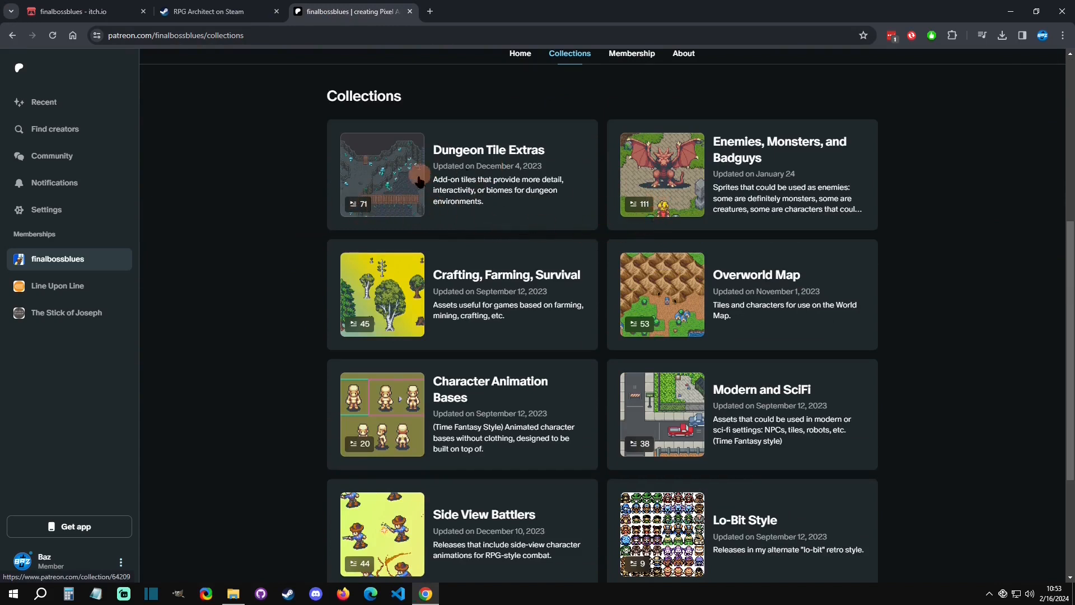
pyautogui.moveTo(640, 211)
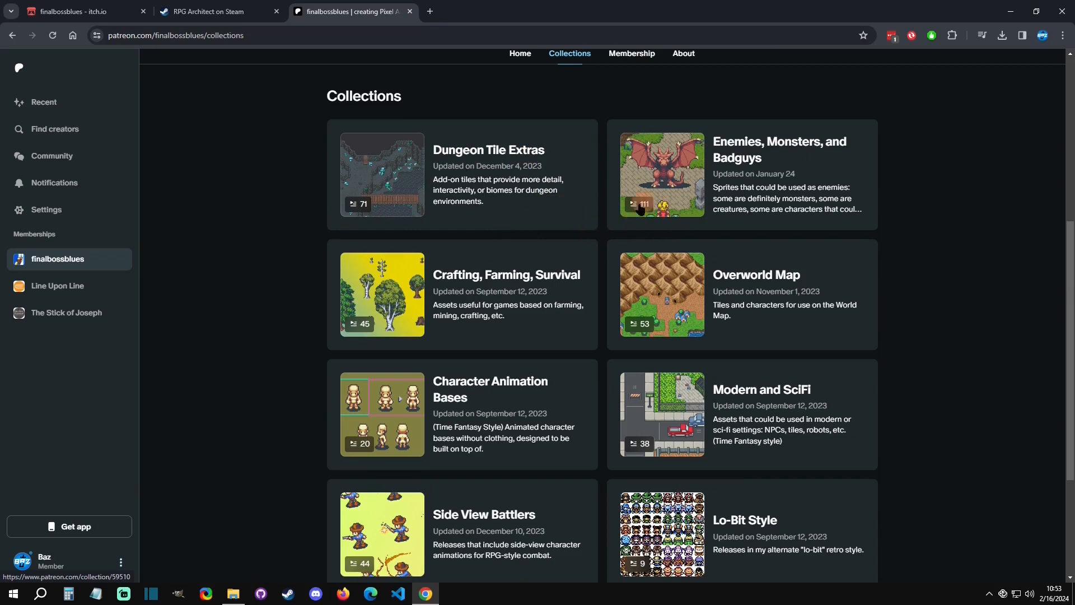
pyautogui.moveTo(701, 235)
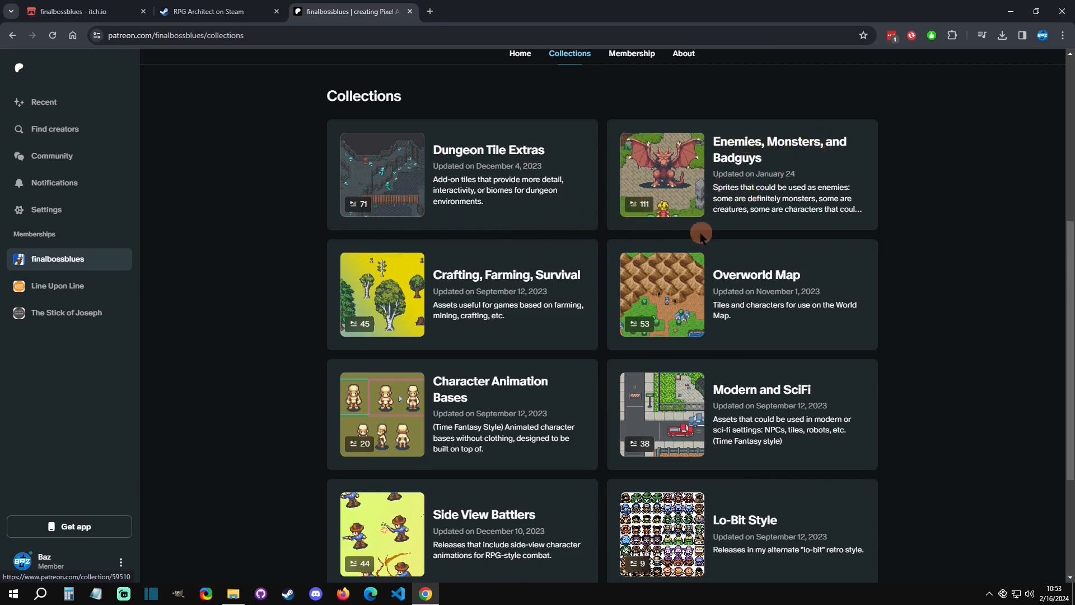
pyautogui.scroll(3)
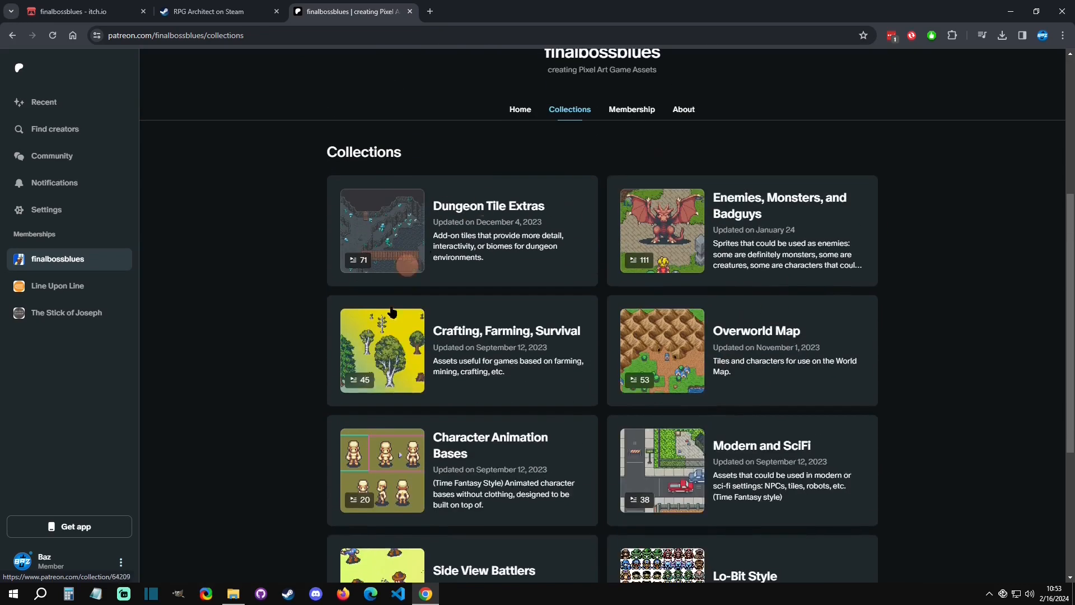
pyautogui.moveTo(915, 295)
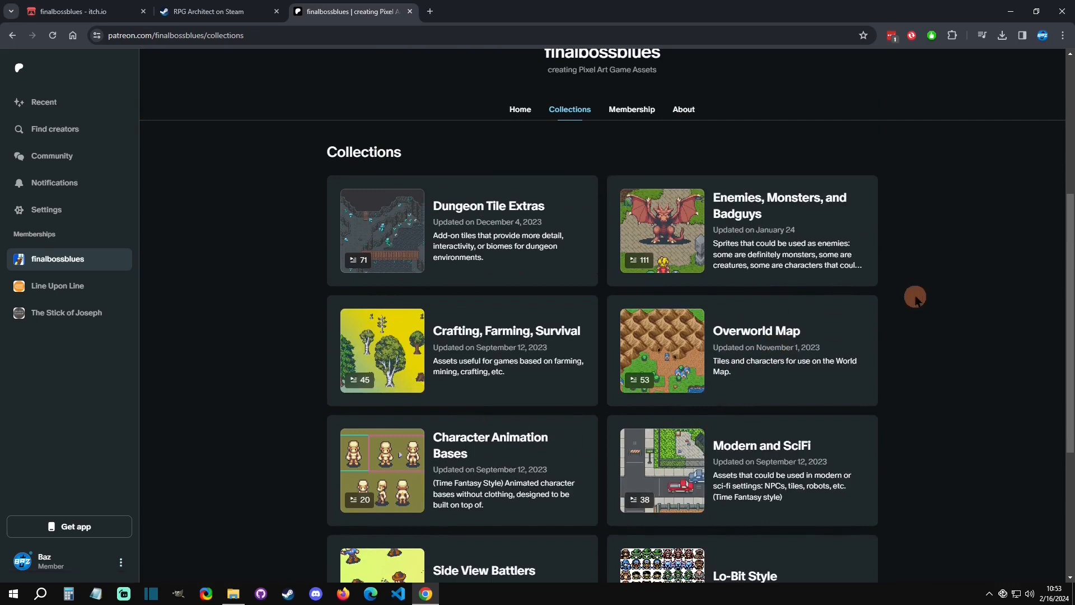
pyautogui.moveTo(583, 245)
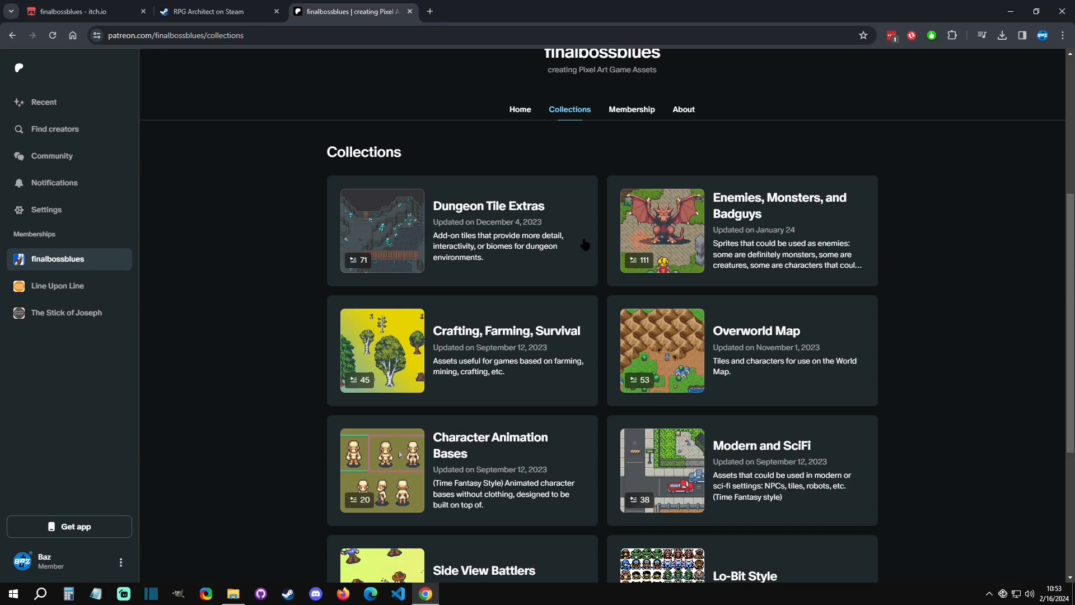
pyautogui.scroll(3)
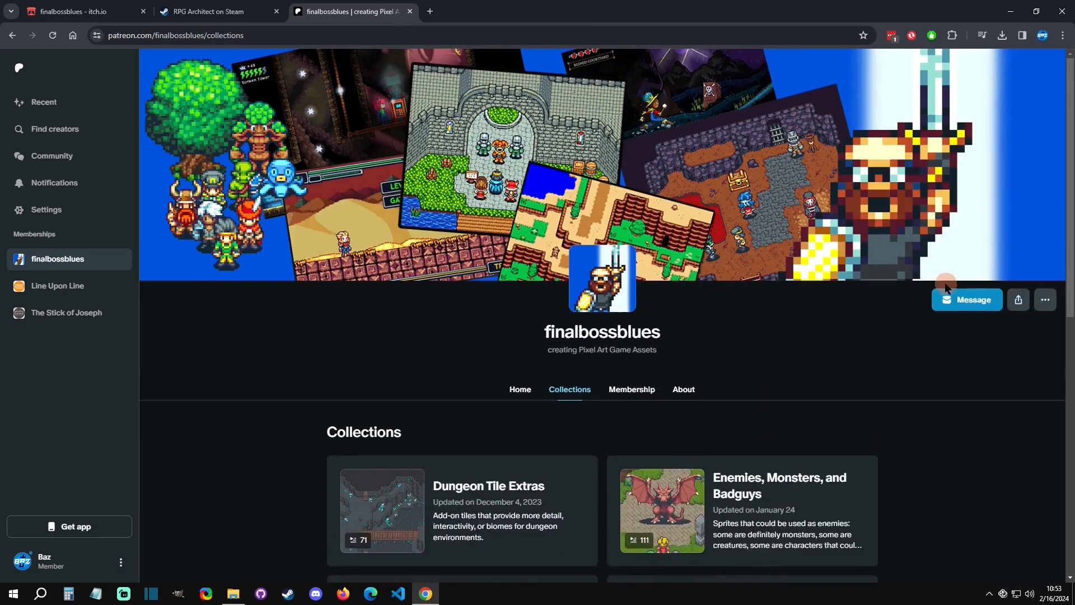
pyautogui.moveTo(82, 11)
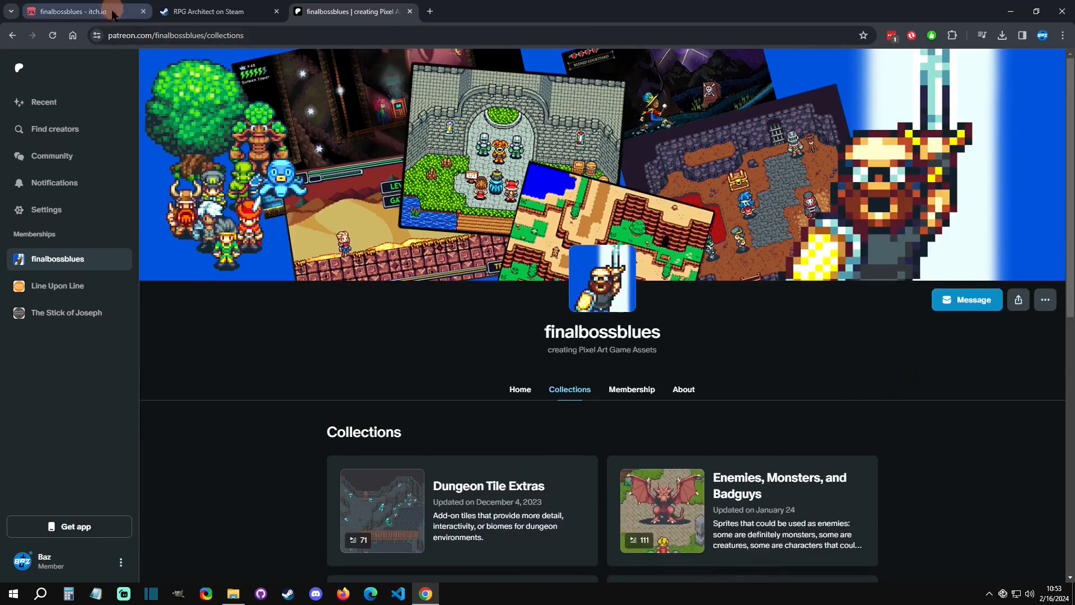
pyautogui.click(216, 11)
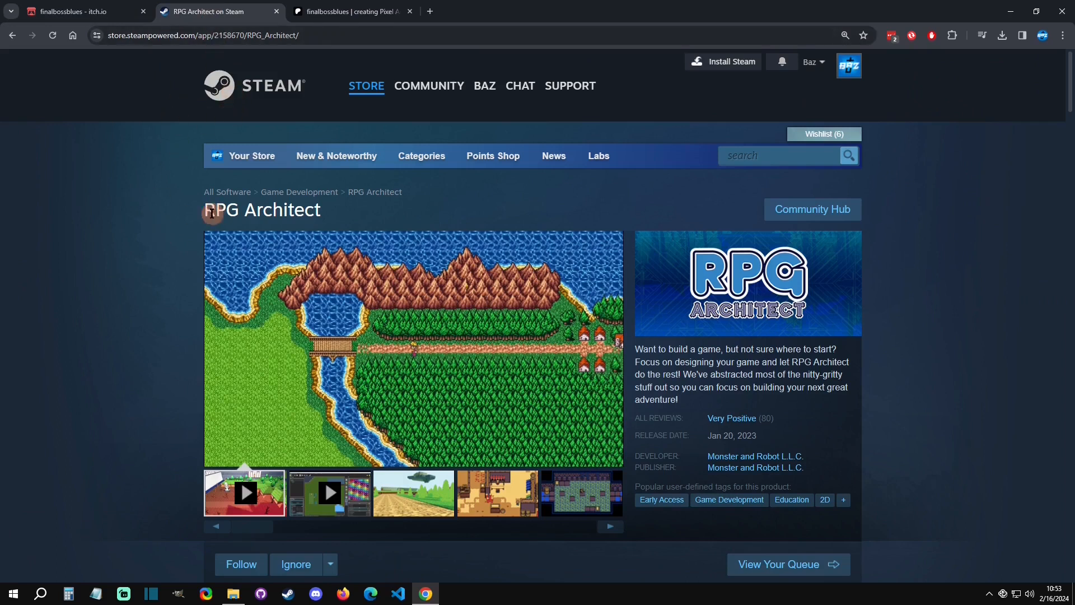
pyautogui.click(412, 346)
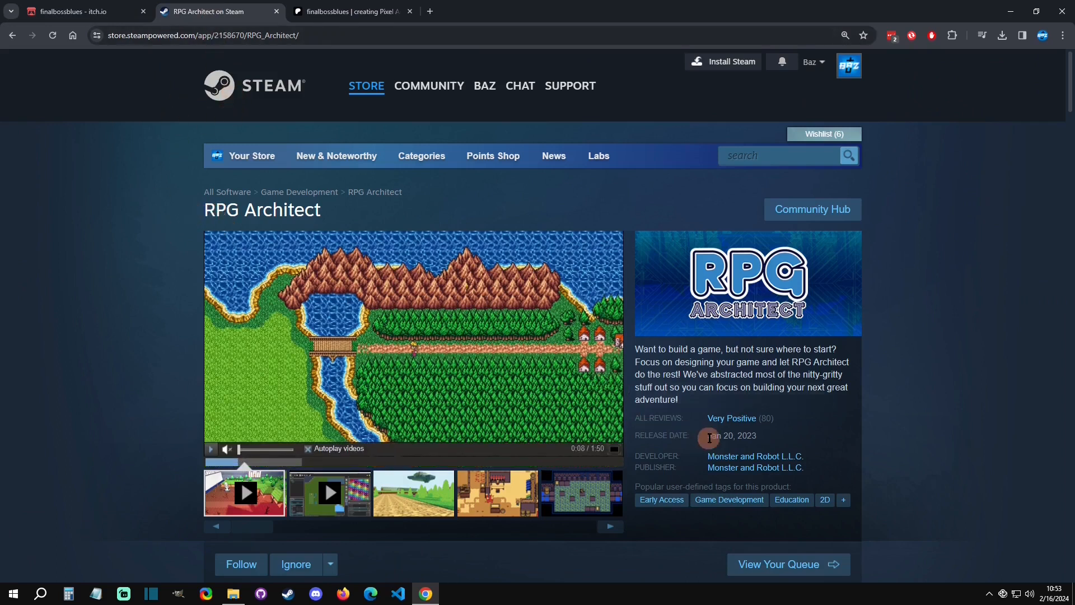
pyautogui.moveTo(733, 460)
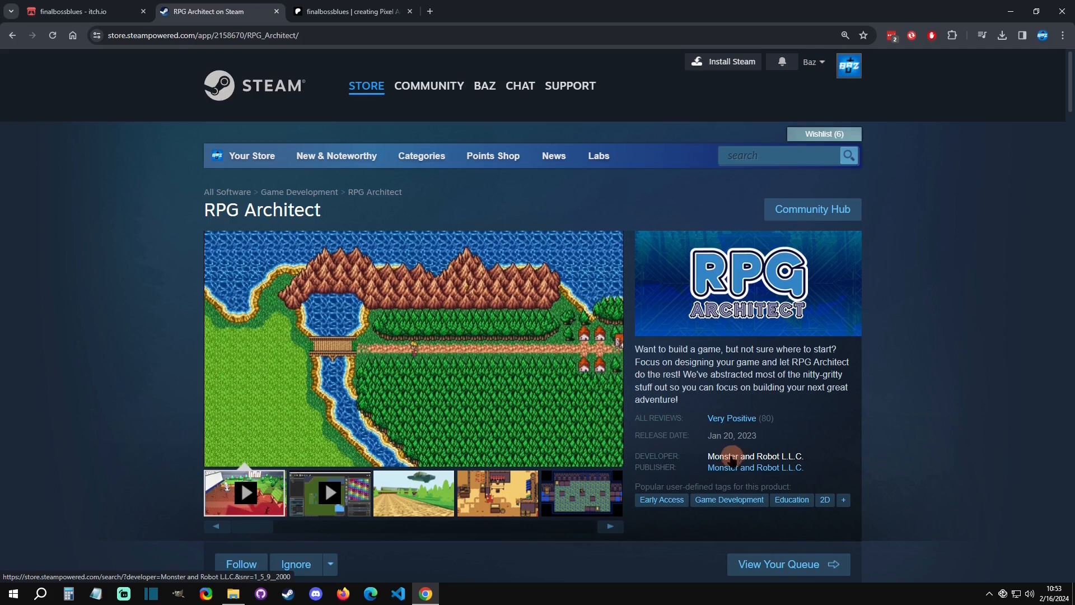
pyautogui.moveTo(904, 355)
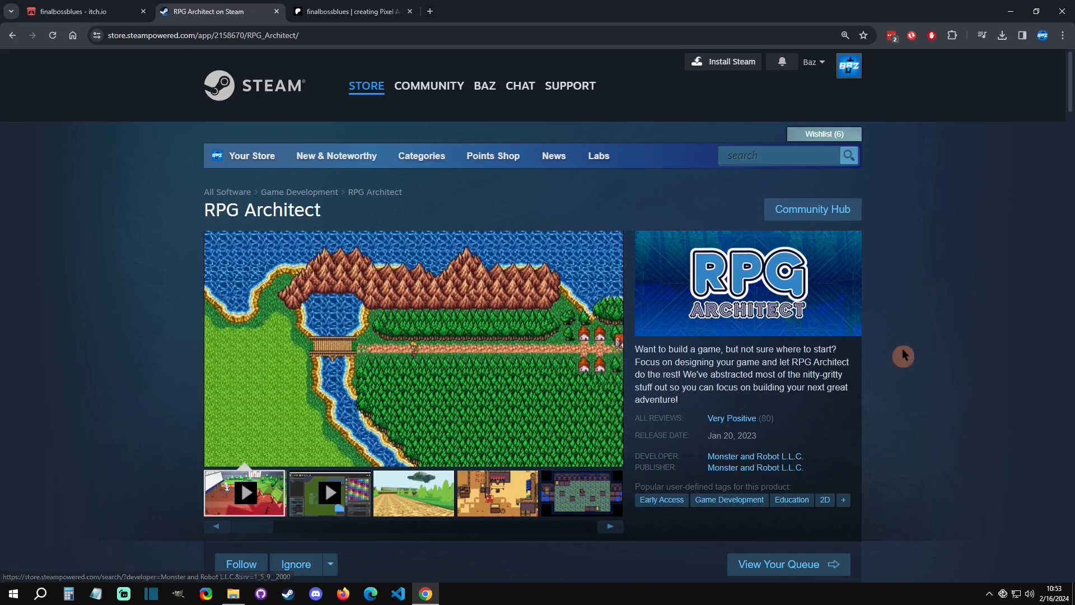
pyautogui.moveTo(656, 348)
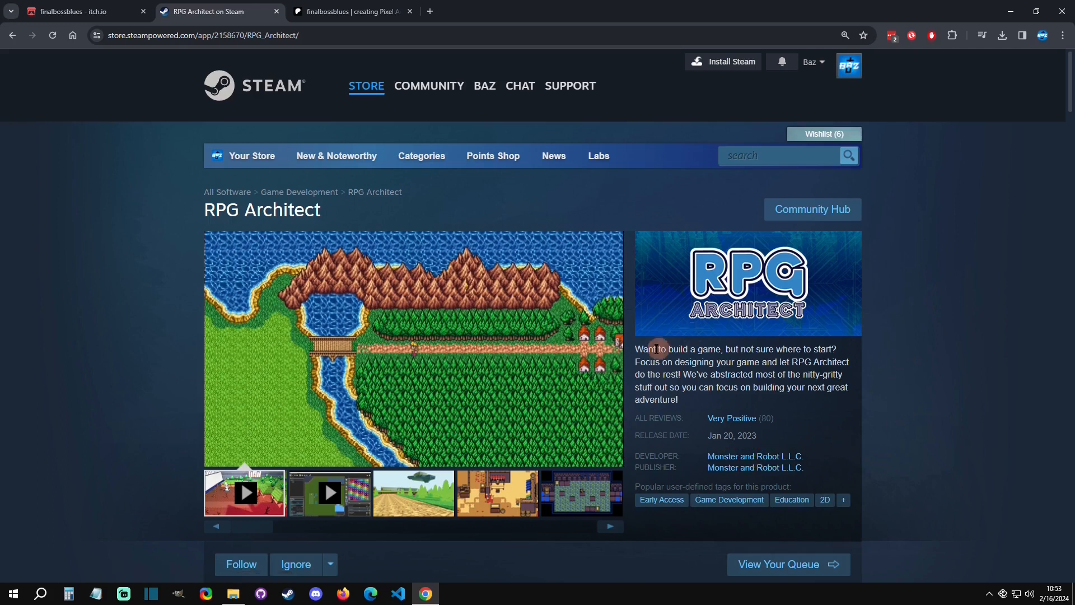
pyautogui.click(82, 11)
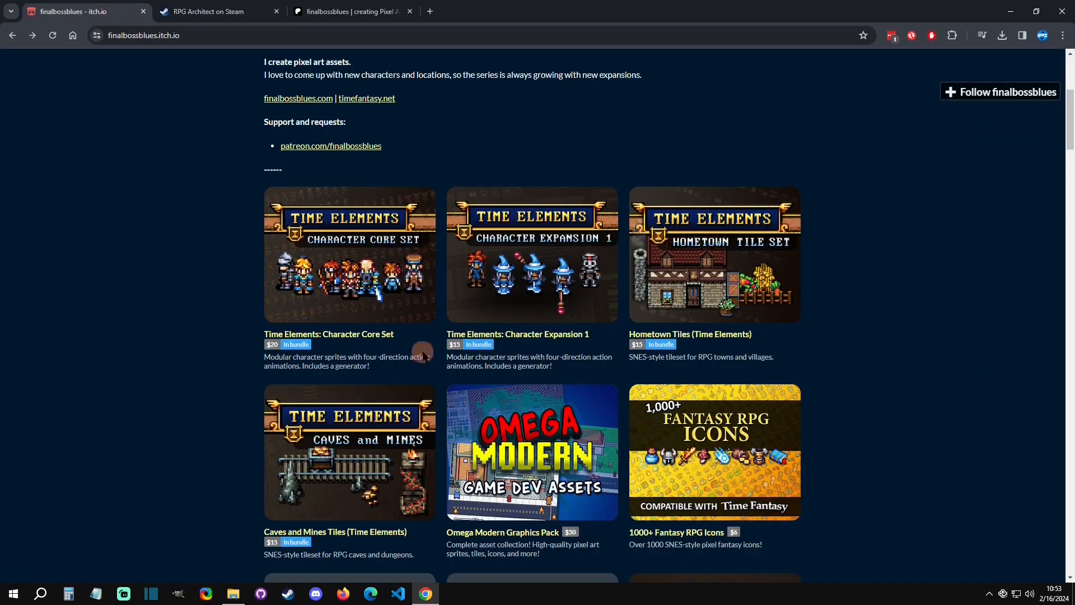
pyautogui.moveTo(223, 54)
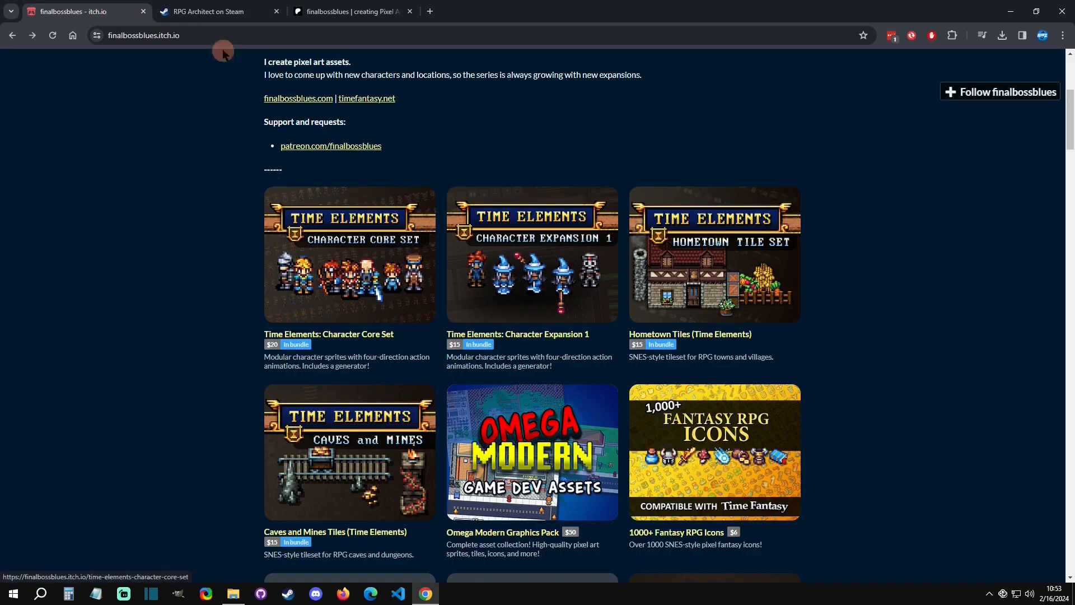
pyautogui.click(213, 11)
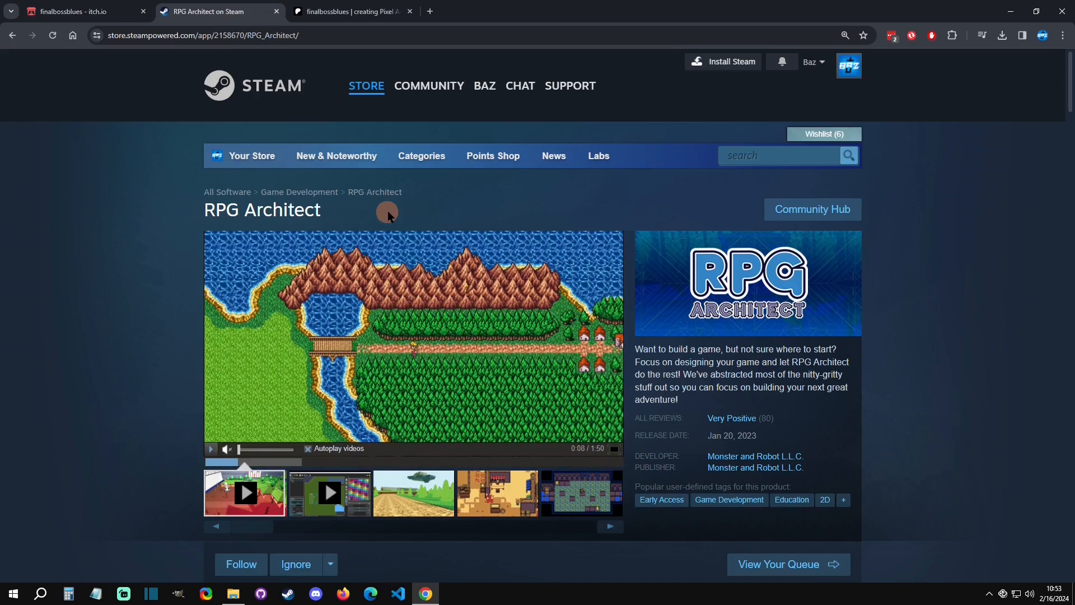
pyautogui.click(82, 11)
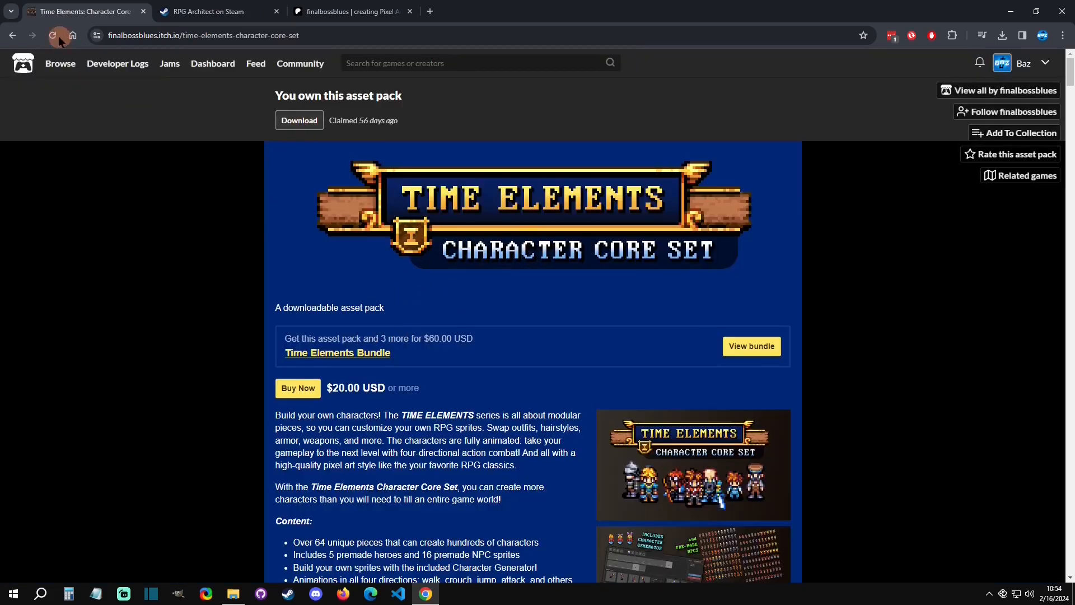
# Return to the finalbossblues page, view the owned Character Expansion 1 pack, and go back.
pyautogui.click(1005, 89)
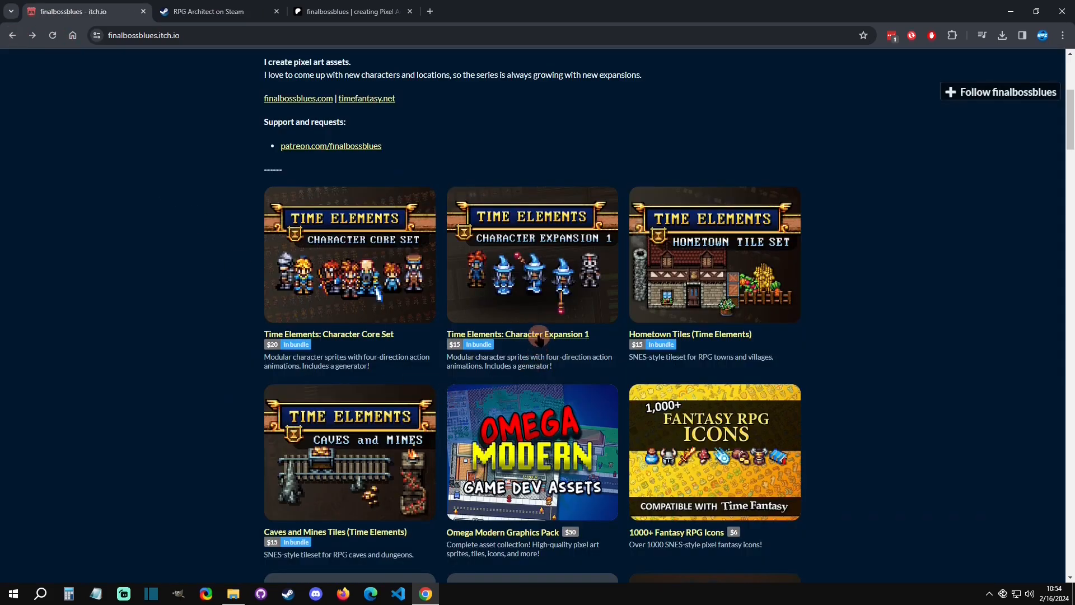
pyautogui.click(517, 334)
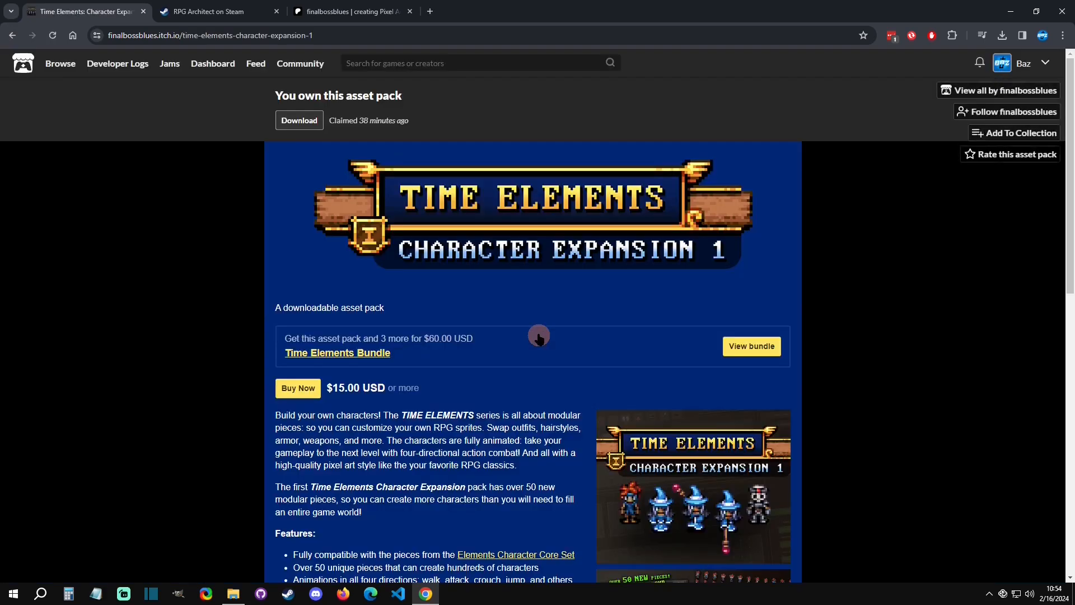
pyautogui.moveTo(12, 35)
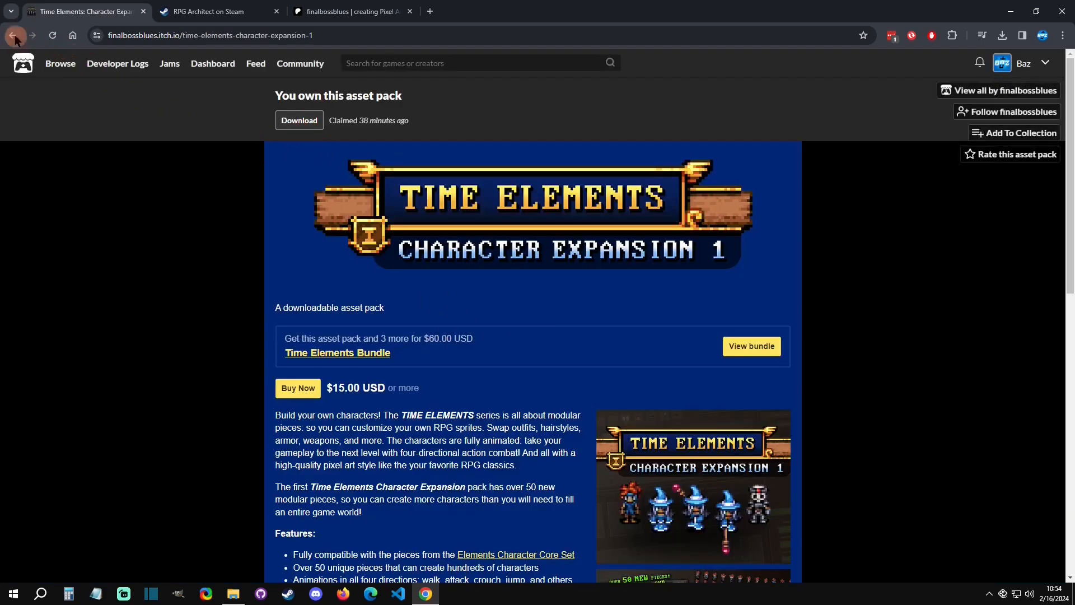
pyautogui.click(12, 35)
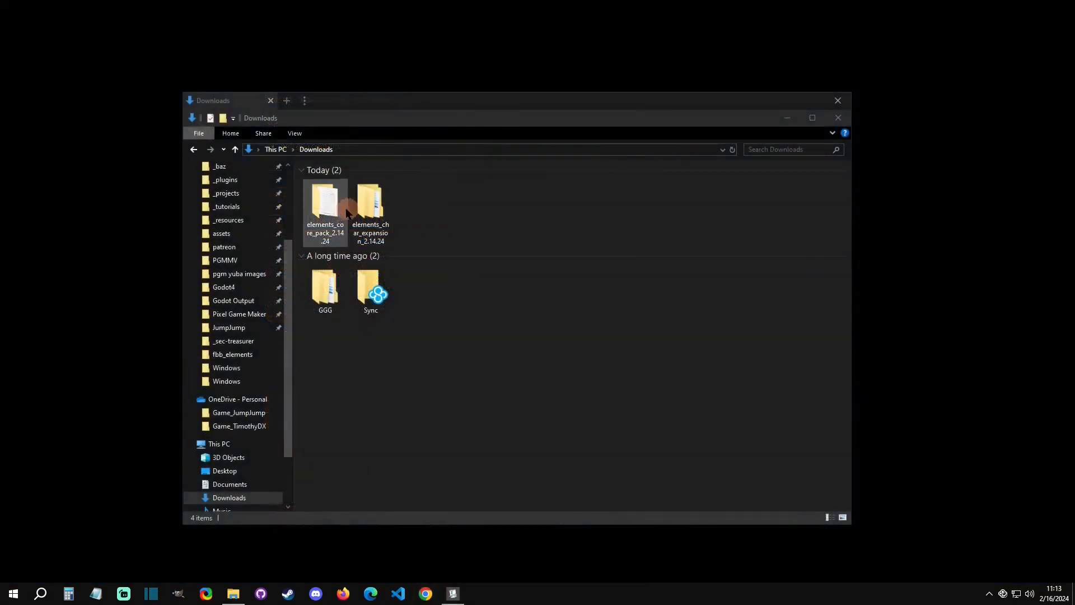
# Browse the elements_core_pack_2.14.24 folder's assets and extras/emote folders, returning to the pack root.
pyautogui.doubleClick(325, 200)
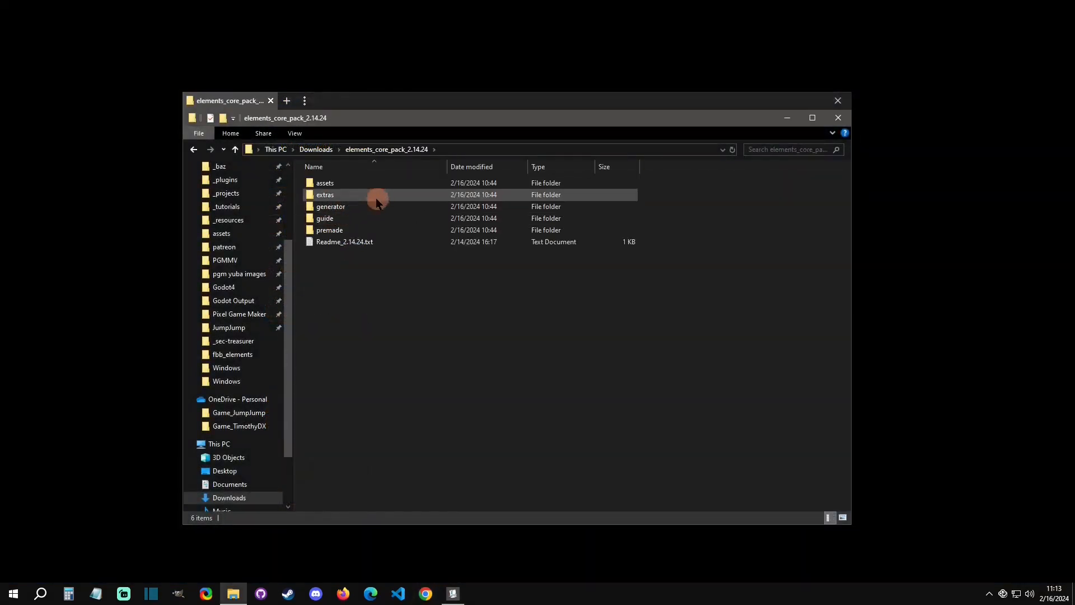
pyautogui.click(356, 183)
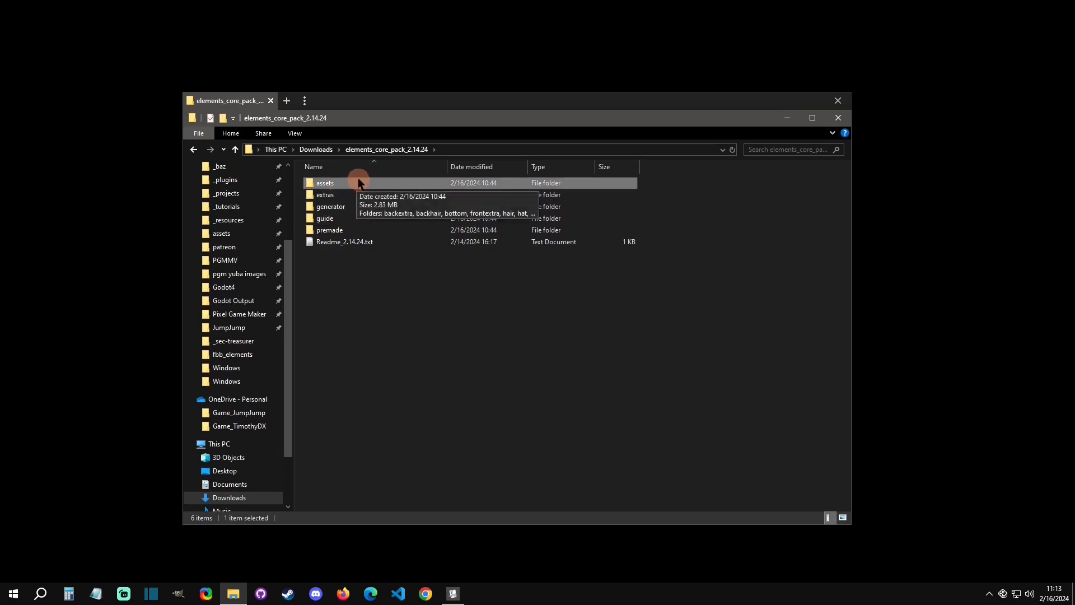
pyautogui.doubleClick(325, 194)
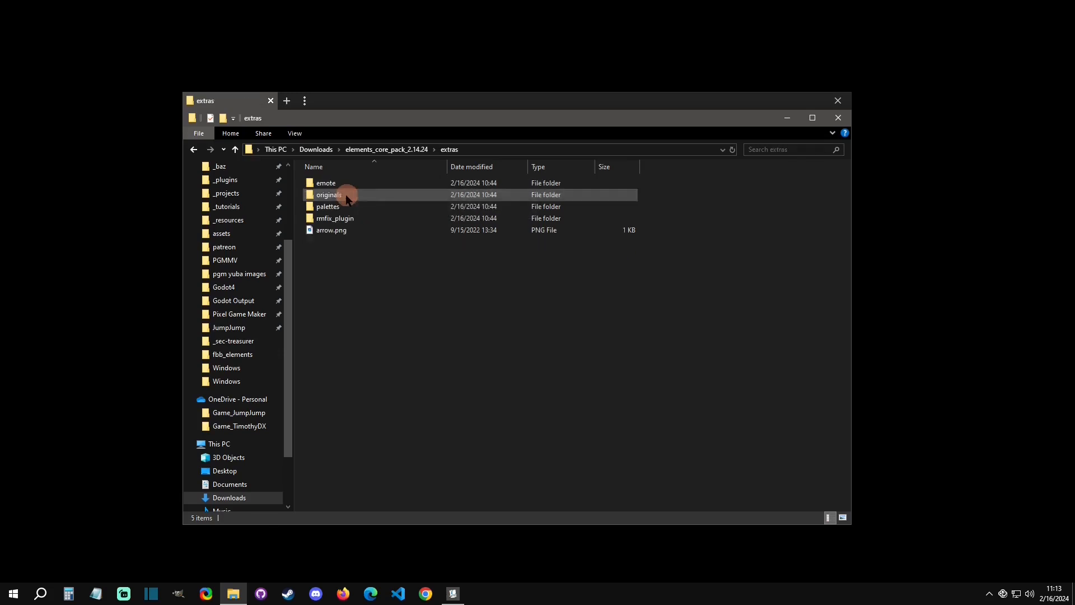
pyautogui.click(329, 194)
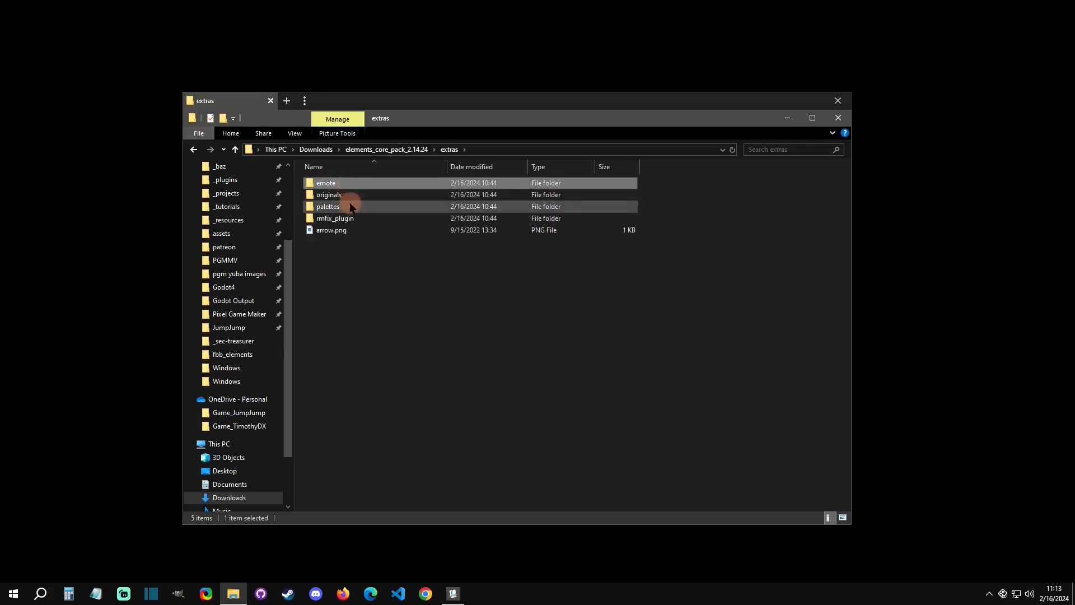
pyautogui.click(335, 219)
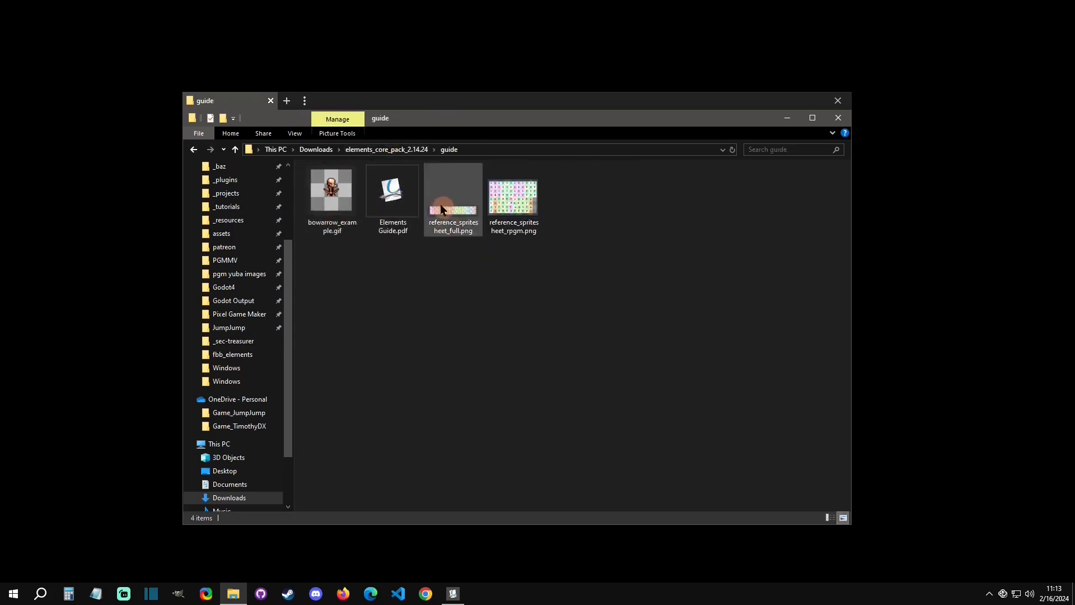
# Preview the full reference sheet and a premade character sprite sheet in Photos, then close it.
pyautogui.doubleClick(392, 191)
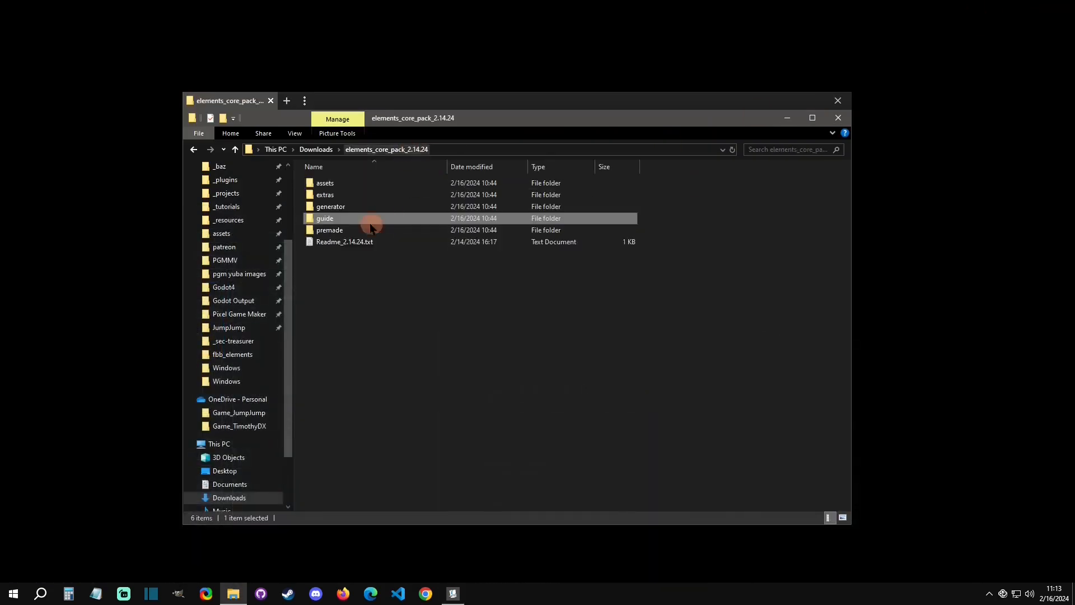
pyautogui.doubleClick(329, 230)
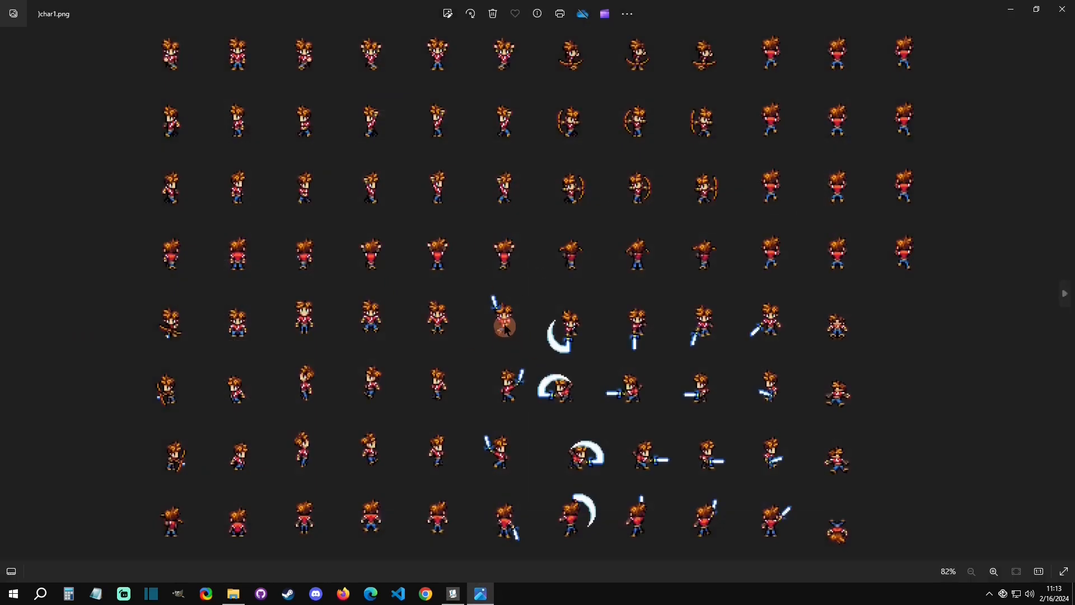
pyautogui.click(1063, 294)
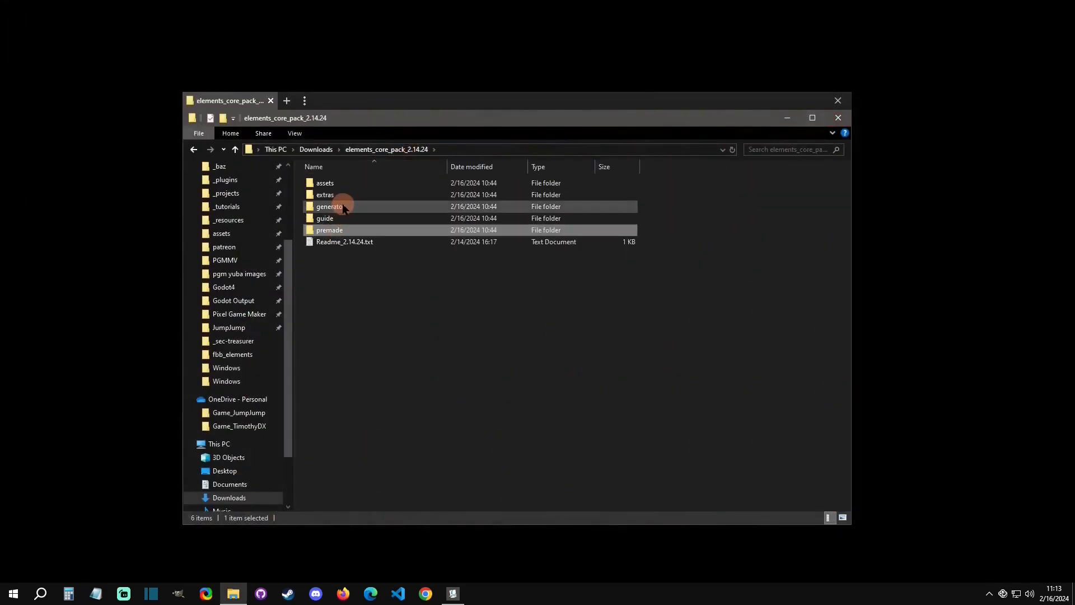
# Navigate into generator/Elements Gen 2.1/Windows and select Elements Character Generator.exe.
pyautogui.doubleClick(330, 206)
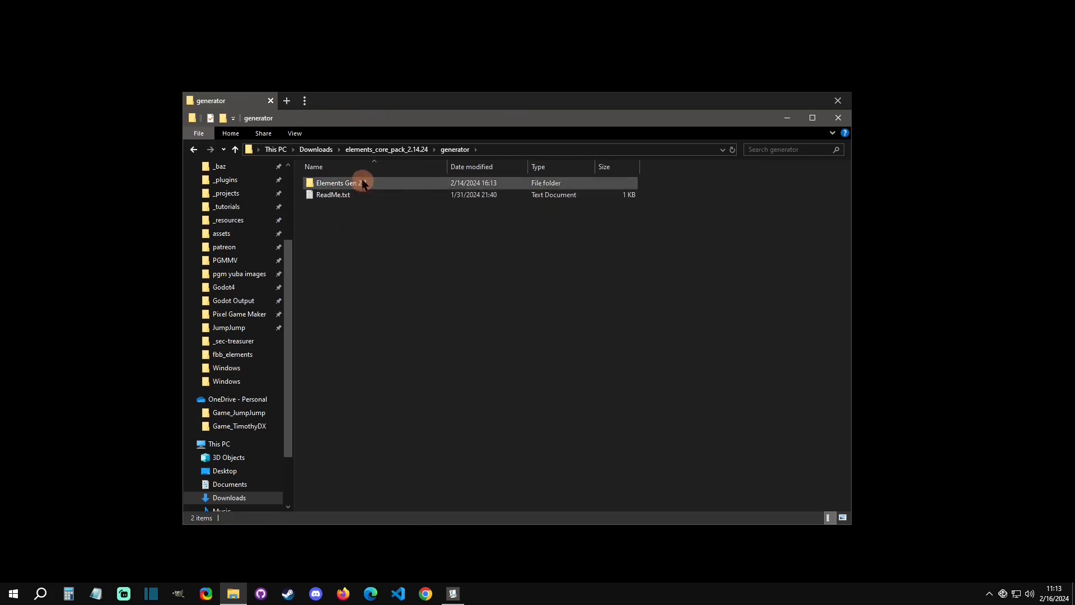
pyautogui.doubleClick(336, 183)
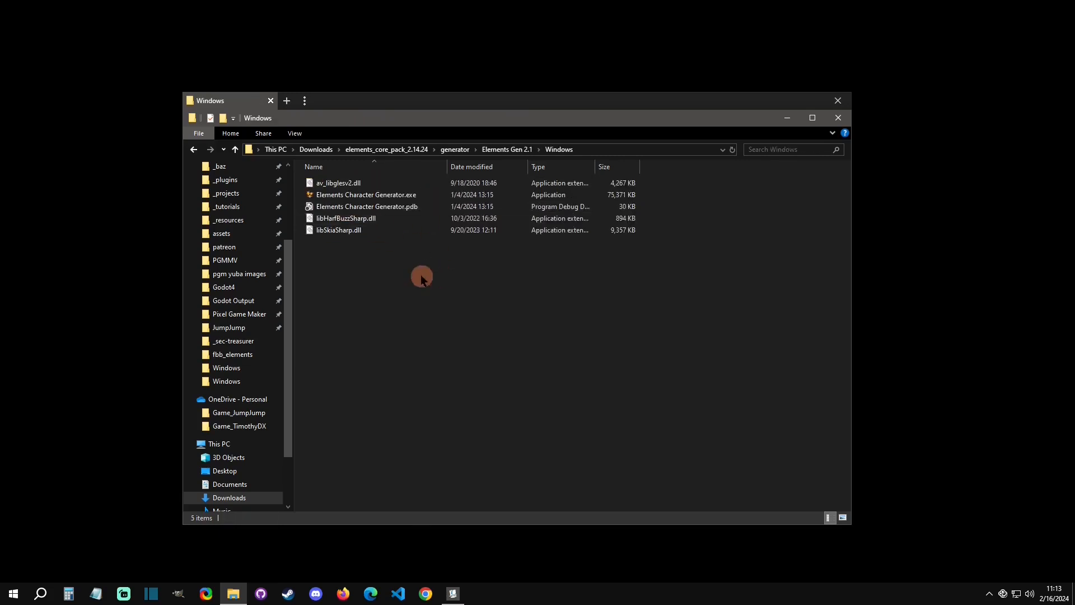
pyautogui.moveTo(402, 276)
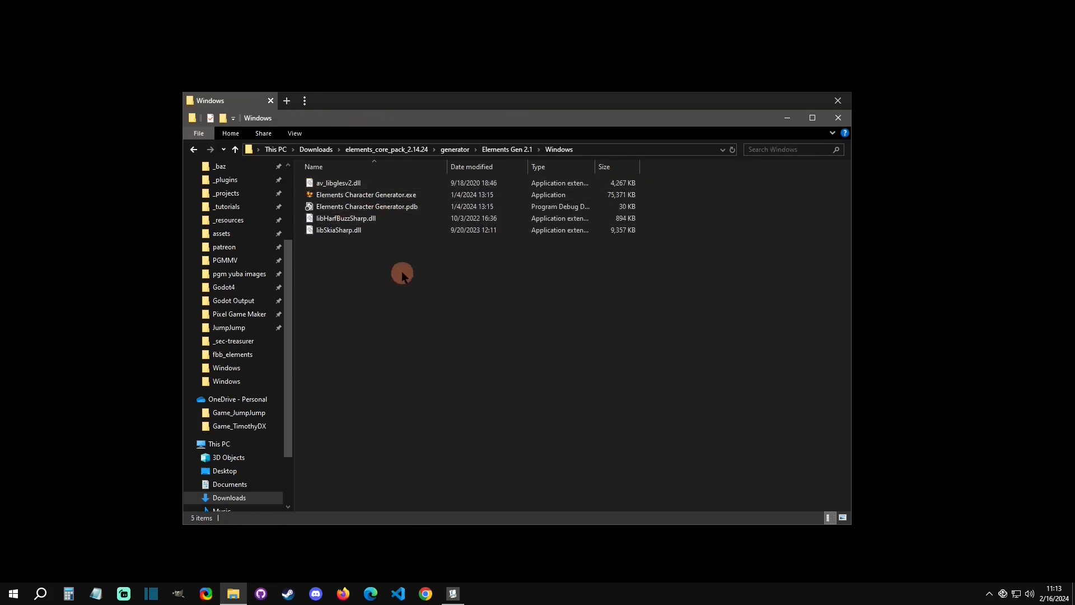
pyautogui.rightClick(366, 194)
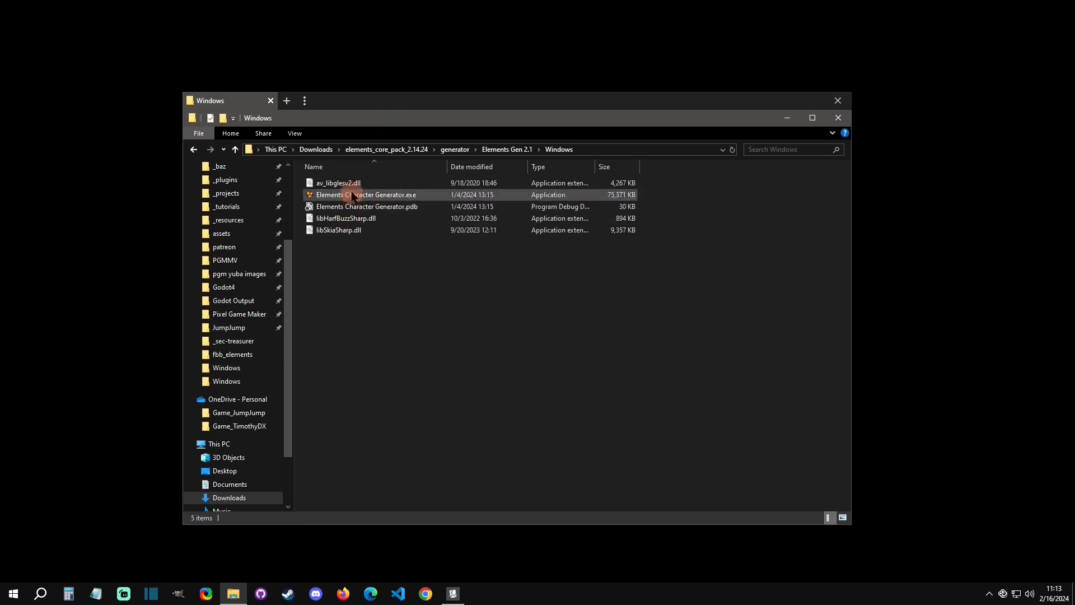
pyautogui.click(365, 194)
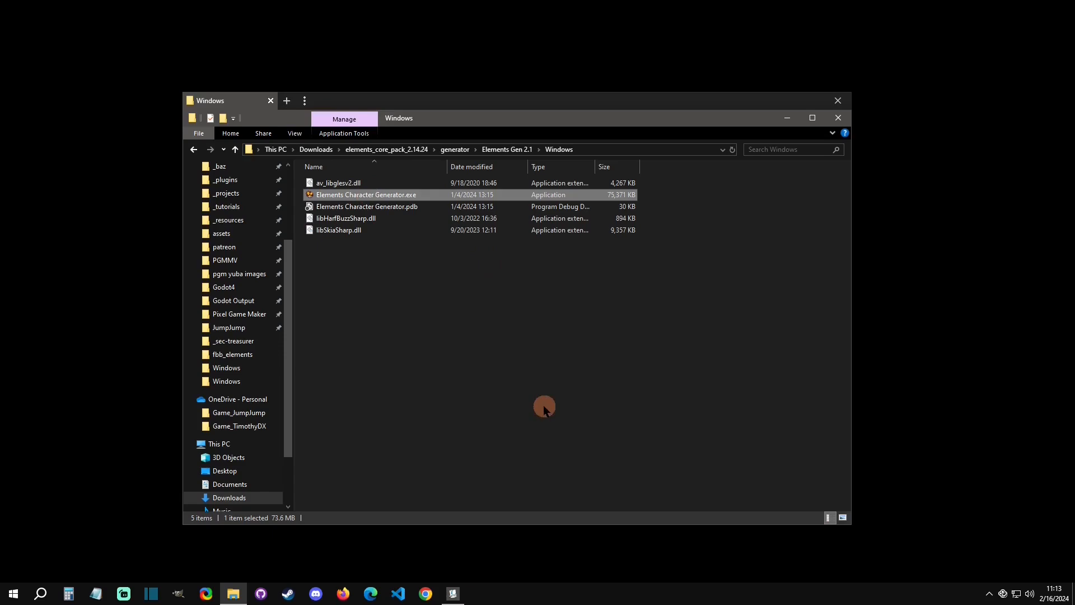
# Launch the generator and check the newly created empty backextra folder in Explorer.
pyautogui.doubleClick(365, 194)
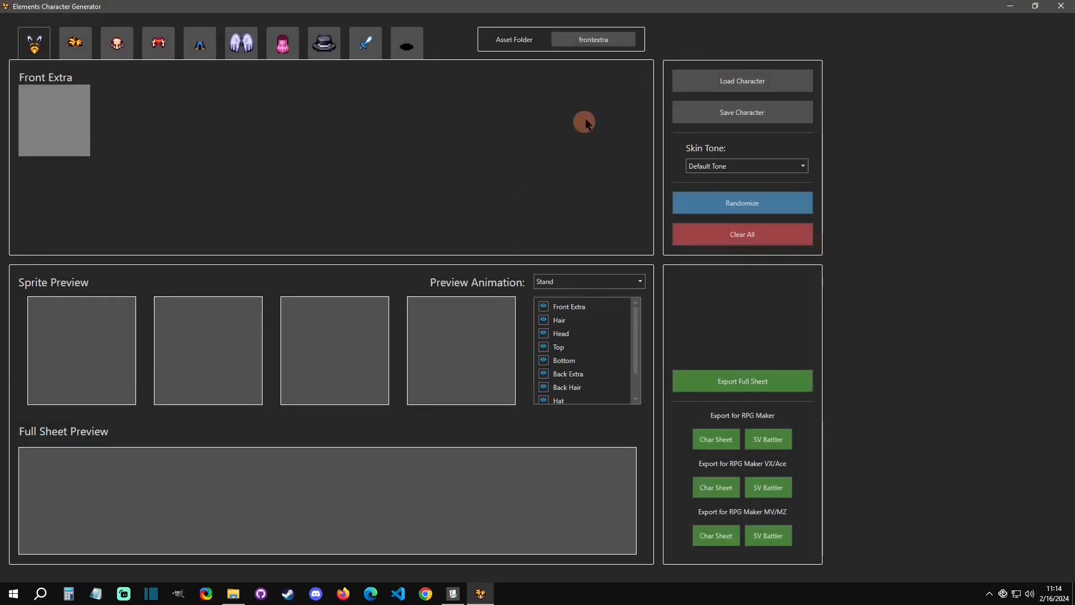
pyautogui.click(232, 594)
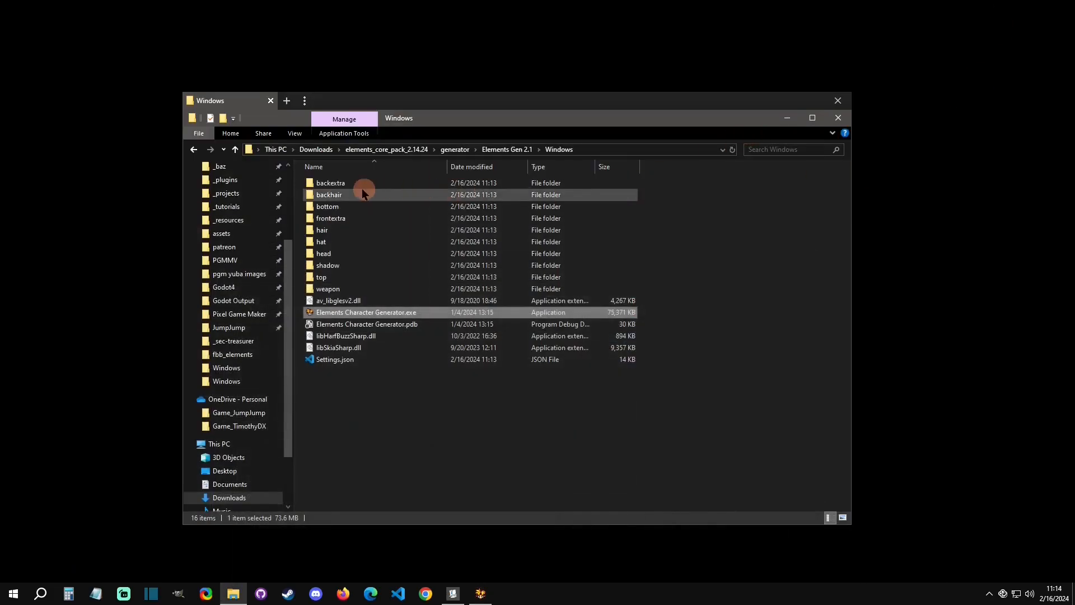
pyautogui.click(345, 369)
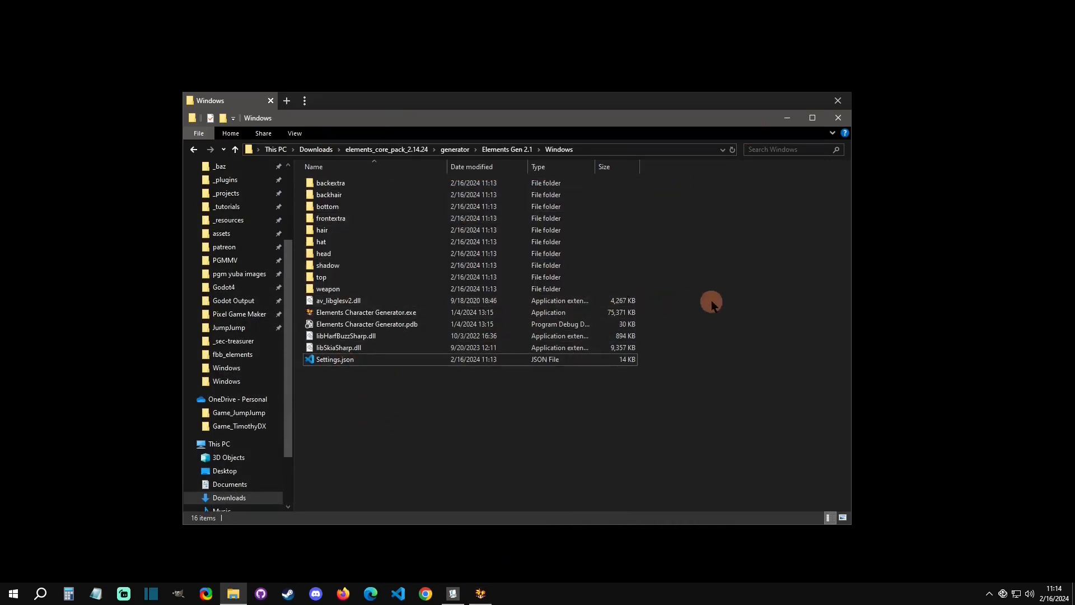
pyautogui.doubleClick(329, 182)
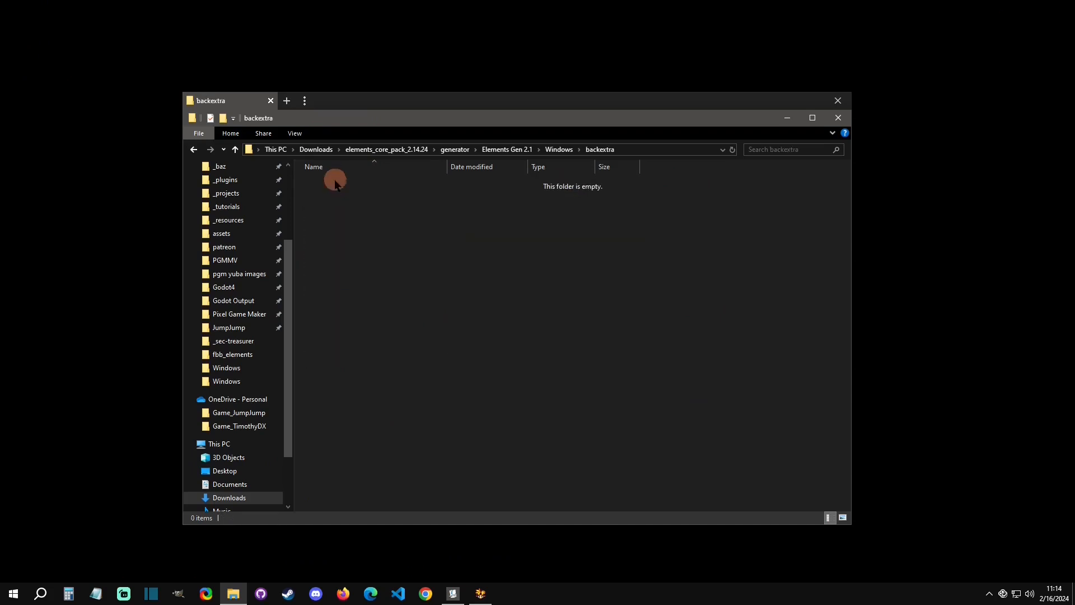
pyautogui.click(479, 593)
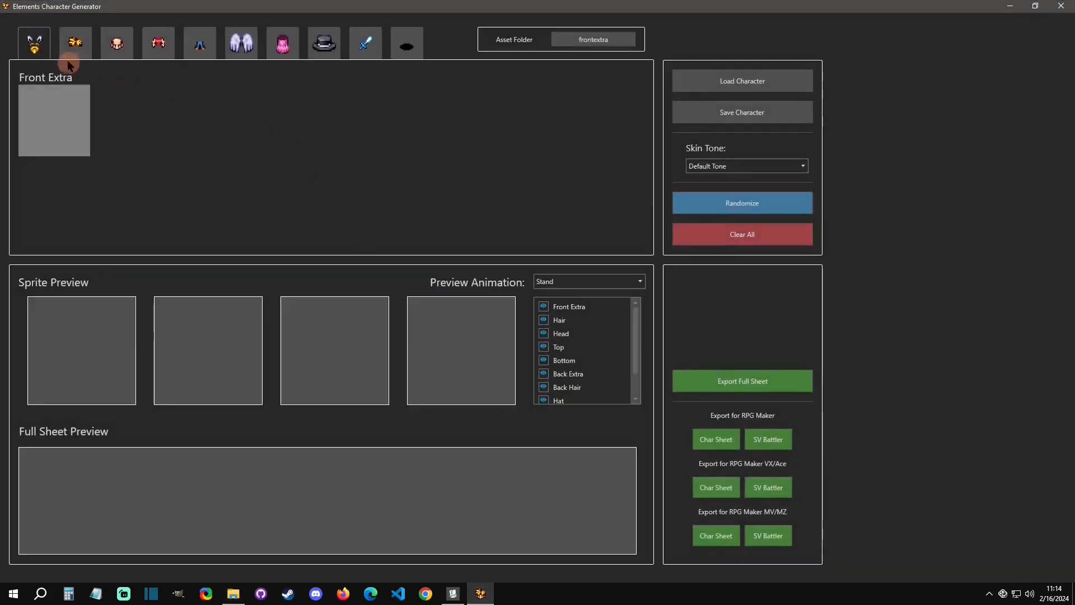
# Check the Hair, Top and Front Extra categories, all showing no loaded parts.
pyautogui.click(75, 42)
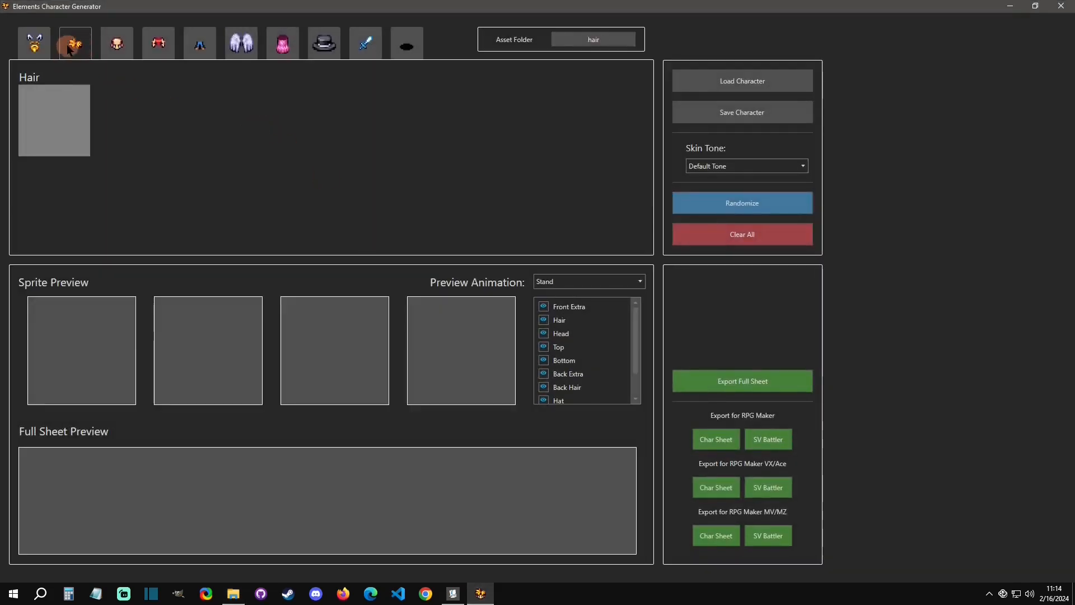
pyautogui.click(157, 43)
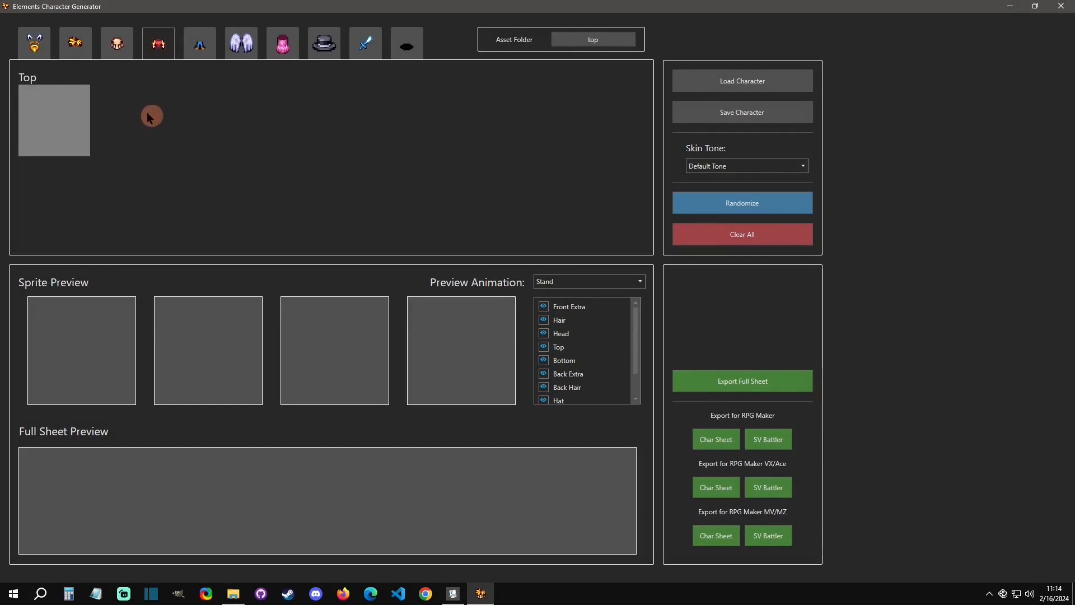
pyautogui.click(34, 43)
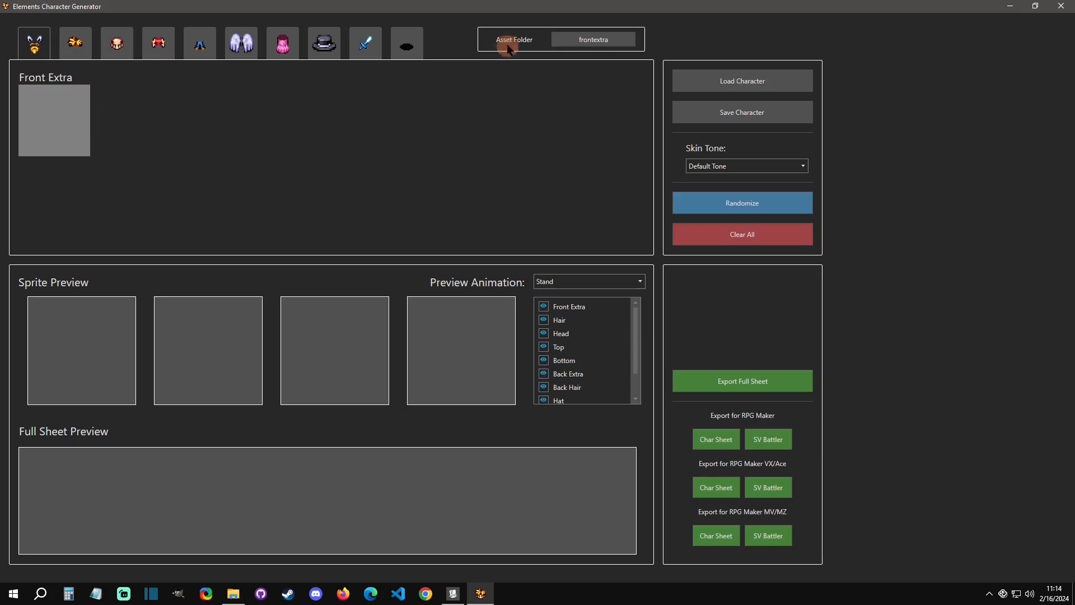
# Browse the Asset Folder picker to the pack's assets folder and cancel without changing it.
pyautogui.click(514, 39)
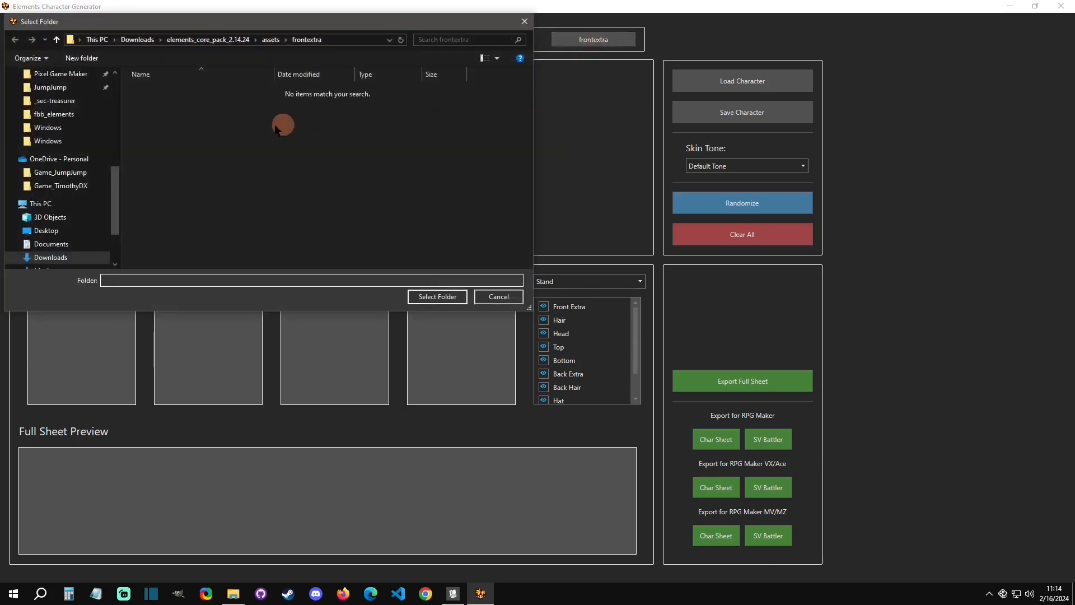
pyautogui.moveTo(265, 115)
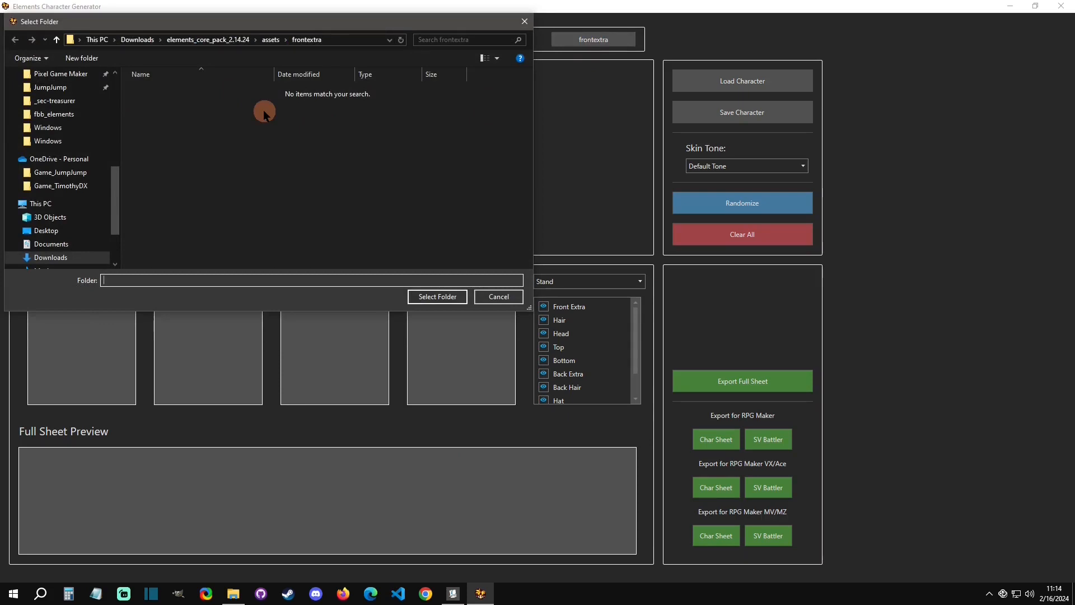
pyautogui.moveTo(380, 243)
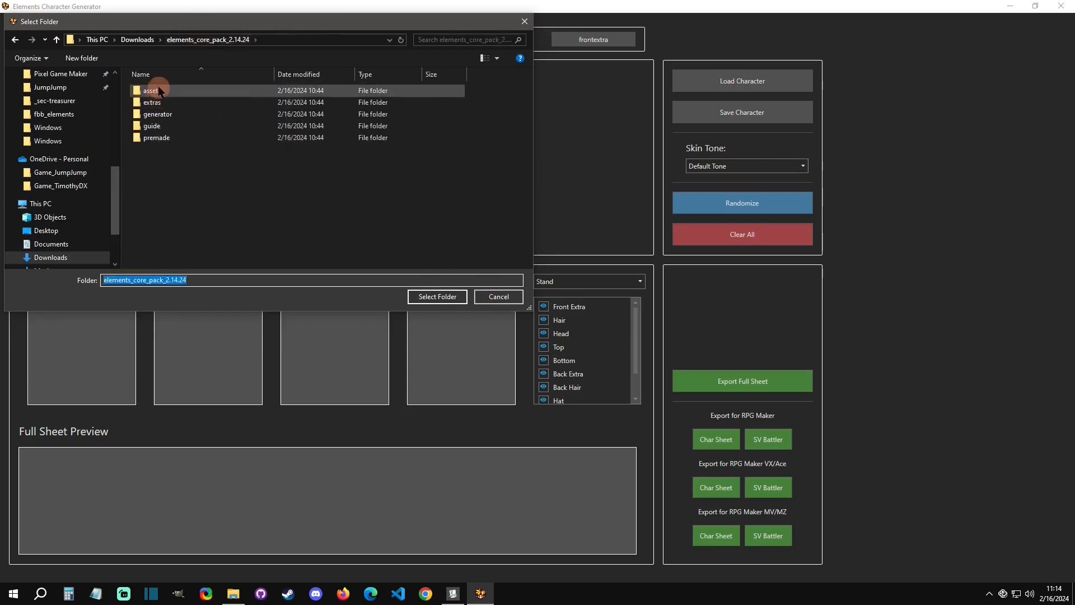
pyautogui.doubleClick(152, 89)
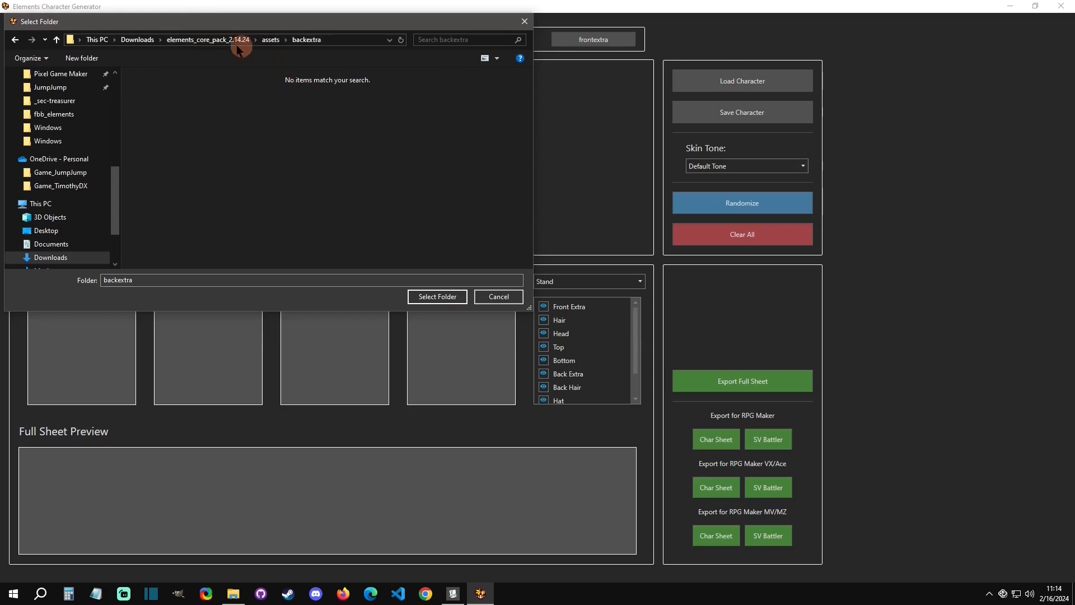
pyautogui.click(436, 295)
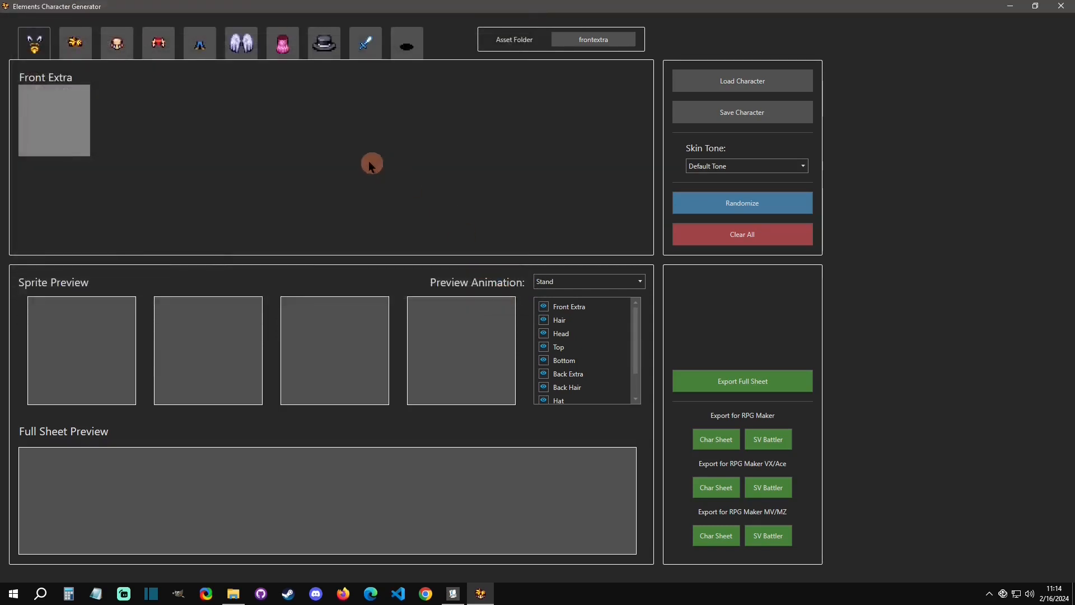
pyautogui.moveTo(275, 568)
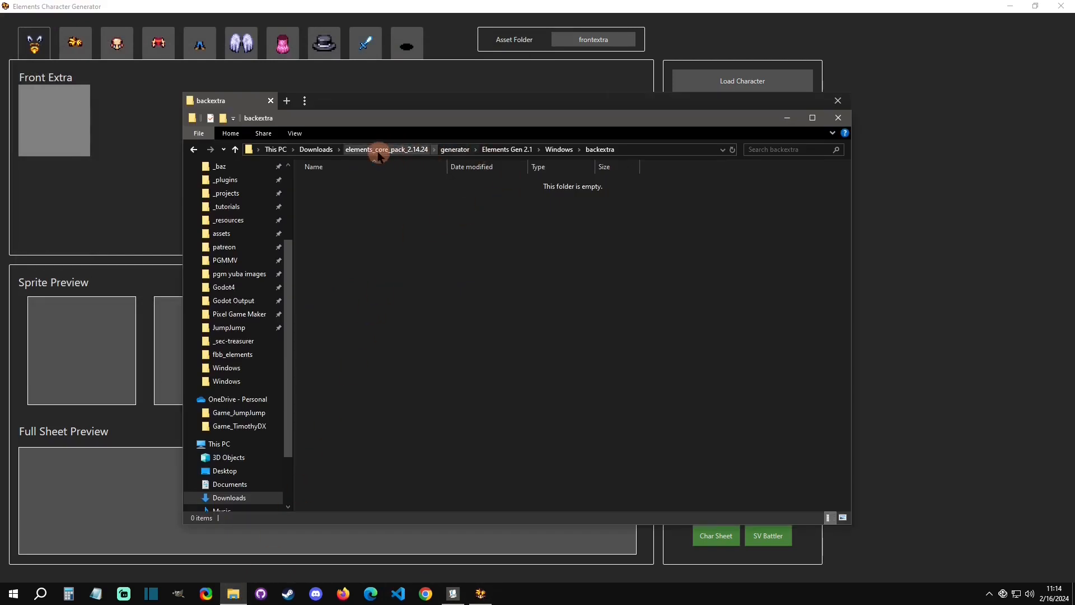
# Copy all part folders from the core pack's assets folder into Elements Gen 2.1.
pyautogui.click(386, 149)
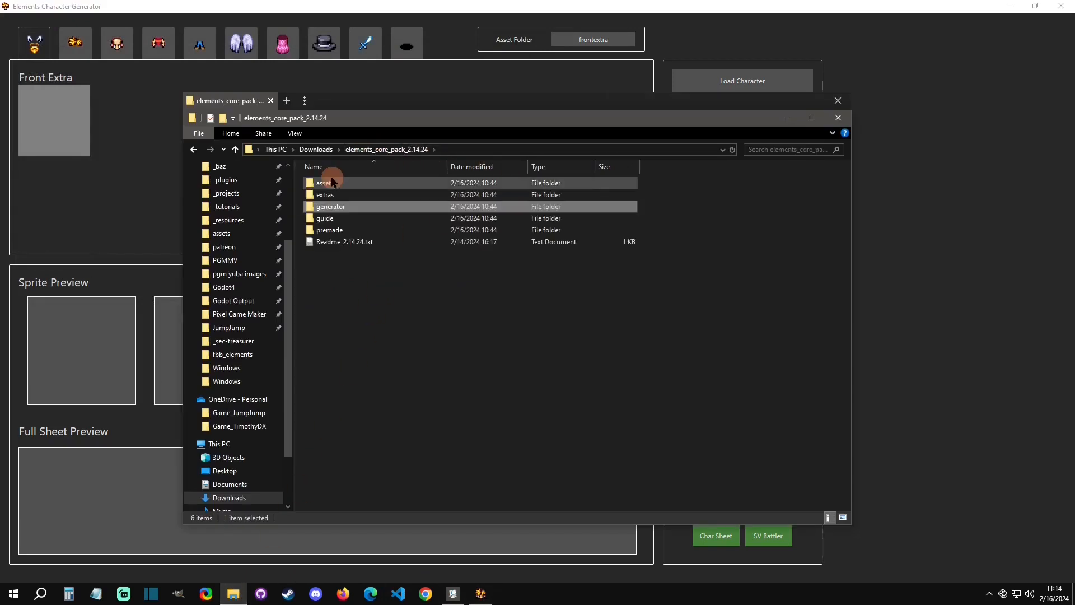
pyautogui.doubleClick(325, 183)
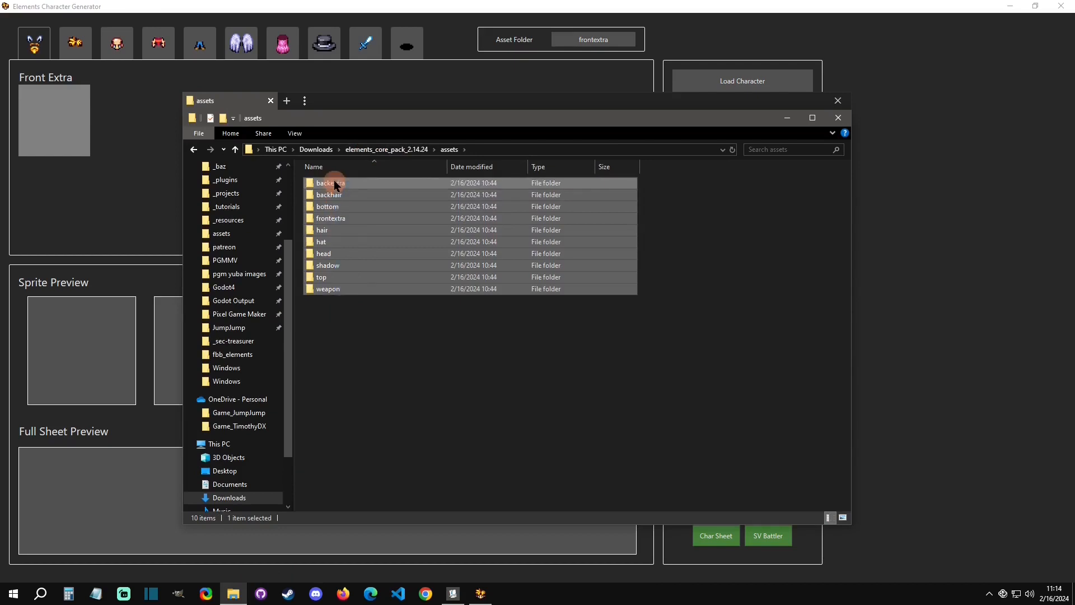
pyautogui.press('ctrl+a')
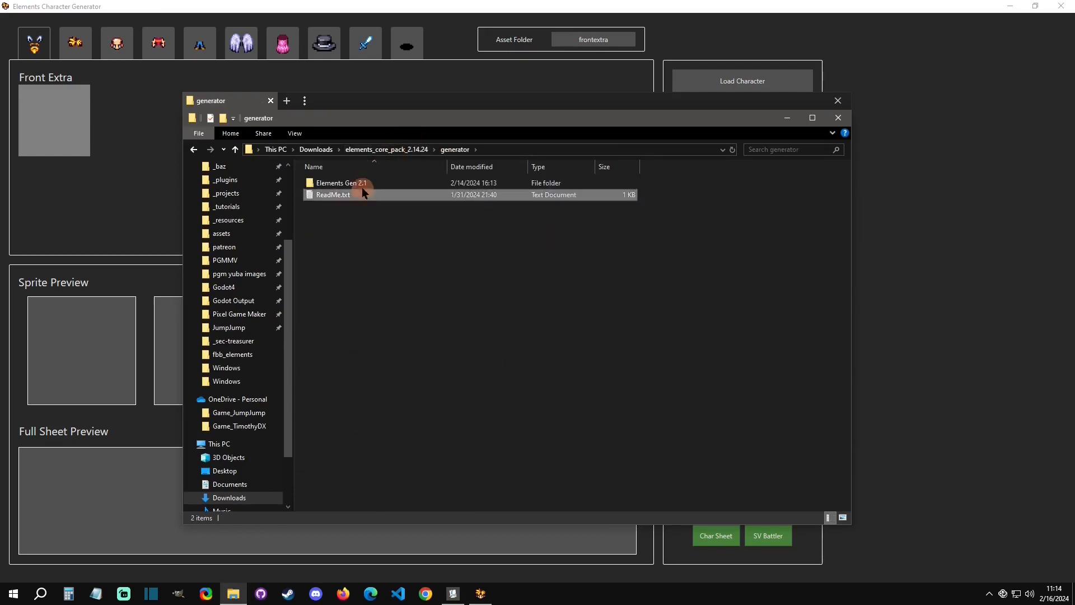
pyautogui.doubleClick(339, 183)
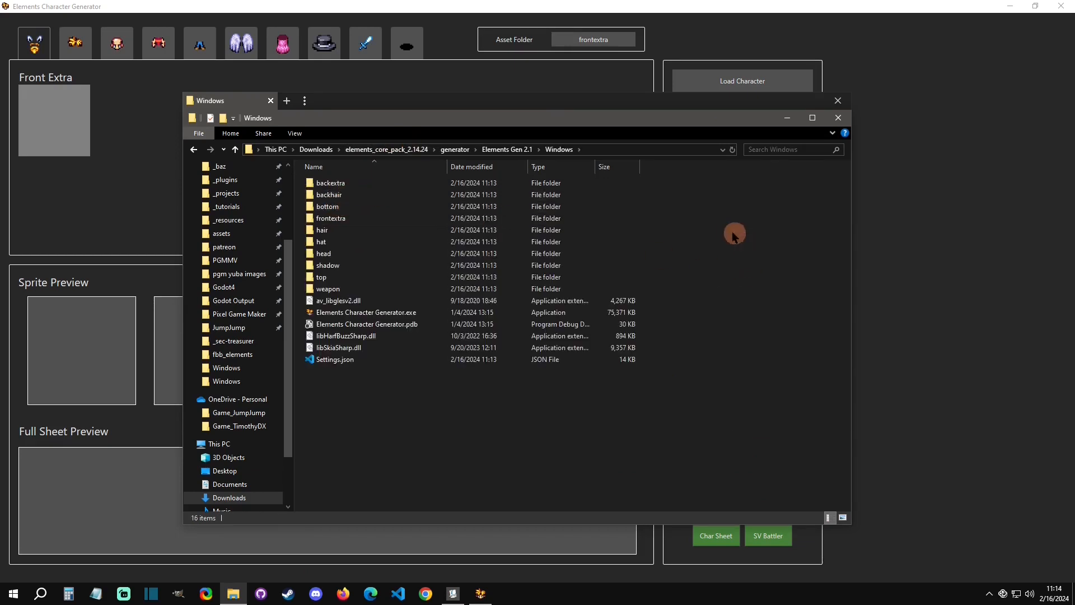
pyautogui.click(329, 183)
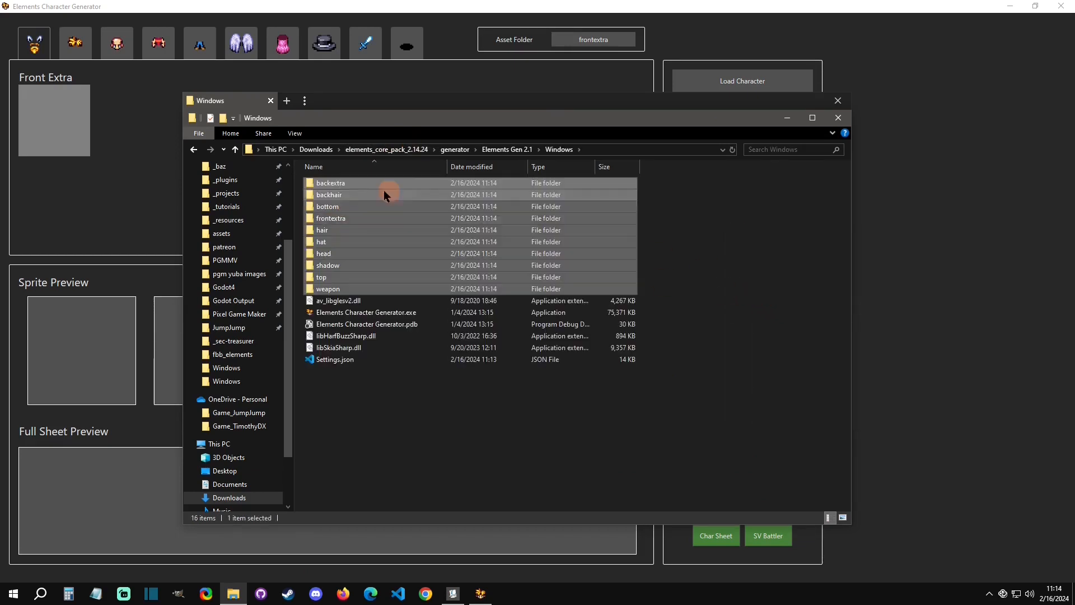
# Confirm backextra now holds the PNG pieces and return to the Windows folder.
pyautogui.doubleClick(330, 183)
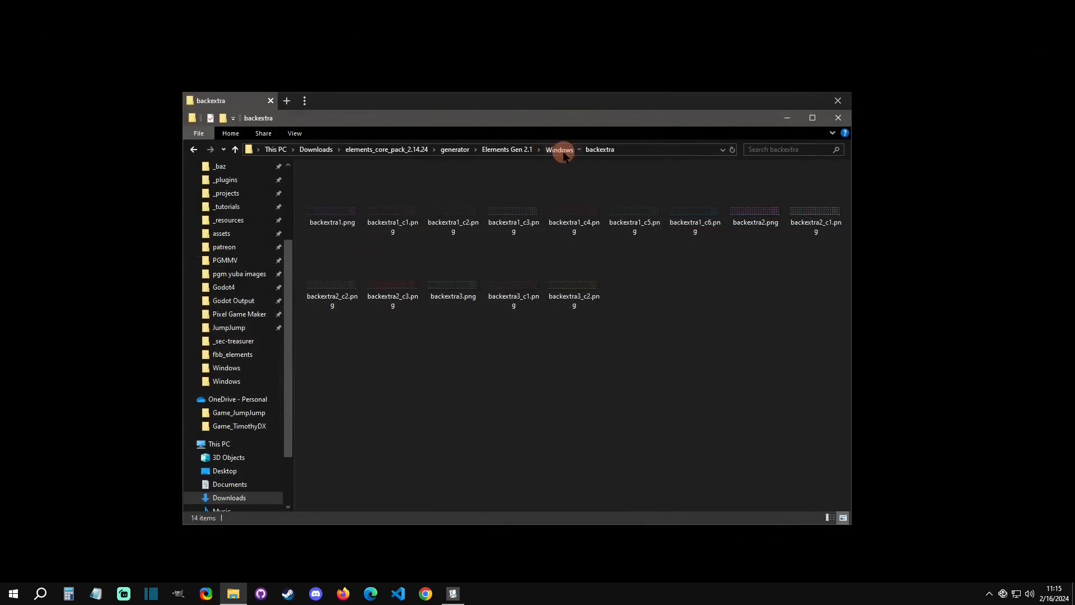
pyautogui.click(559, 149)
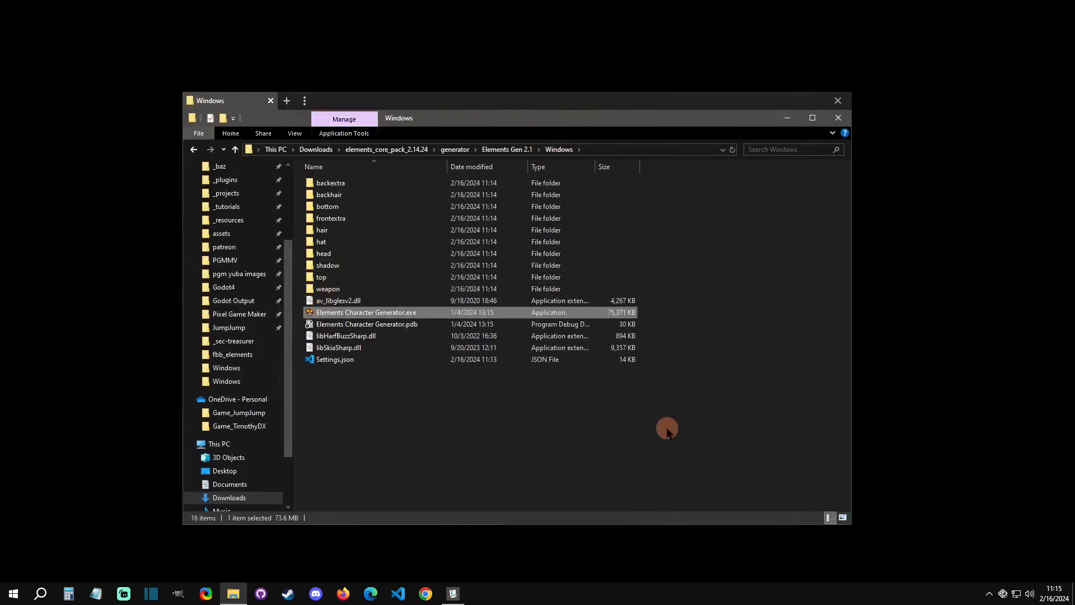
# Relaunch the generator with parts loaded and add the frontextra4 fox ears to a new character.
pyautogui.doubleClick(366, 313)
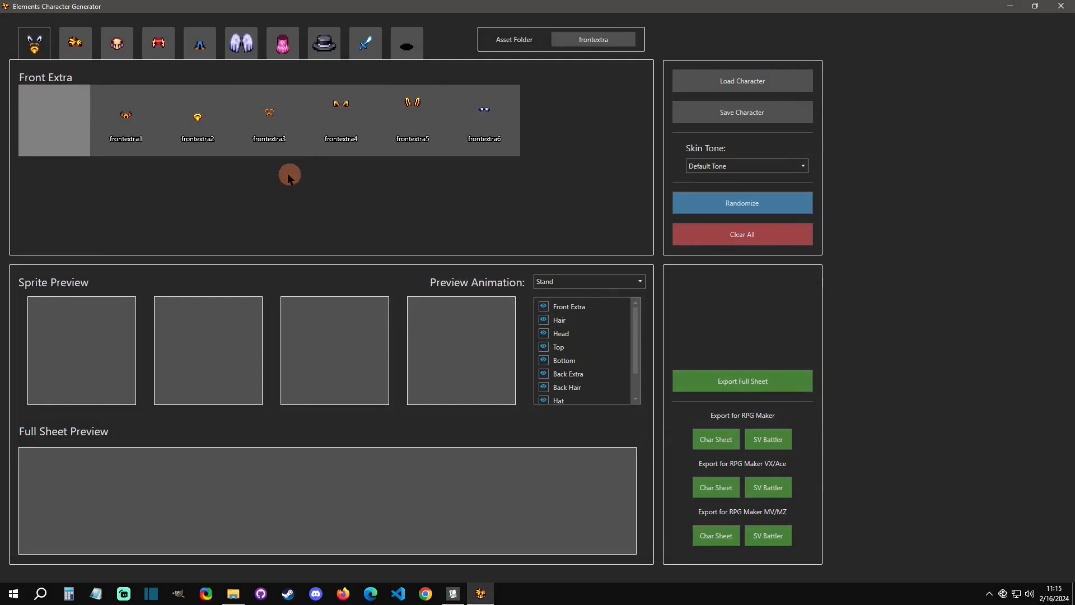
pyautogui.moveTo(76, 43)
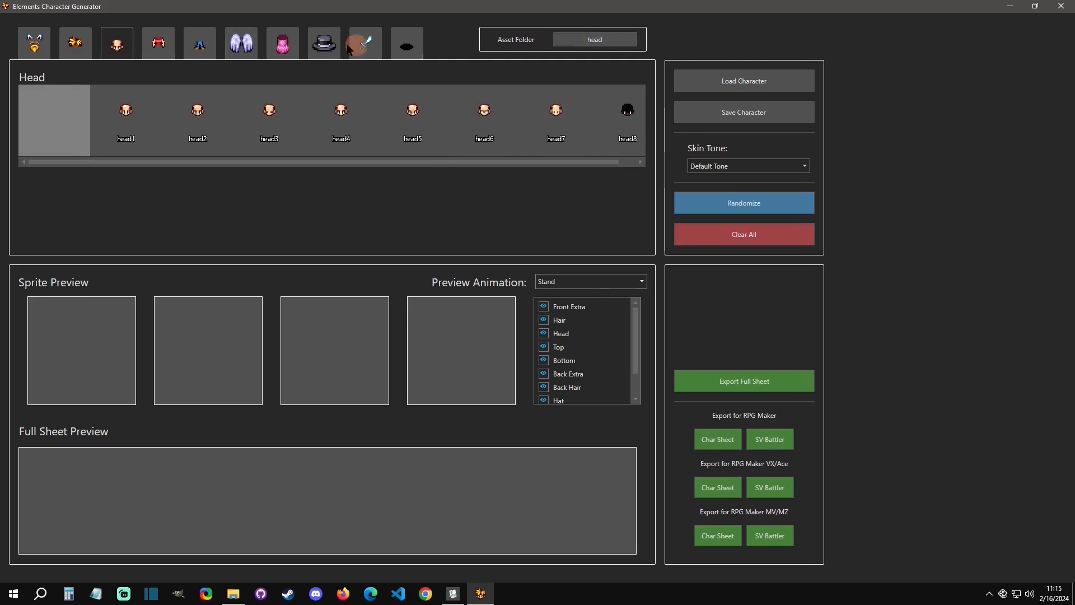
pyautogui.click(34, 42)
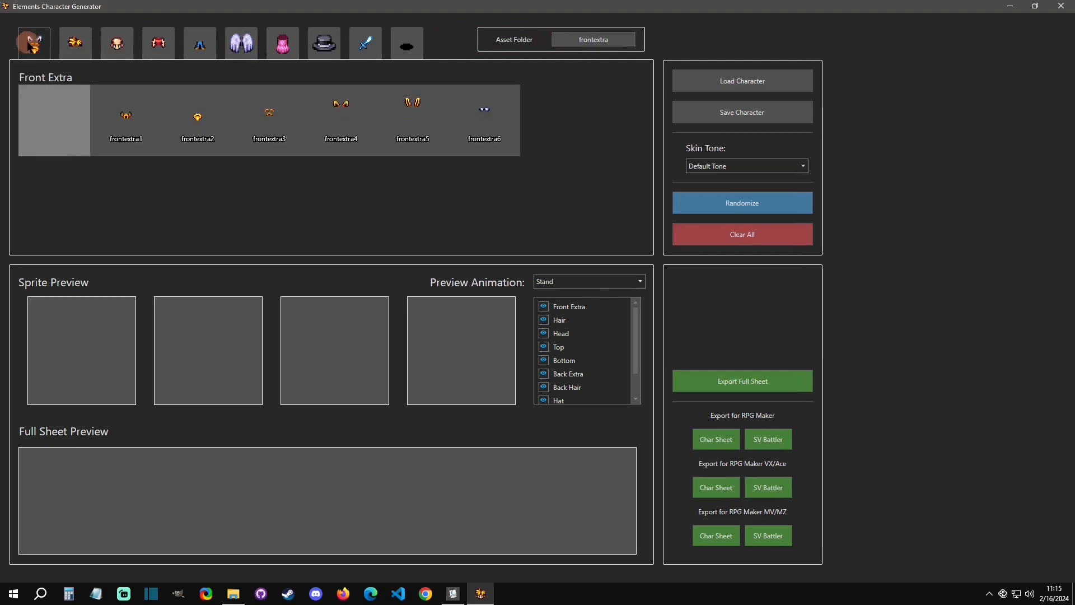
pyautogui.click(340, 119)
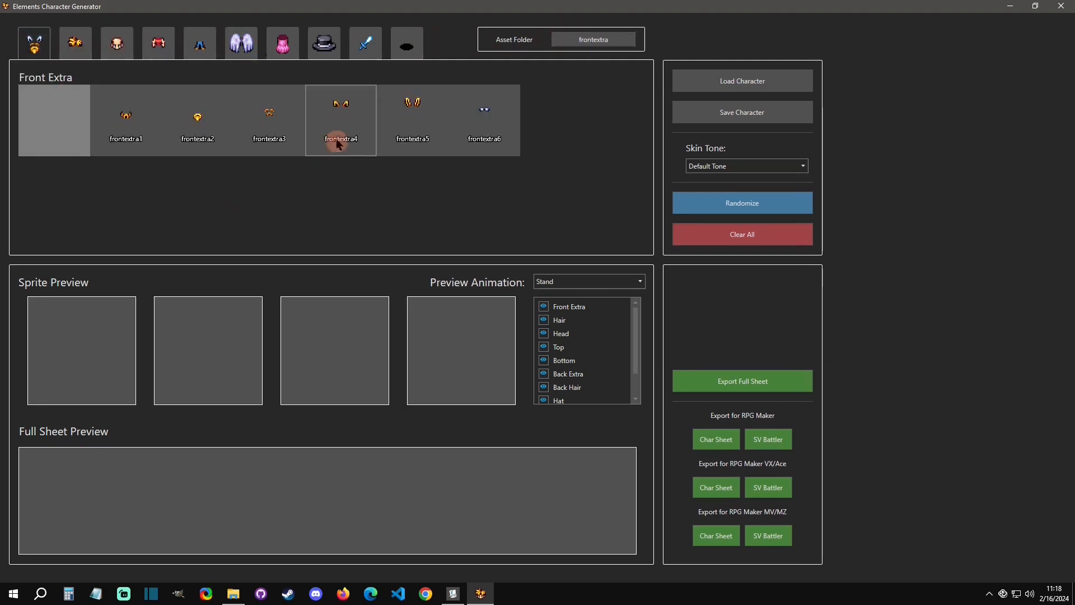
pyautogui.click(340, 120)
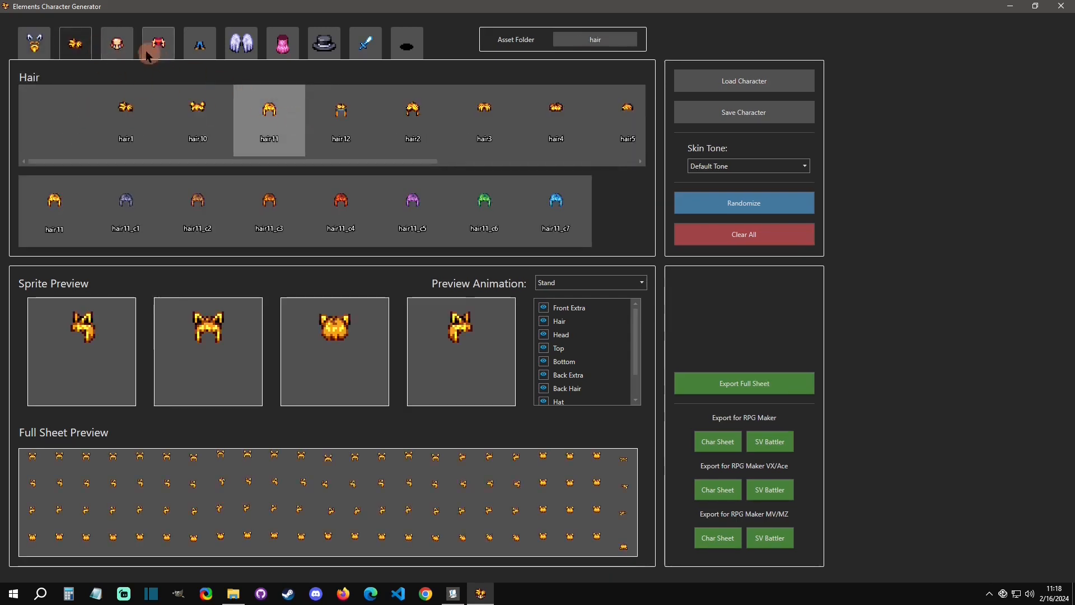
# Pick the head, then dress the character in top10 recoloured green (c2), clearing and re-adding it.
pyautogui.click(115, 44)
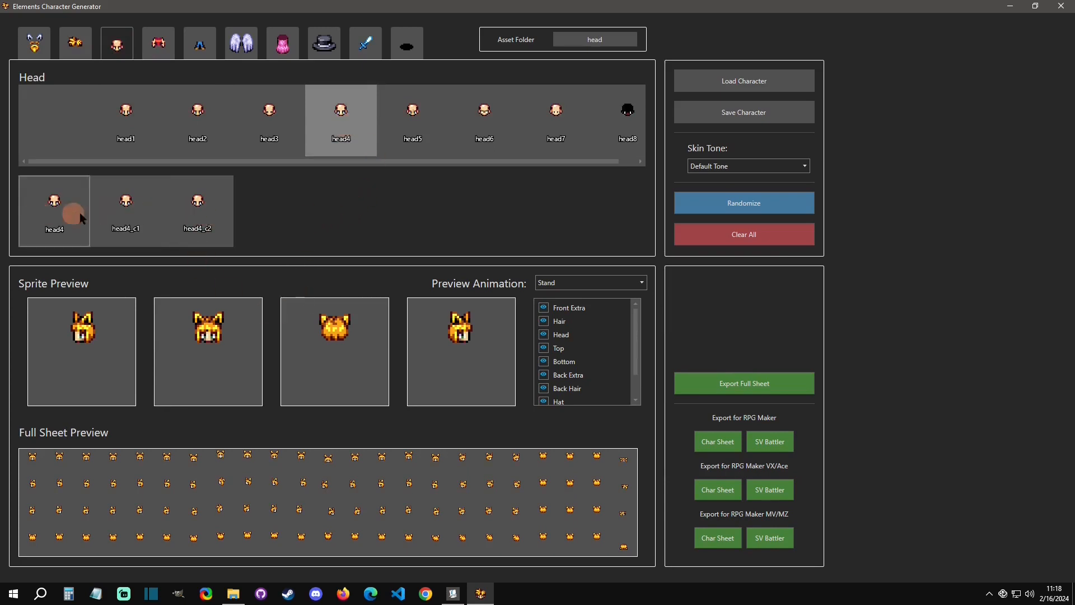
pyautogui.click(200, 44)
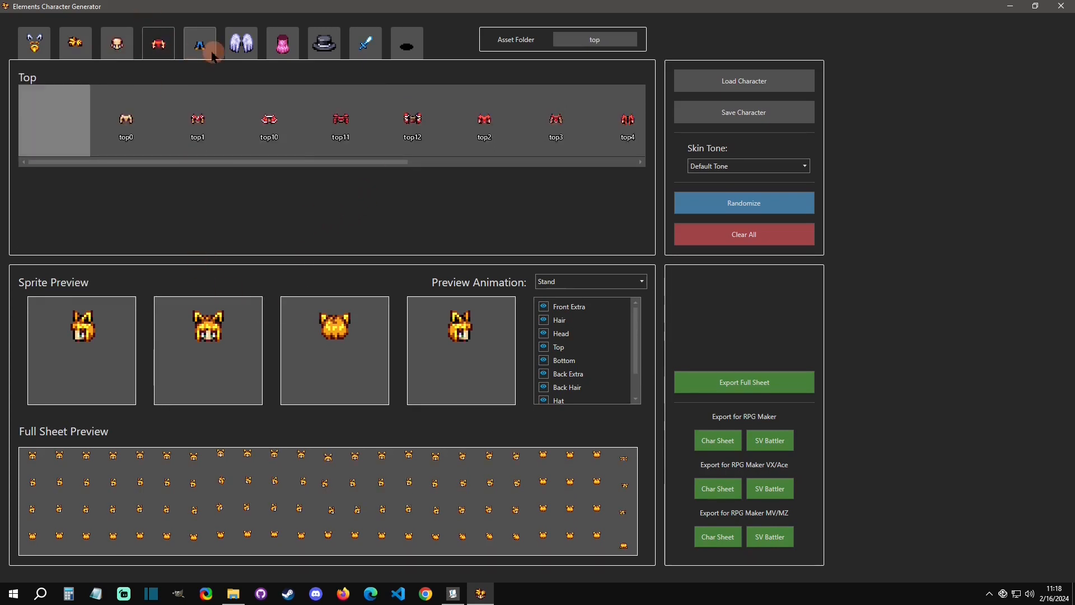
pyautogui.click(269, 119)
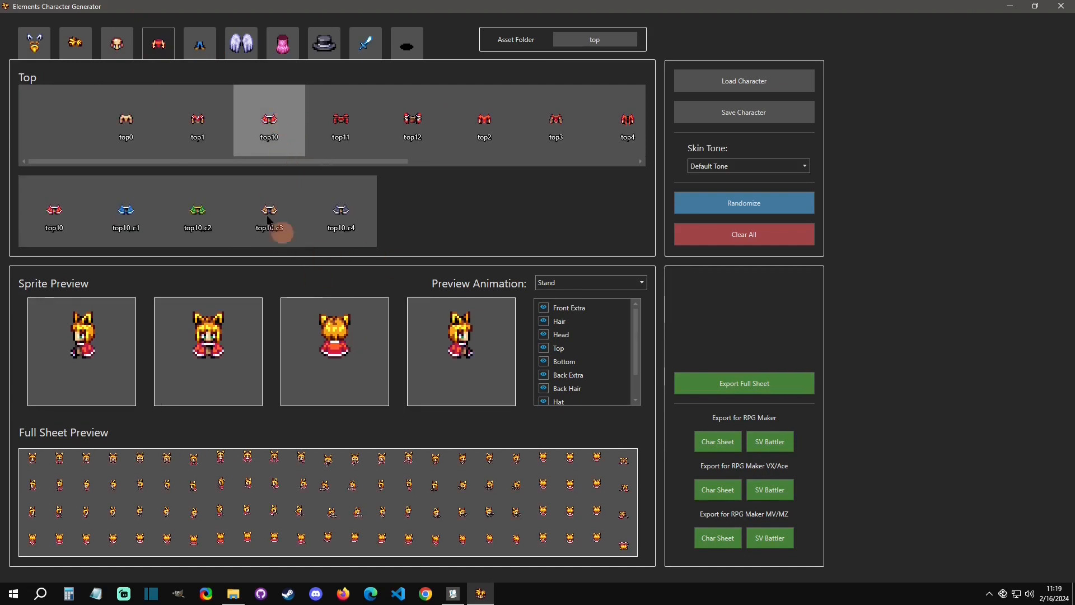
pyautogui.click(197, 211)
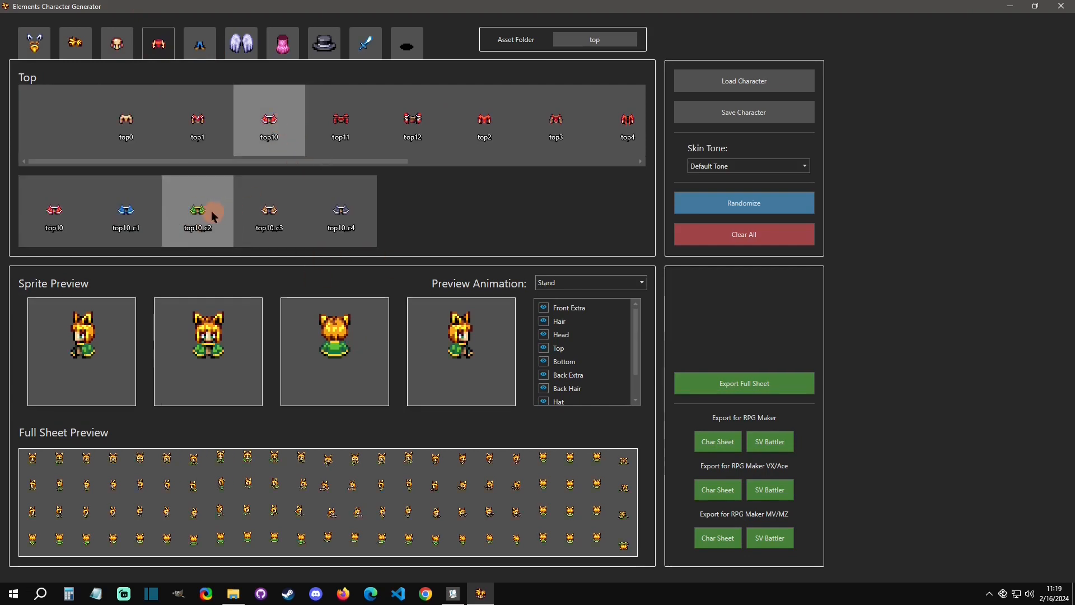
pyautogui.click(126, 211)
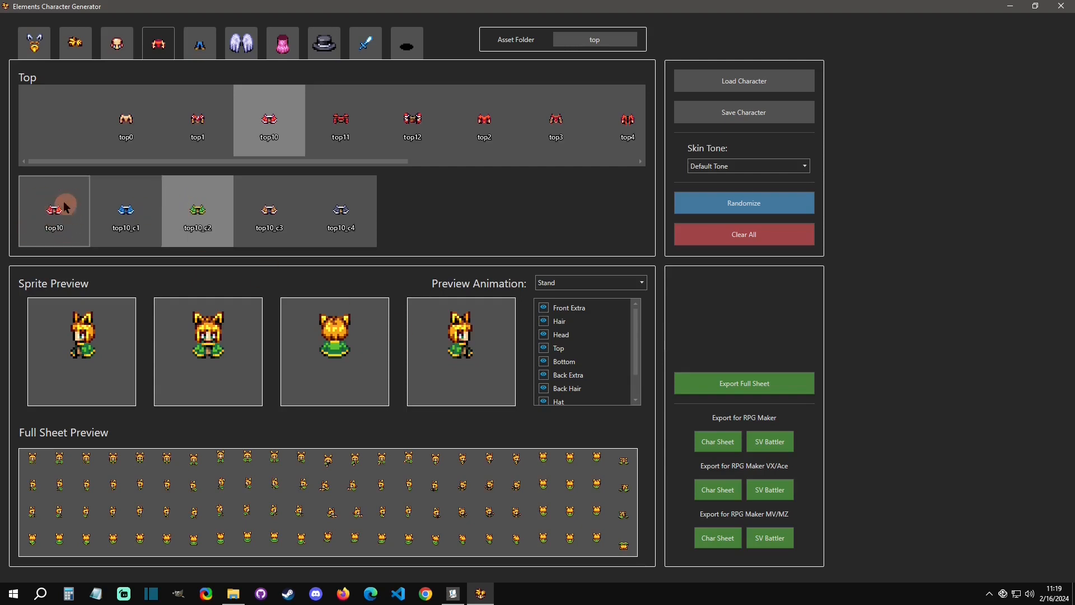
pyautogui.moveTo(268, 123)
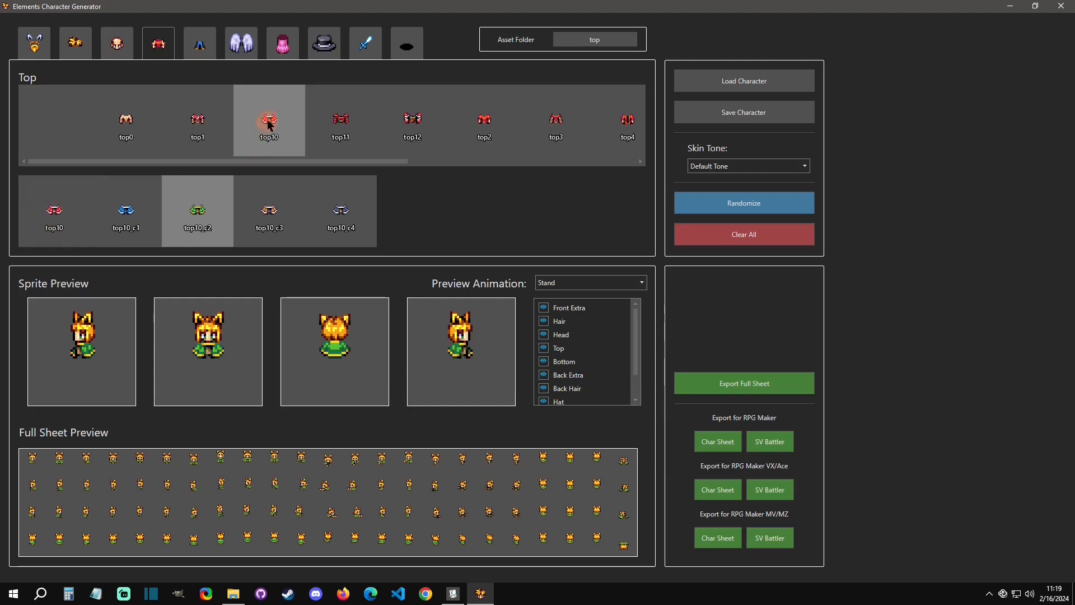
pyautogui.click(197, 120)
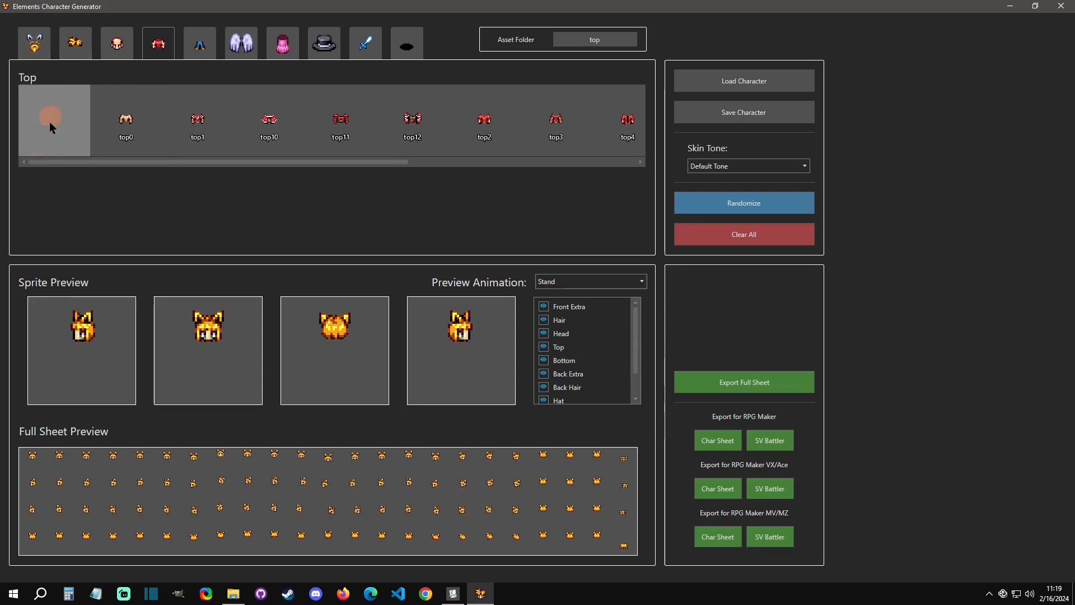
pyautogui.click(267, 120)
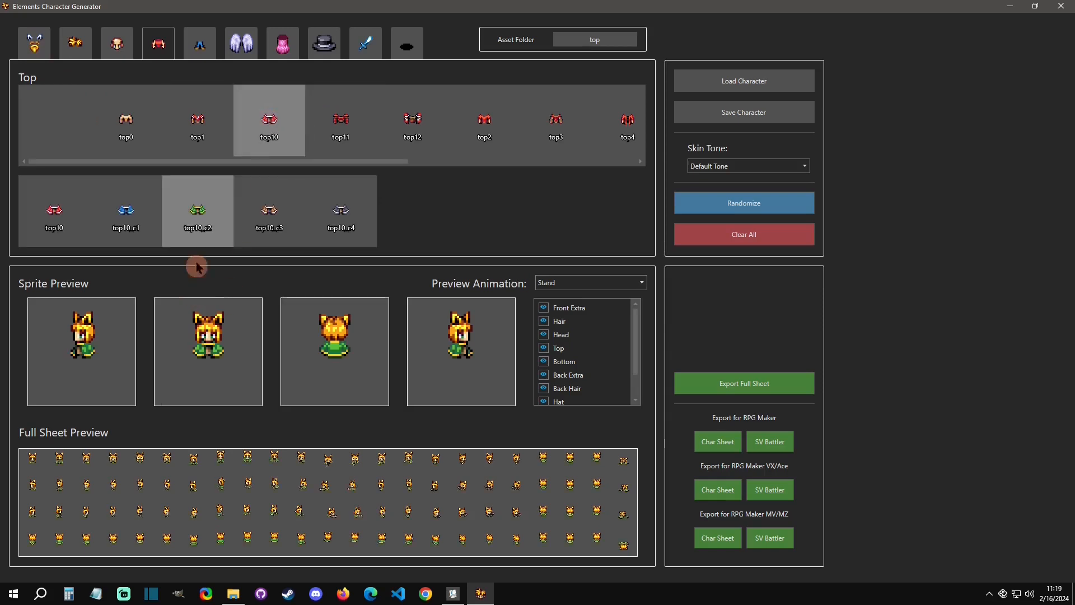
# Add bottom4 trousers and backhair1 long hair to the character.
pyautogui.click(199, 42)
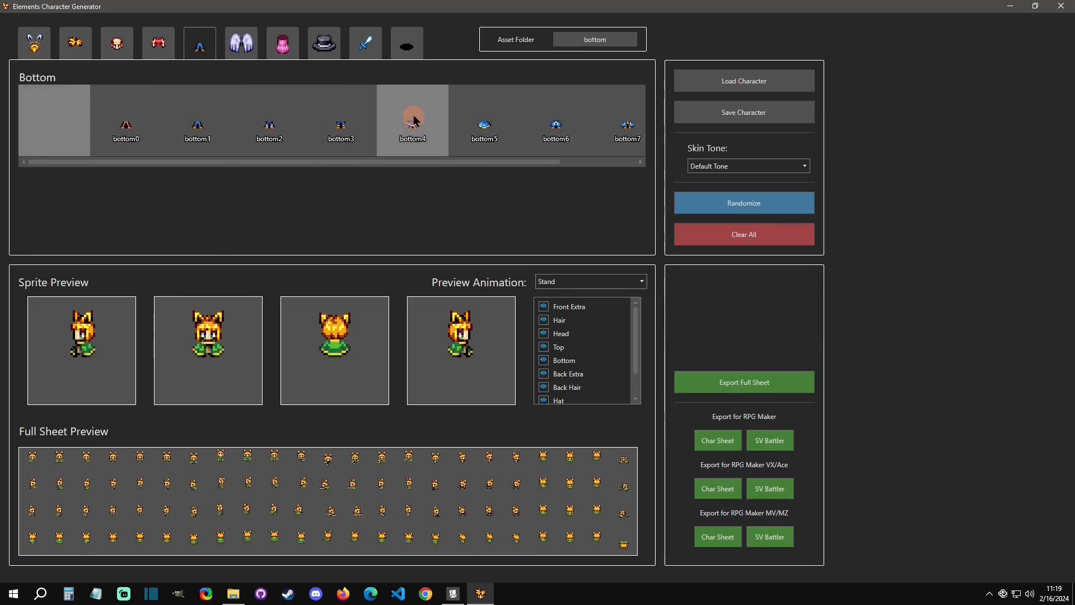
pyautogui.click(412, 120)
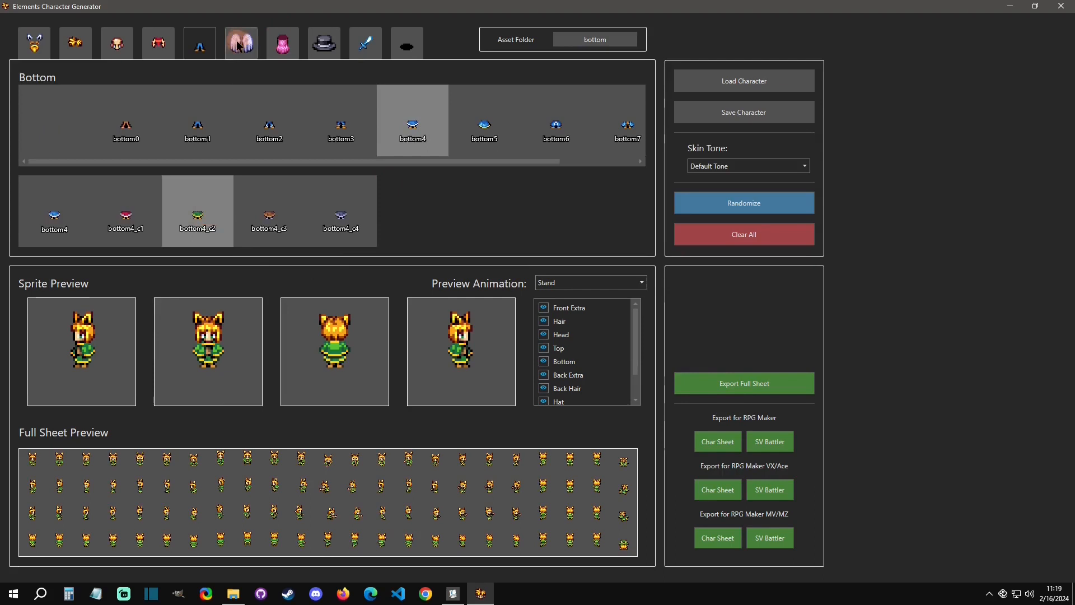
pyautogui.click(241, 43)
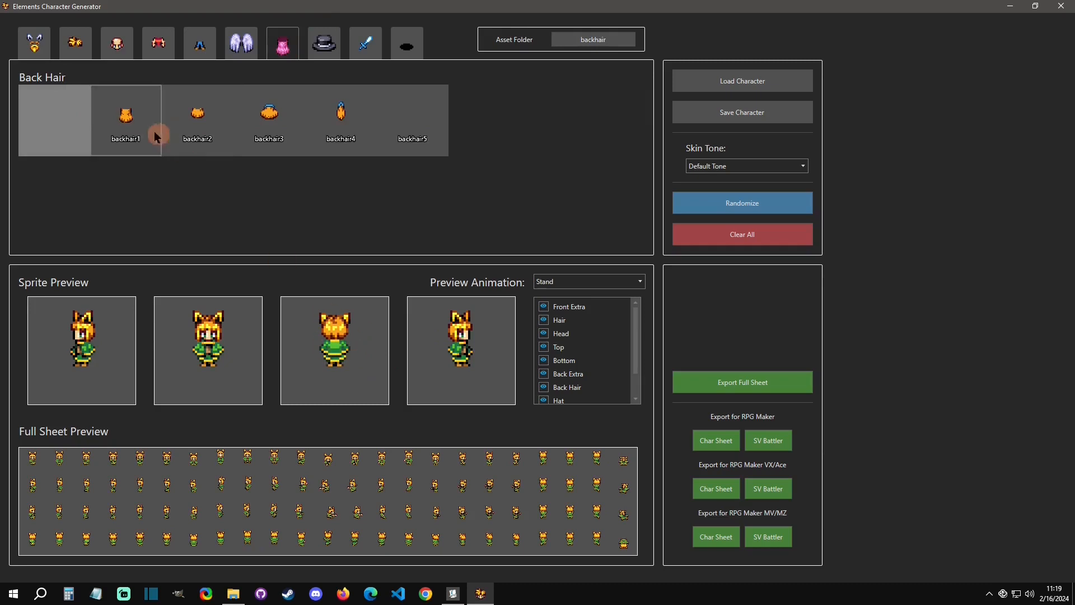
pyautogui.click(125, 115)
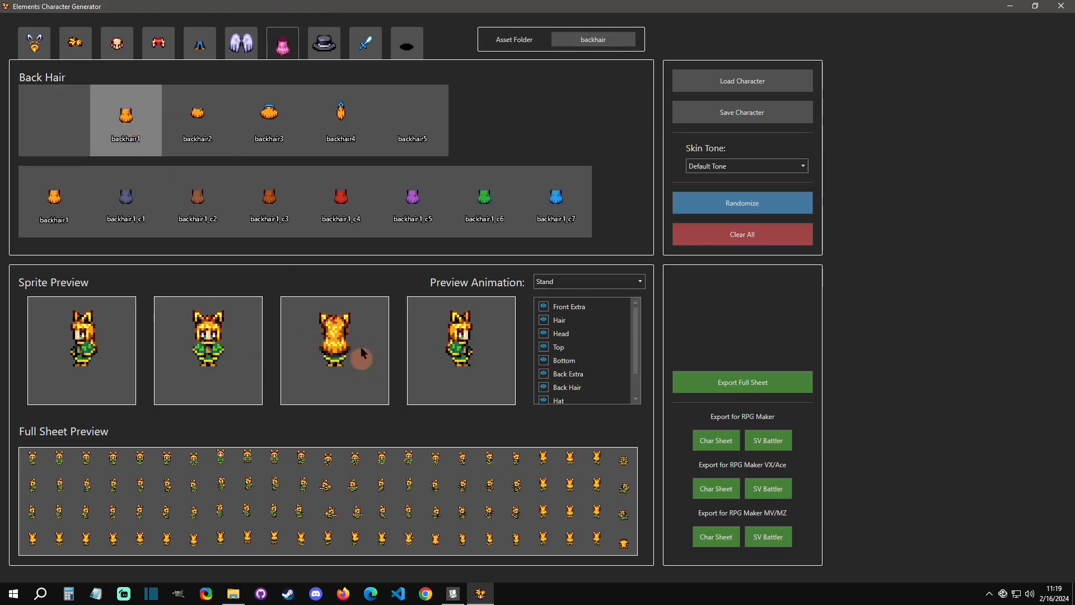
# Try the hat4 helmet on the character and remove it again.
pyautogui.click(323, 44)
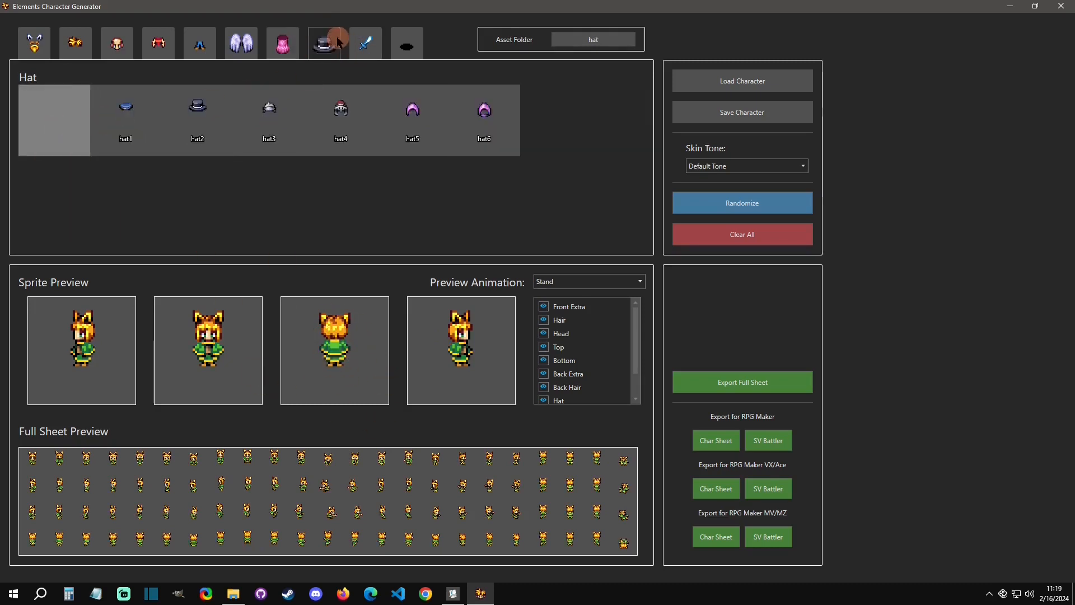
pyautogui.click(341, 109)
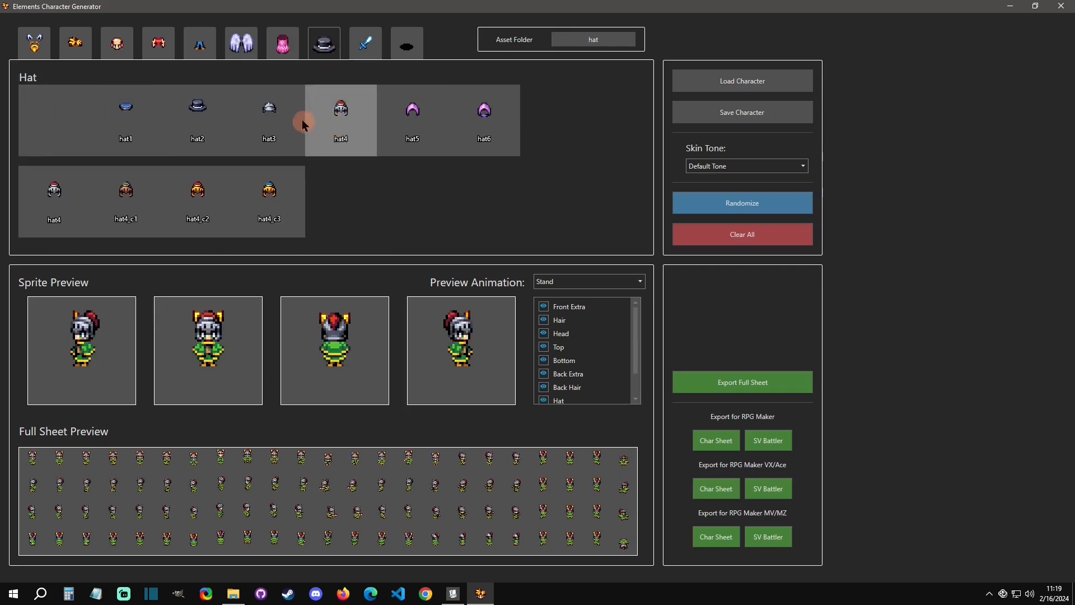
pyautogui.click(269, 110)
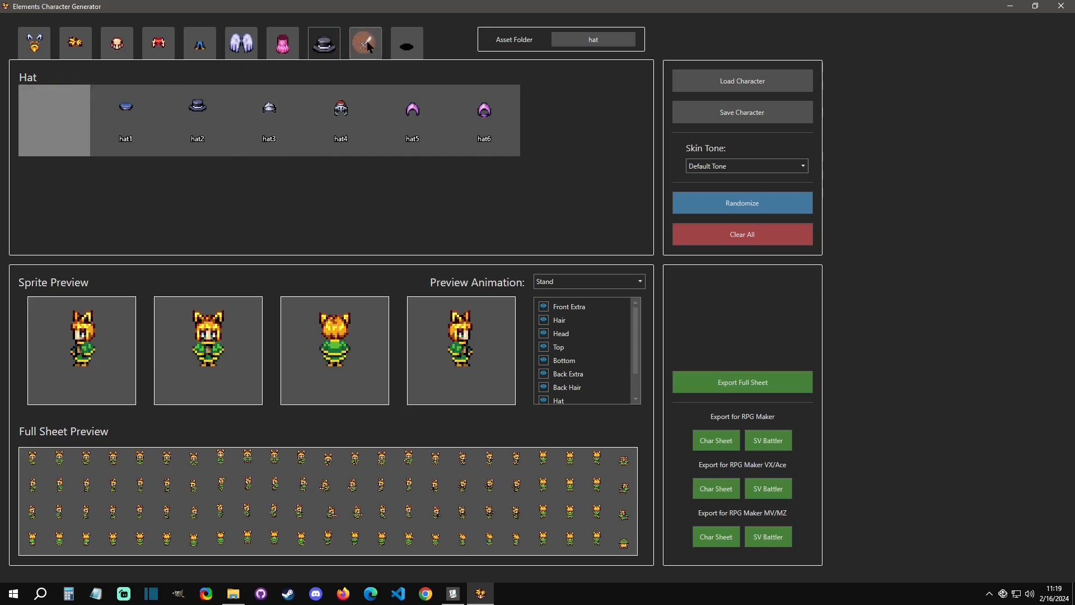
pyautogui.click(365, 43)
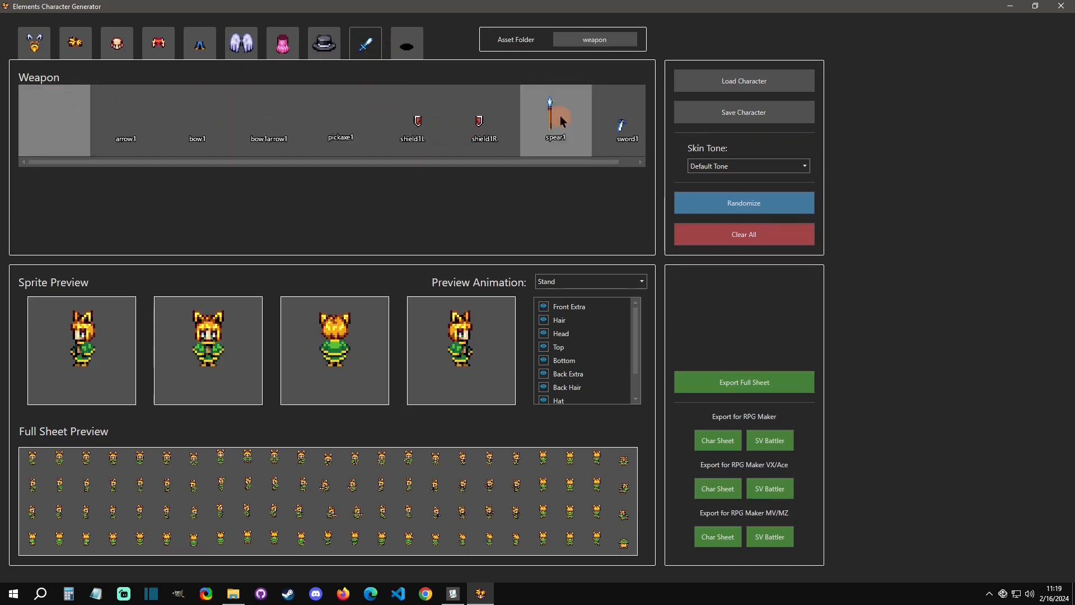
# Try spear1, shield1L and pickaxe1, settle on sword1, and hide the front extra layer.
pyautogui.click(555, 120)
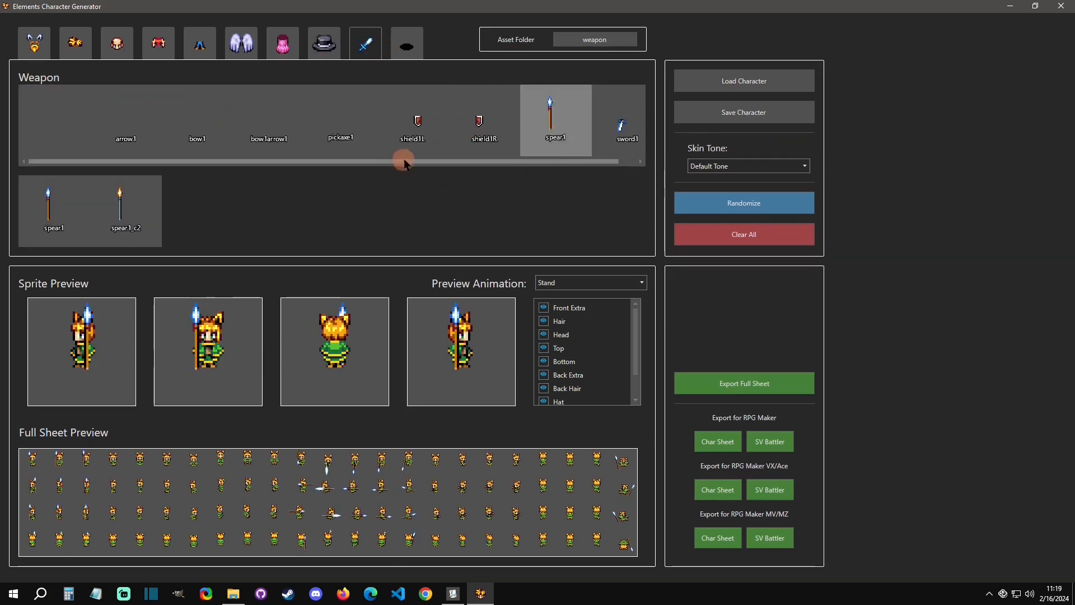
pyautogui.click(412, 120)
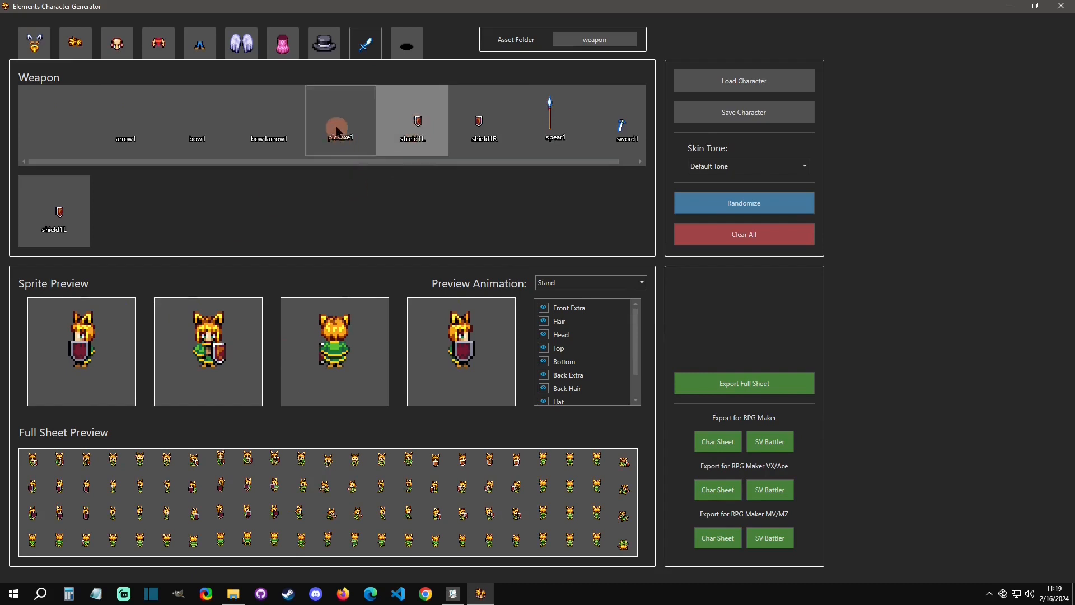
pyautogui.click(341, 126)
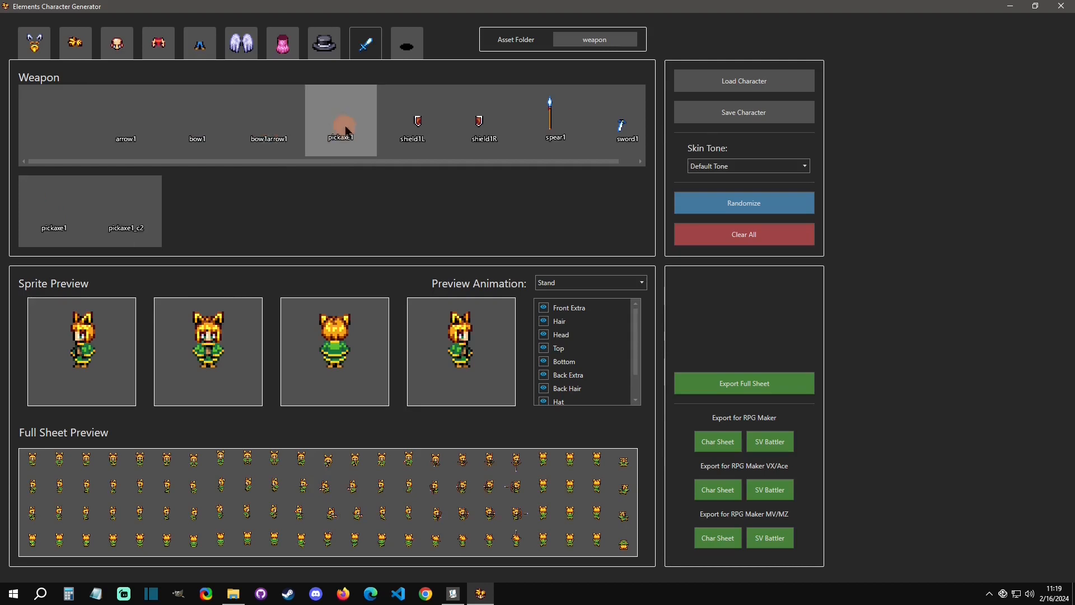
pyautogui.click(607, 123)
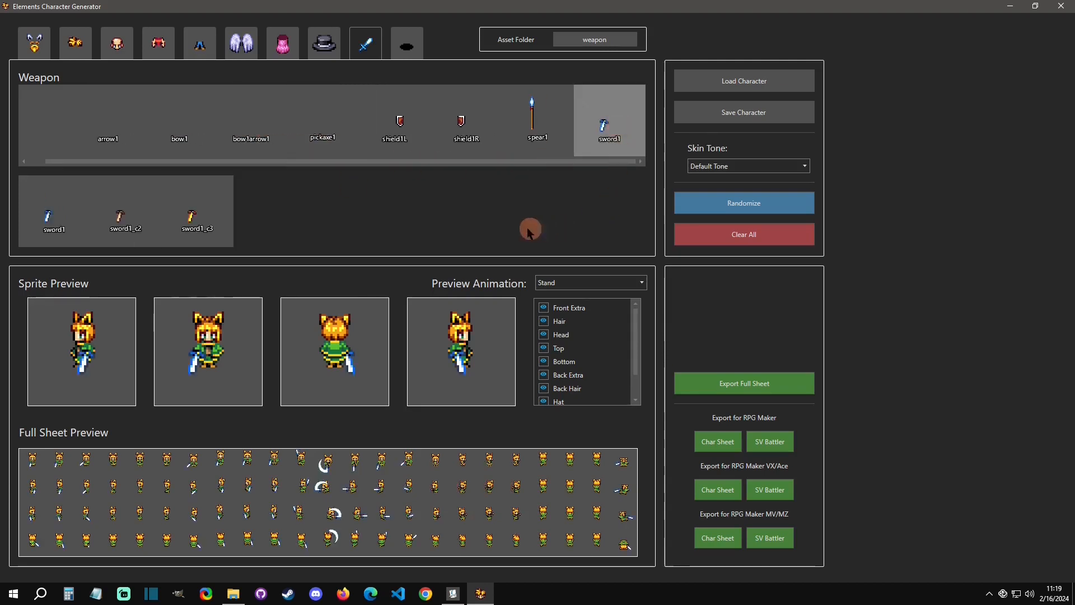
pyautogui.moveTo(58, 161); pyautogui.dragTo(263, 162)
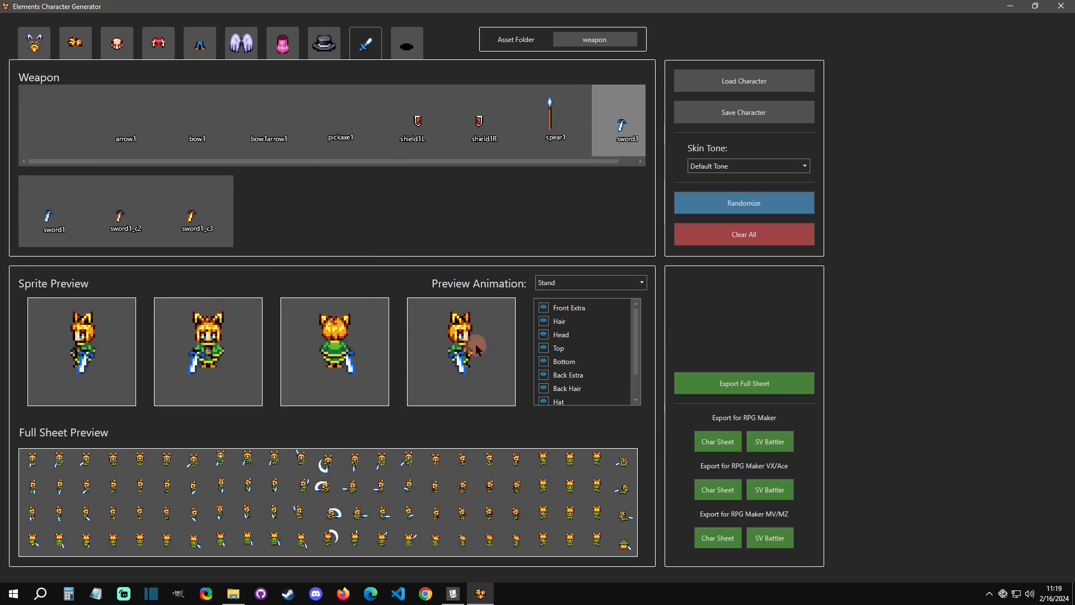
pyautogui.click(566, 307)
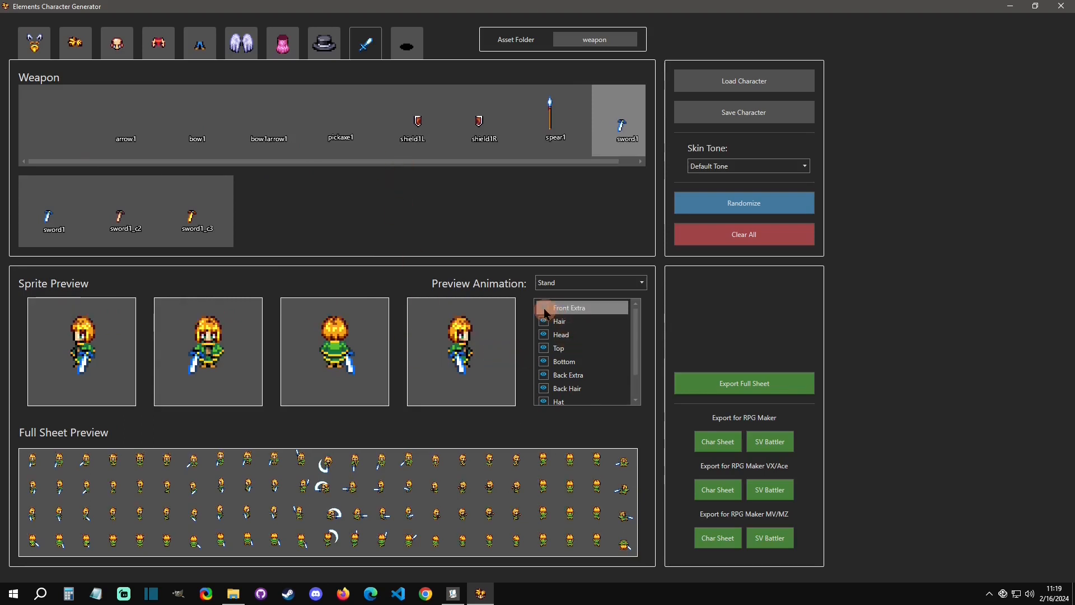
# Hide the hair layer and preview the Walk, Arms Up and Jump animations, then bring up Skin Tone.
pyautogui.click(543, 307)
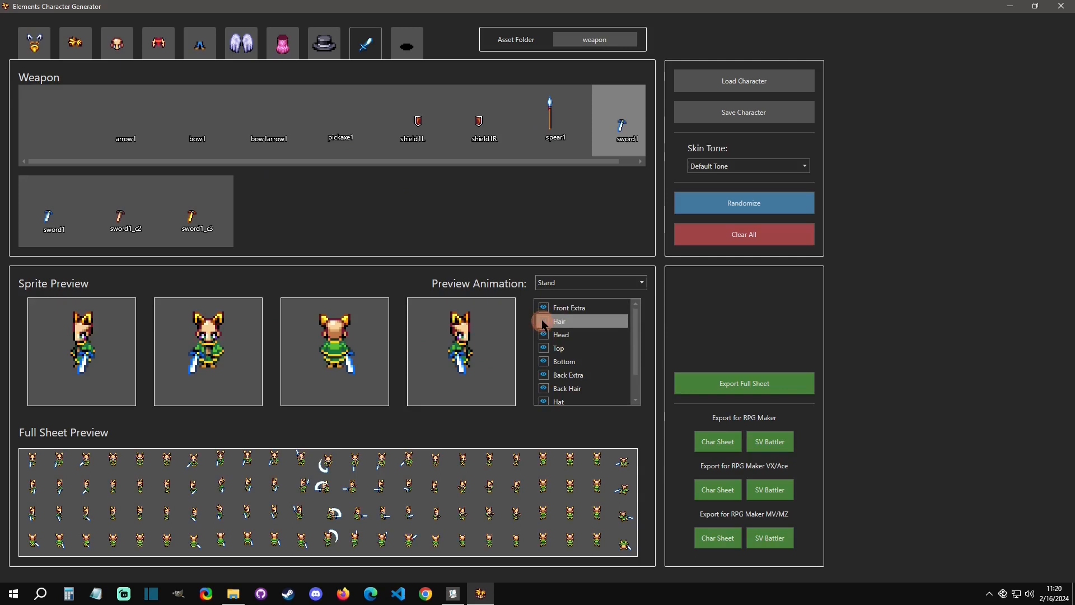
pyautogui.click(588, 282)
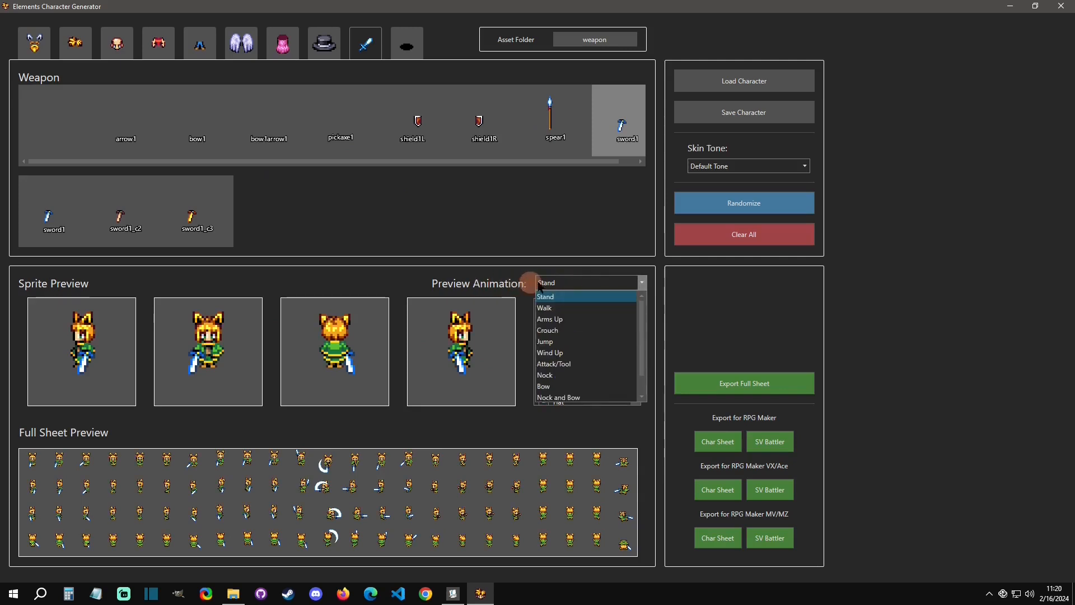
pyautogui.moveTo(414, 333)
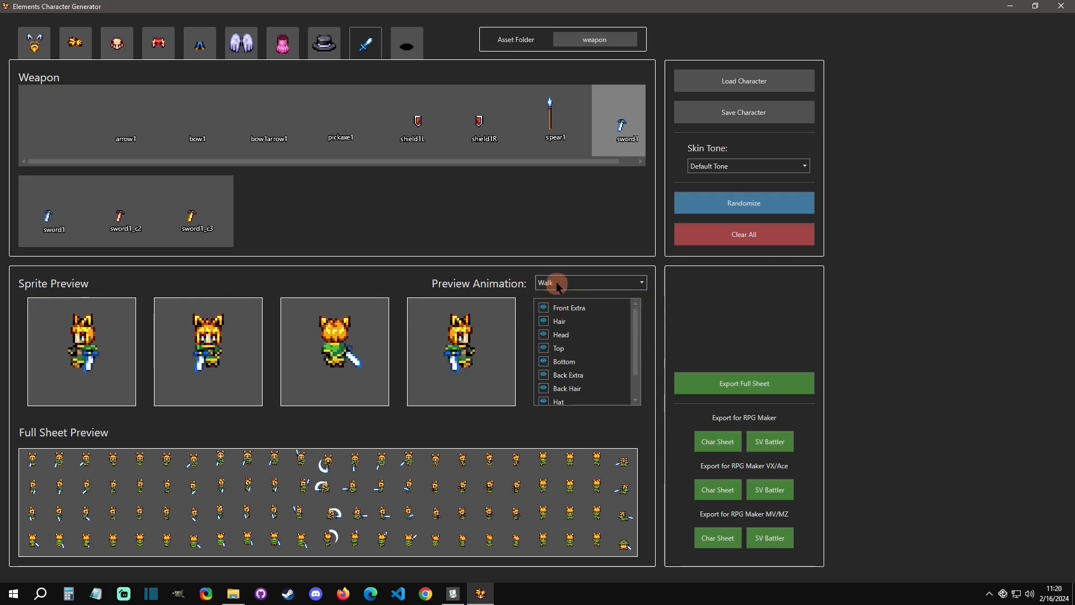
pyautogui.click(588, 282)
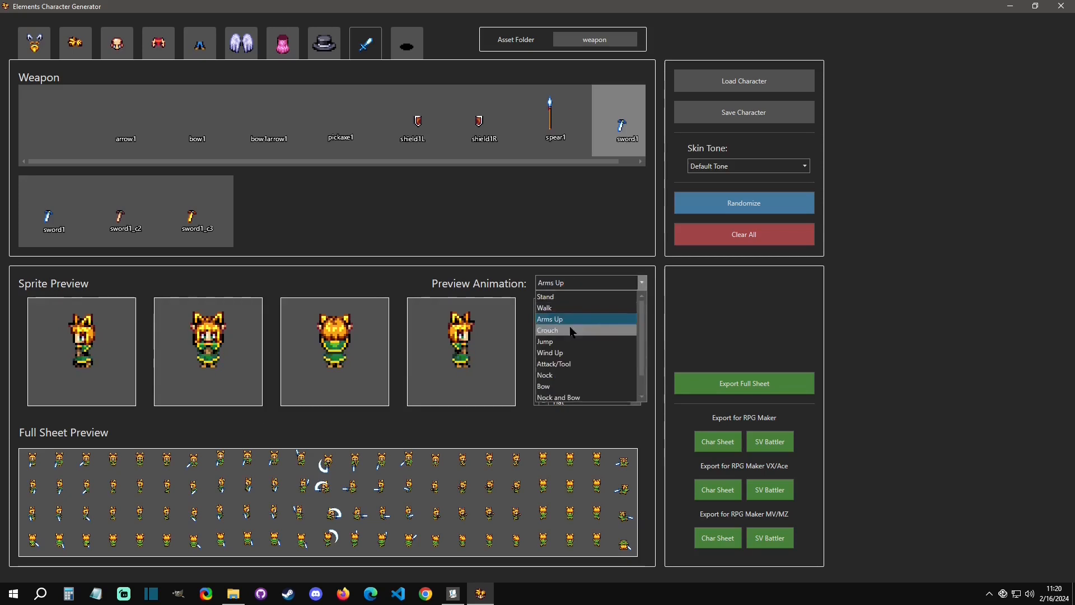
pyautogui.click(547, 329)
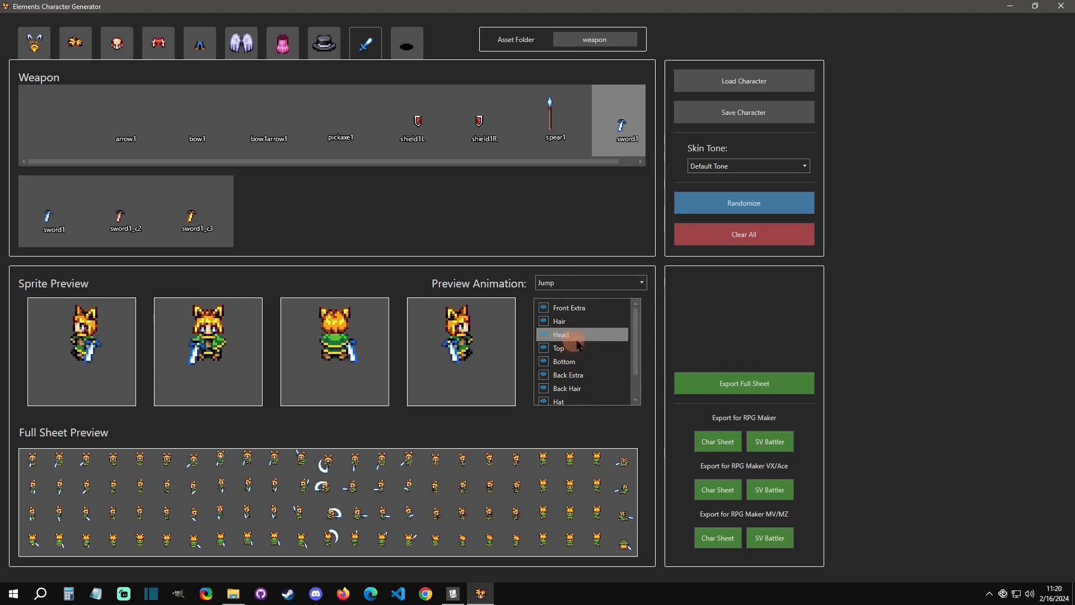
pyautogui.click(544, 335)
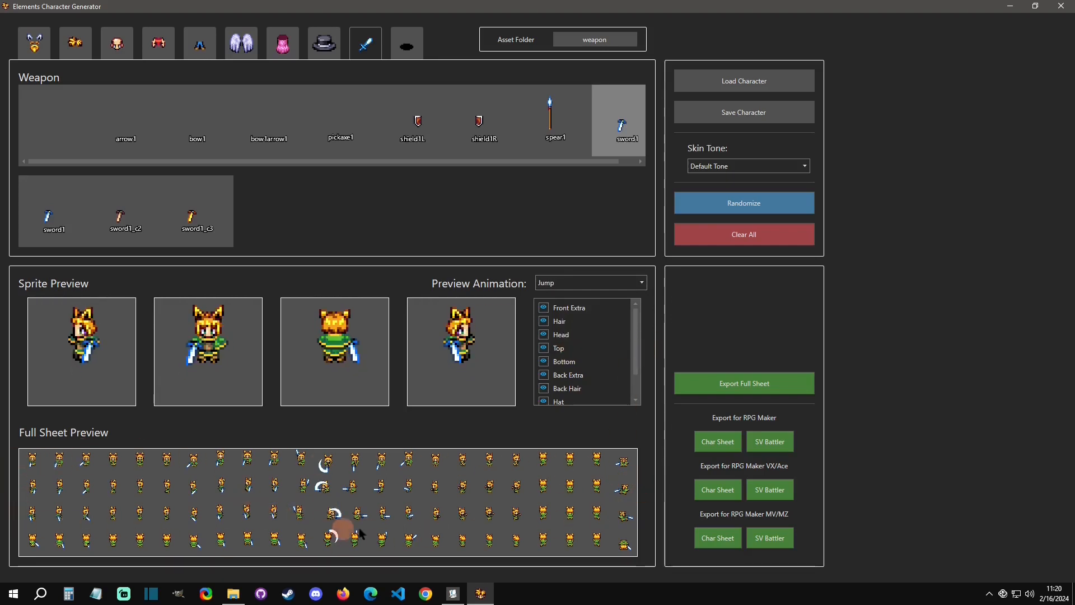
pyautogui.click(588, 283)
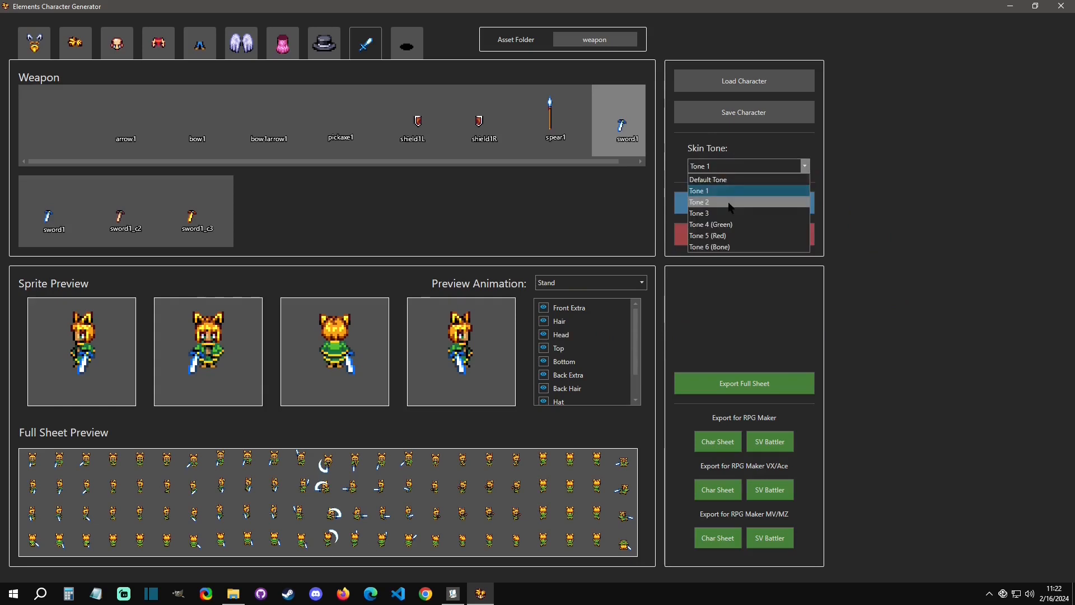
# Try Tone 5 (Red) and Tone 6 (Bone), return to Default Tone, and randomize a new character.
pyautogui.click(710, 224)
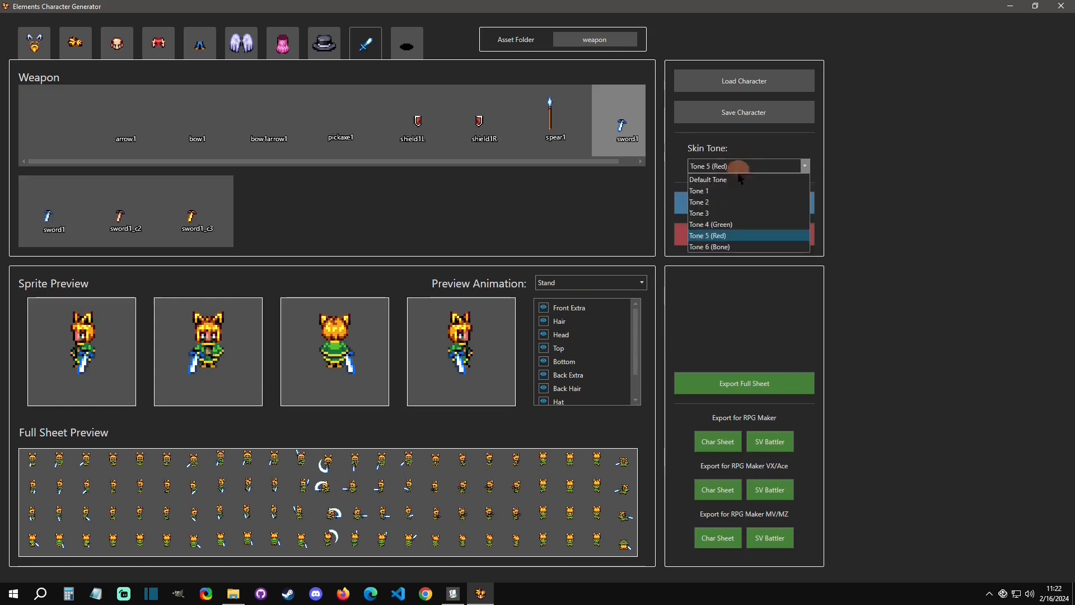
pyautogui.click(710, 246)
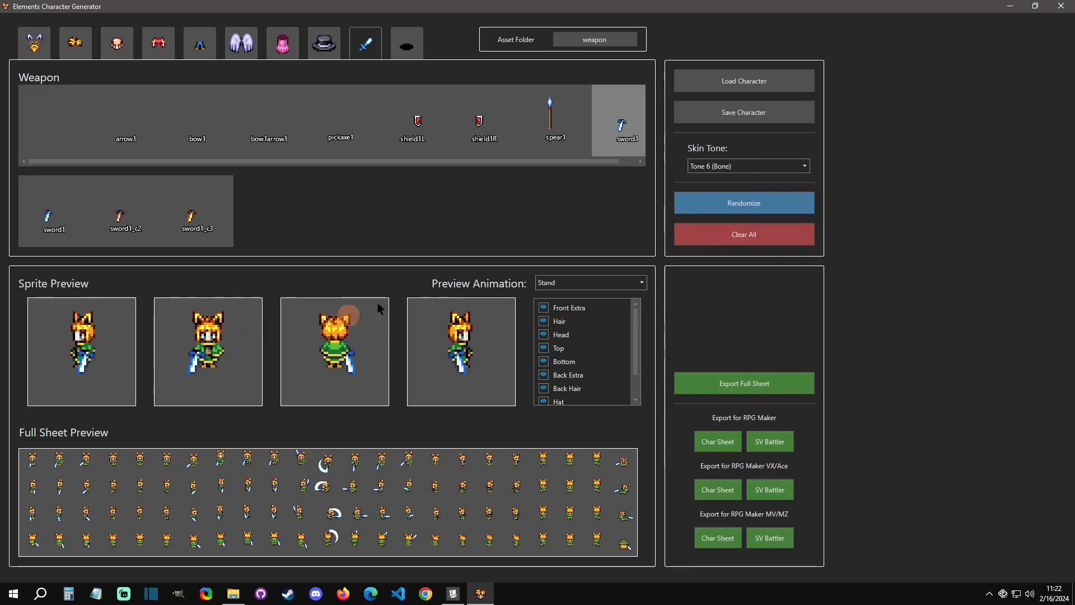
pyautogui.click(748, 166)
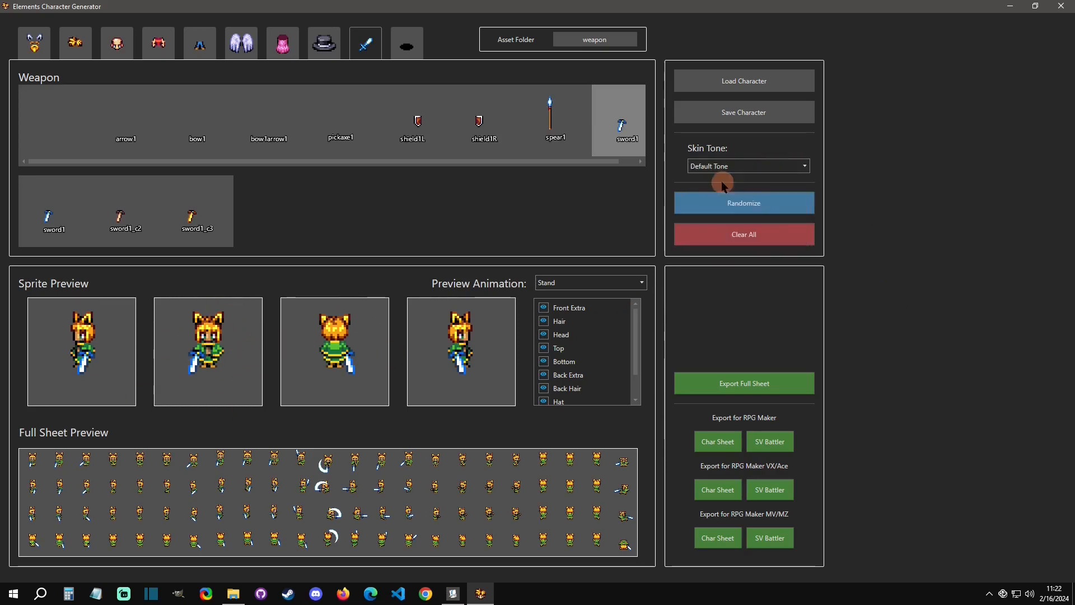
pyautogui.click(743, 202)
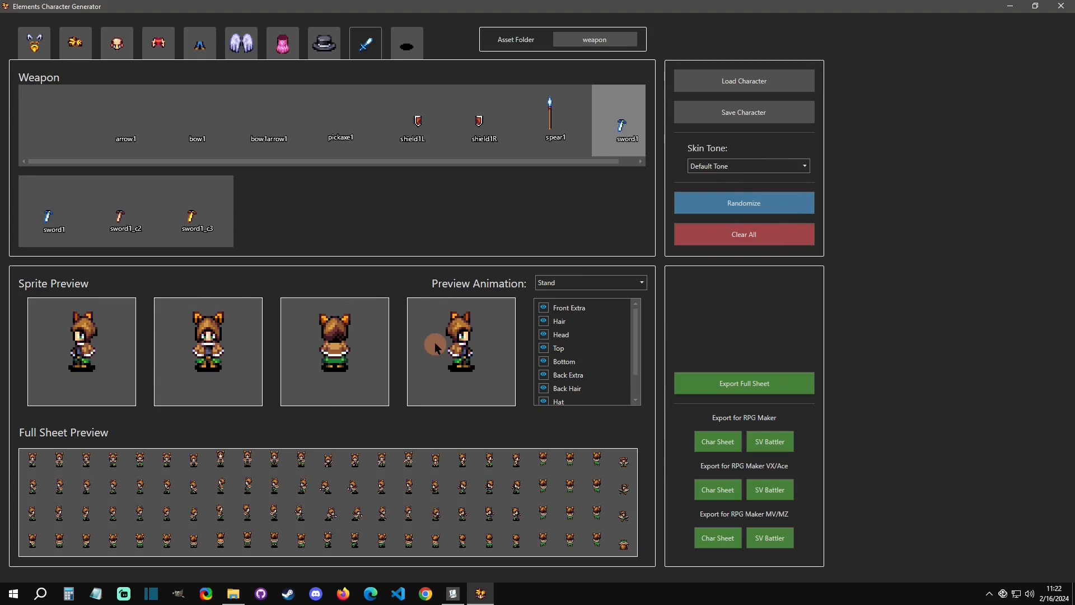
pyautogui.moveTo(744, 113)
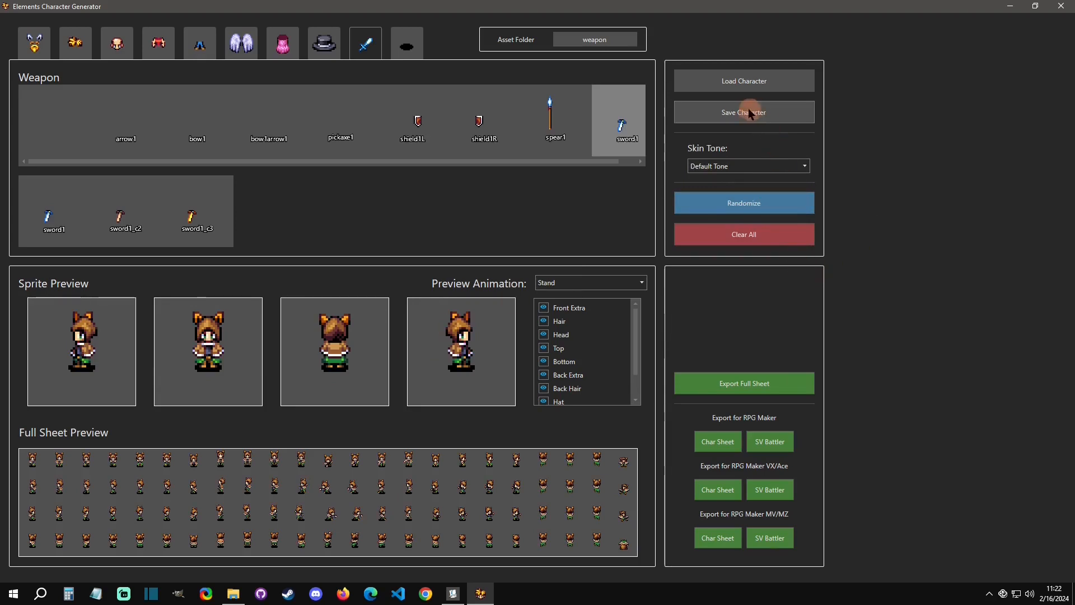
pyautogui.moveTo(829, 149)
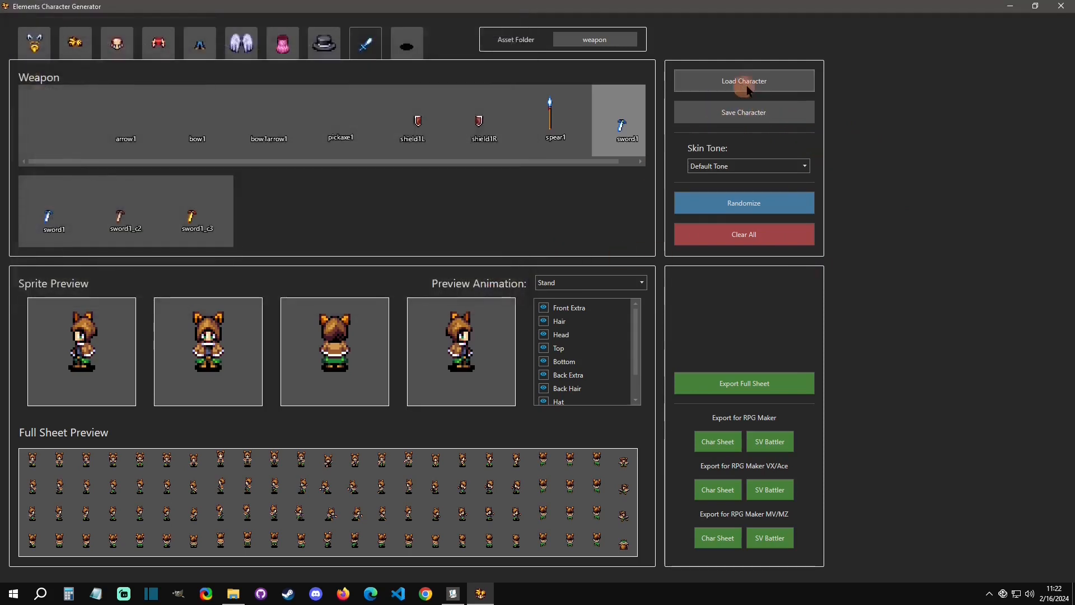
# From Save Character, create a 'saves' folder in the core pack folder, enter it, and close the dialog.
pyautogui.click(743, 112)
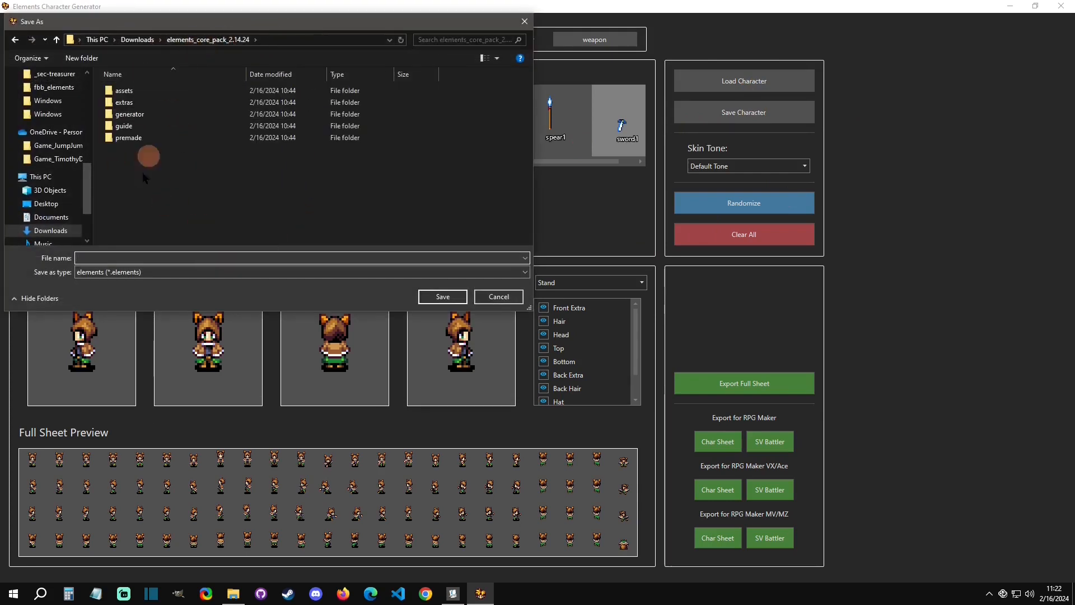
pyautogui.rightClick(160, 219)
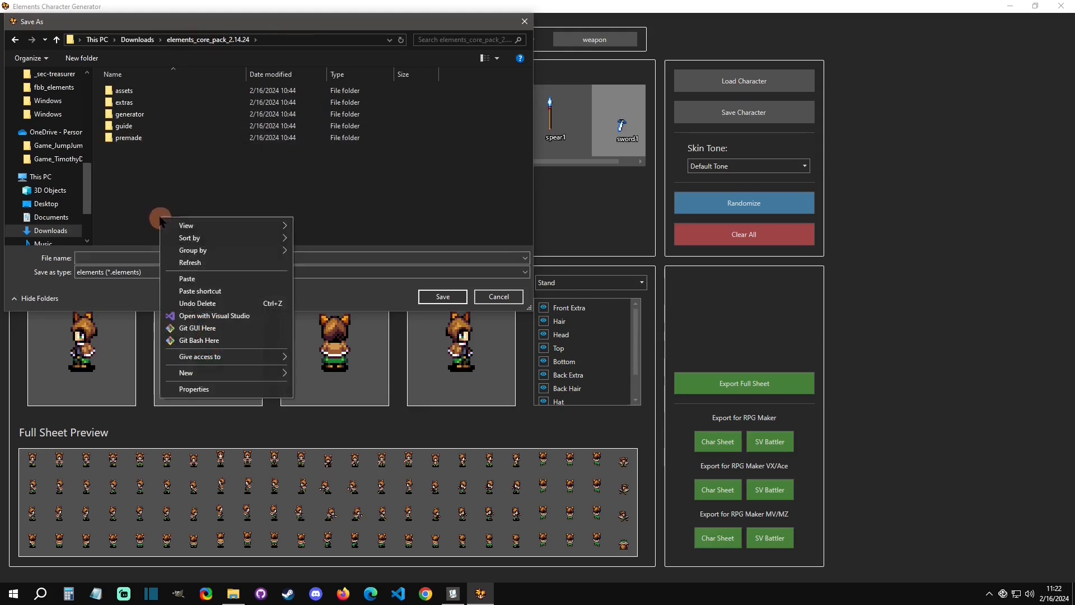
pyautogui.click(186, 372)
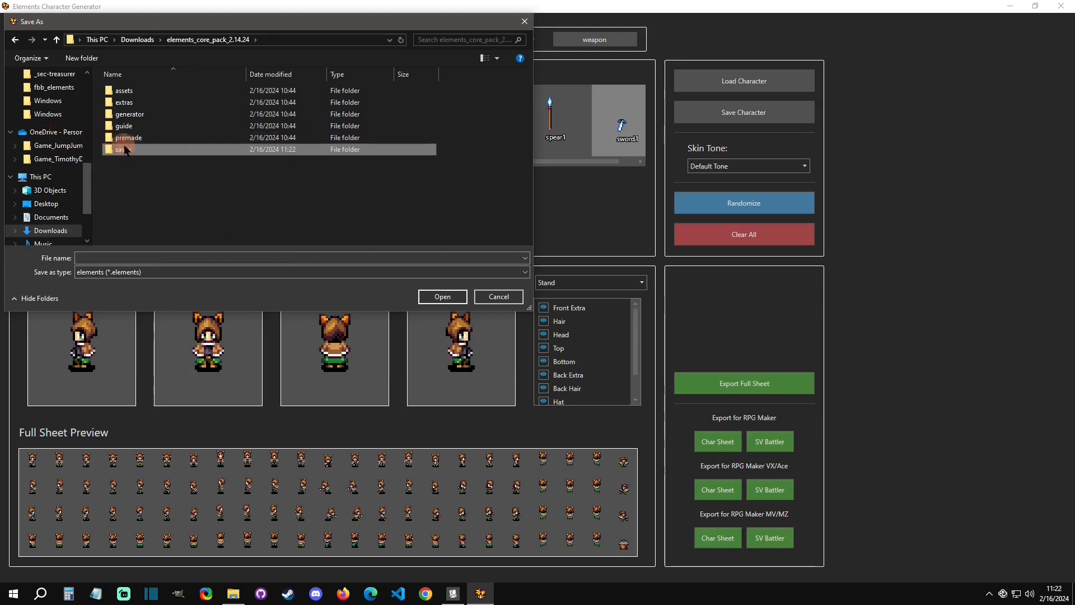
pyautogui.doubleClick(122, 149)
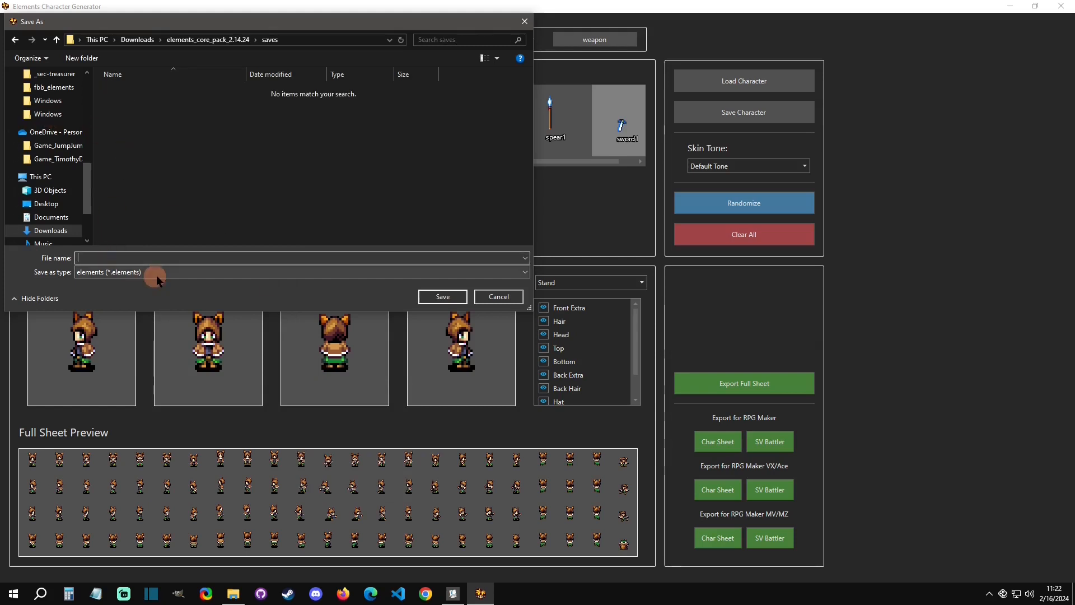
pyautogui.click(497, 296)
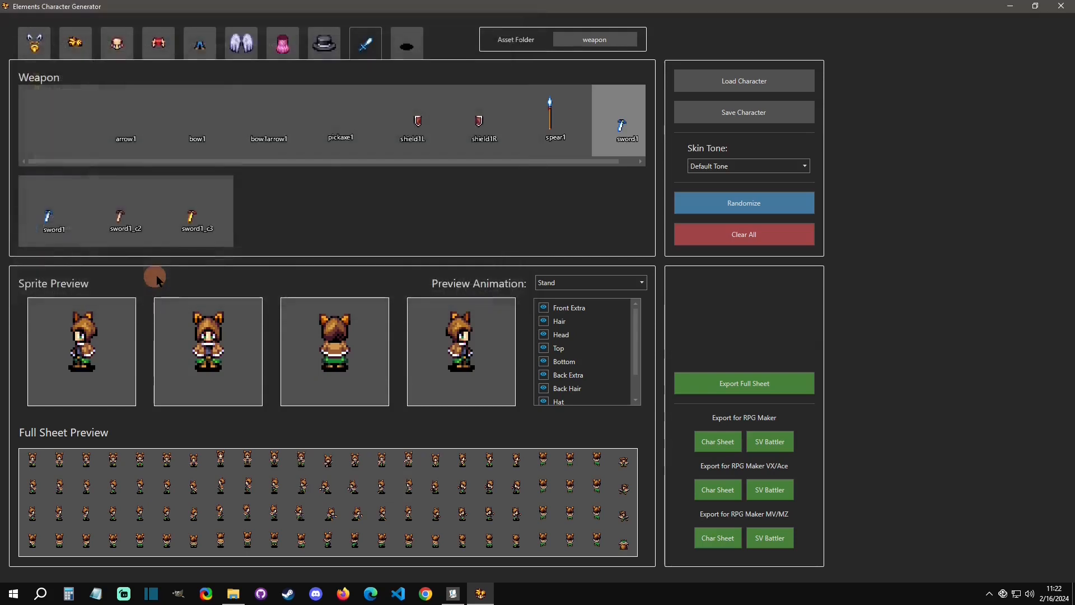
# Randomize another look, then clear the weapon slot so the character holds nothing.
pyautogui.click(744, 202)
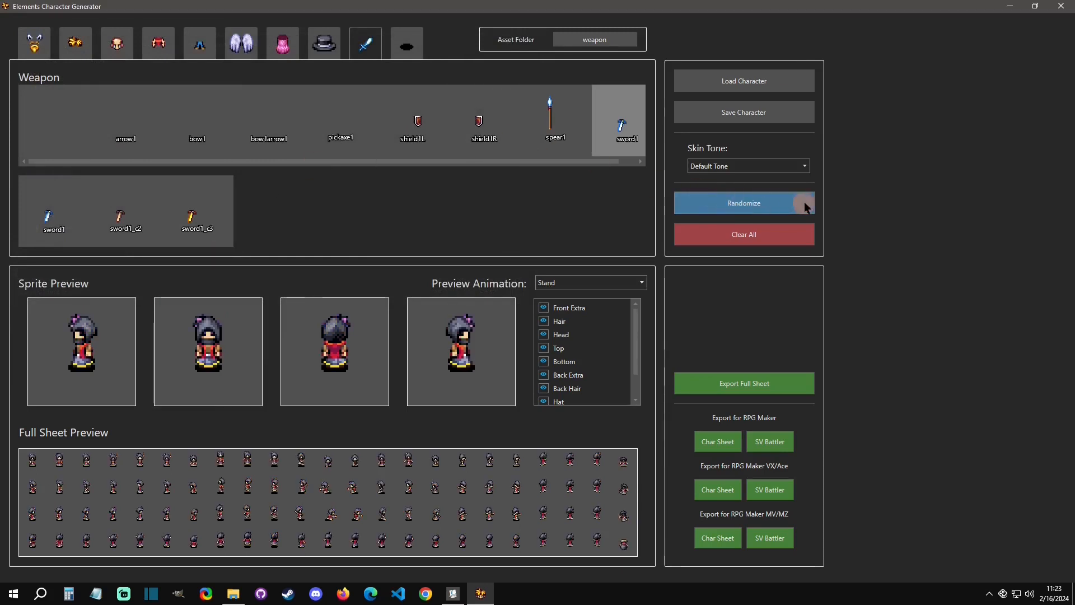
pyautogui.moveTo(743, 81)
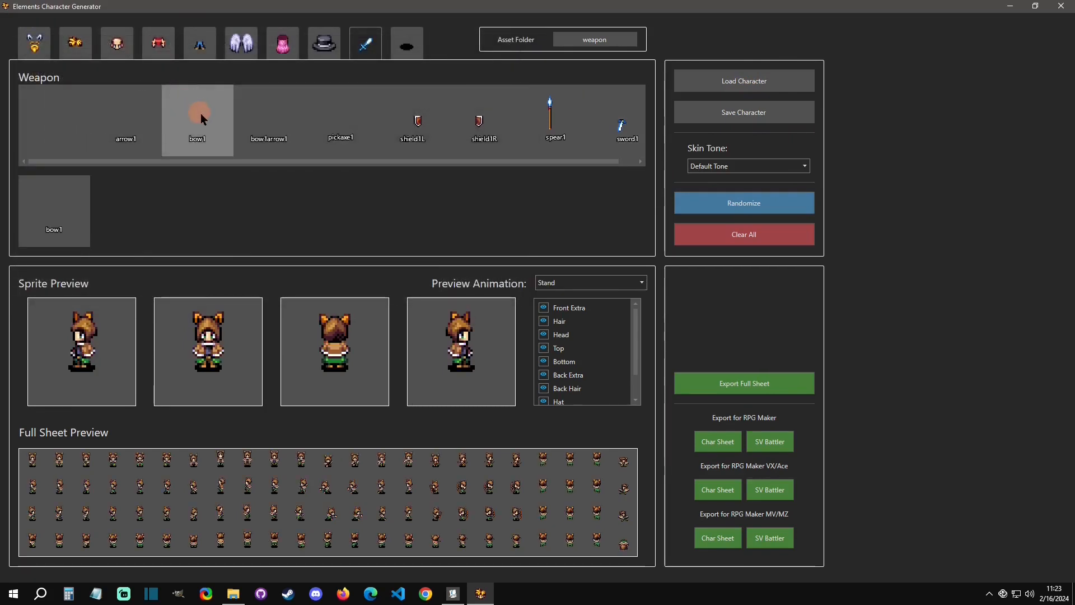
pyautogui.click(54, 120)
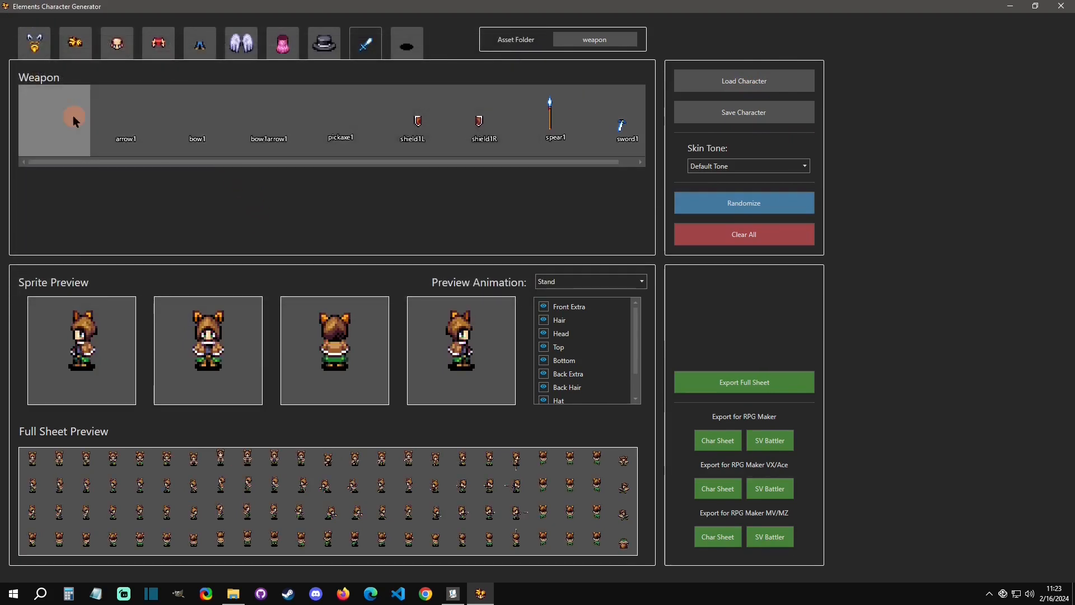
pyautogui.moveTo(744, 320)
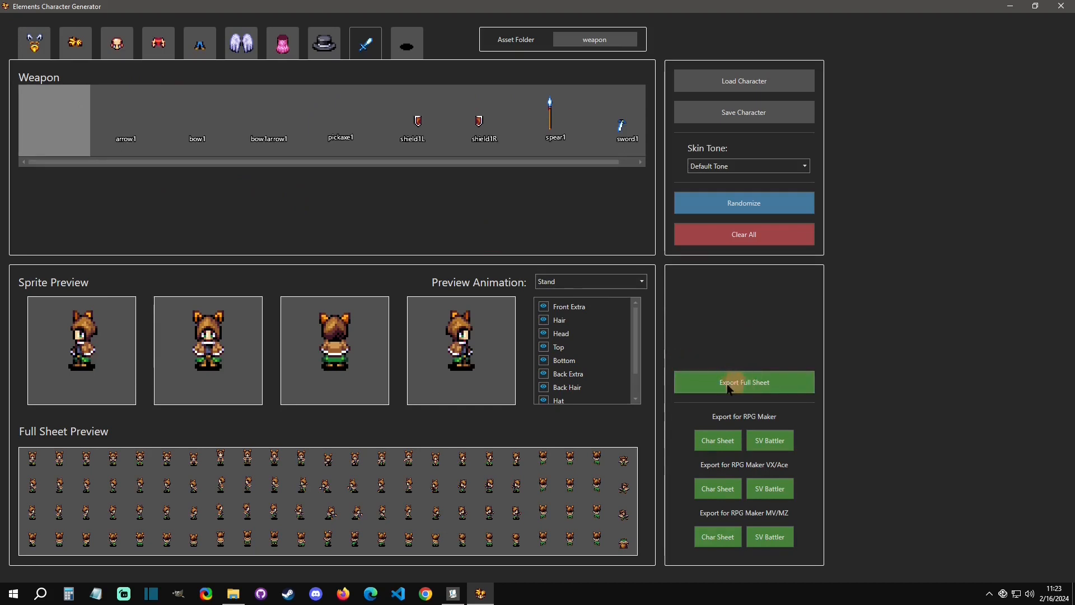
pyautogui.moveTo(561, 493)
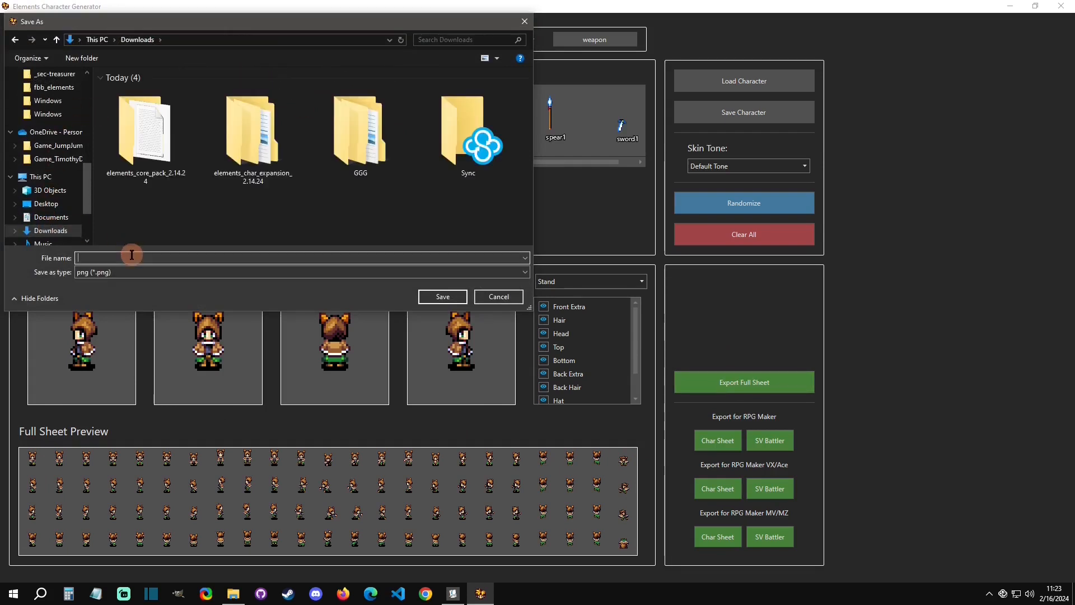
# Save the exported full sprite sheet as fullsheet.png in Downloads.
pyautogui.click(498, 296)
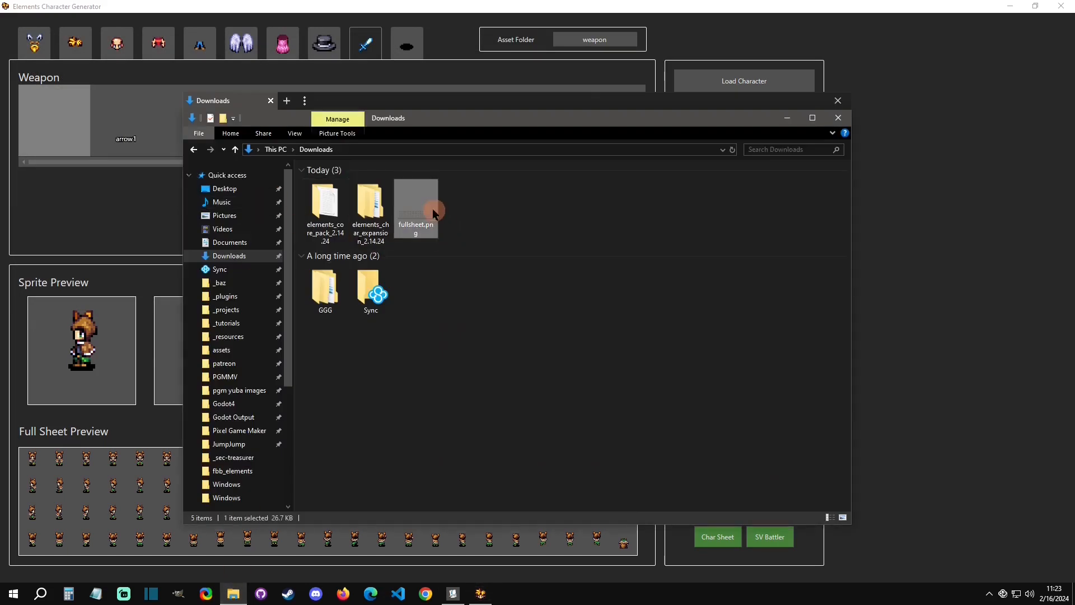
# View fullsheet.png in Windows Photos showing four rows of sprite frames, then close it.
pyautogui.doubleClick(415, 206)
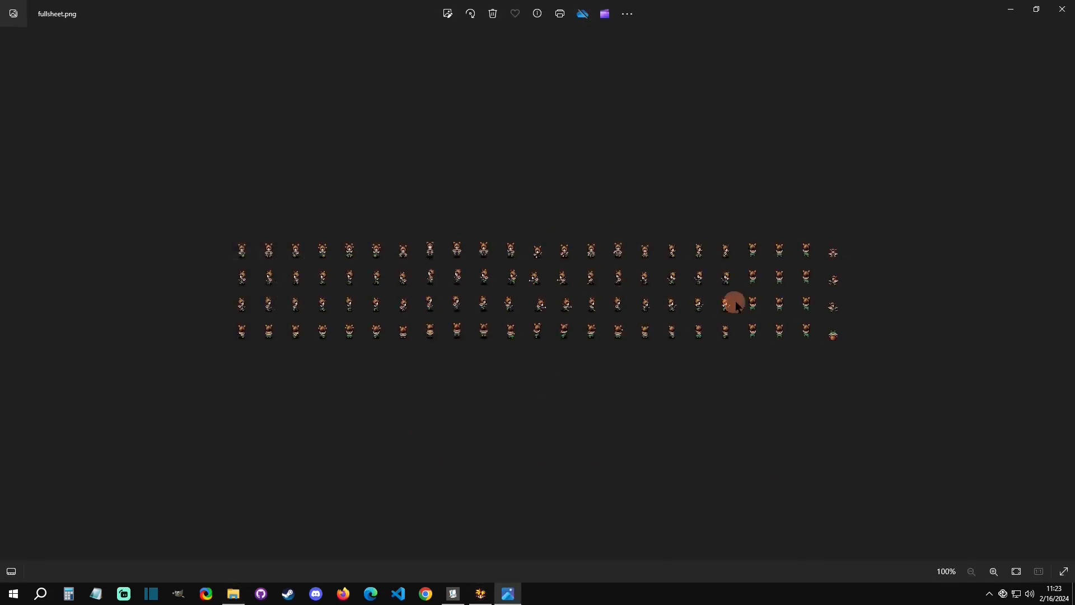
pyautogui.moveTo(885, 295)
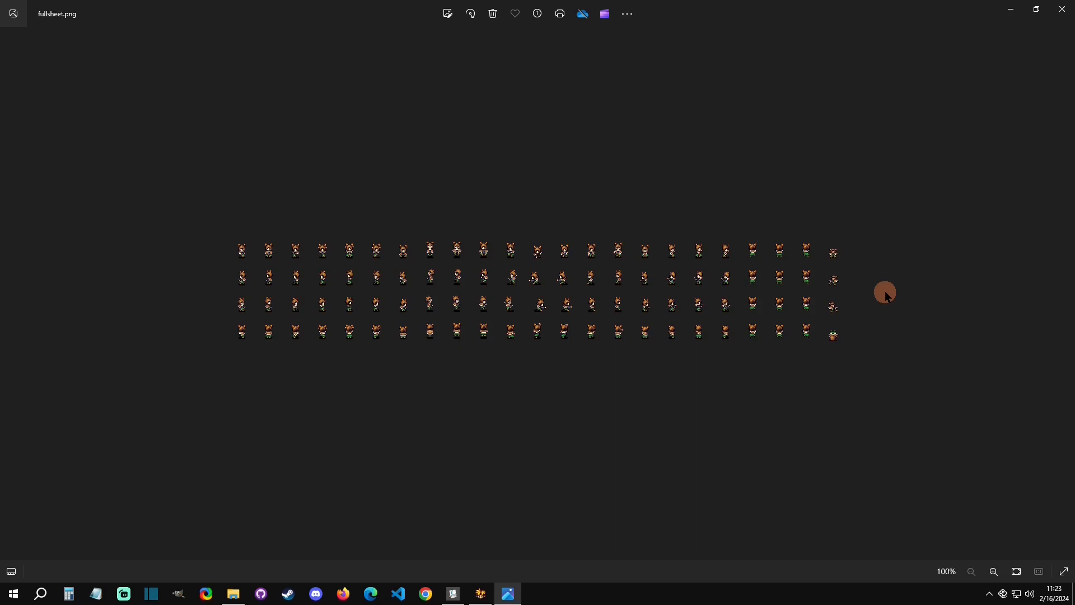
pyautogui.click(481, 593)
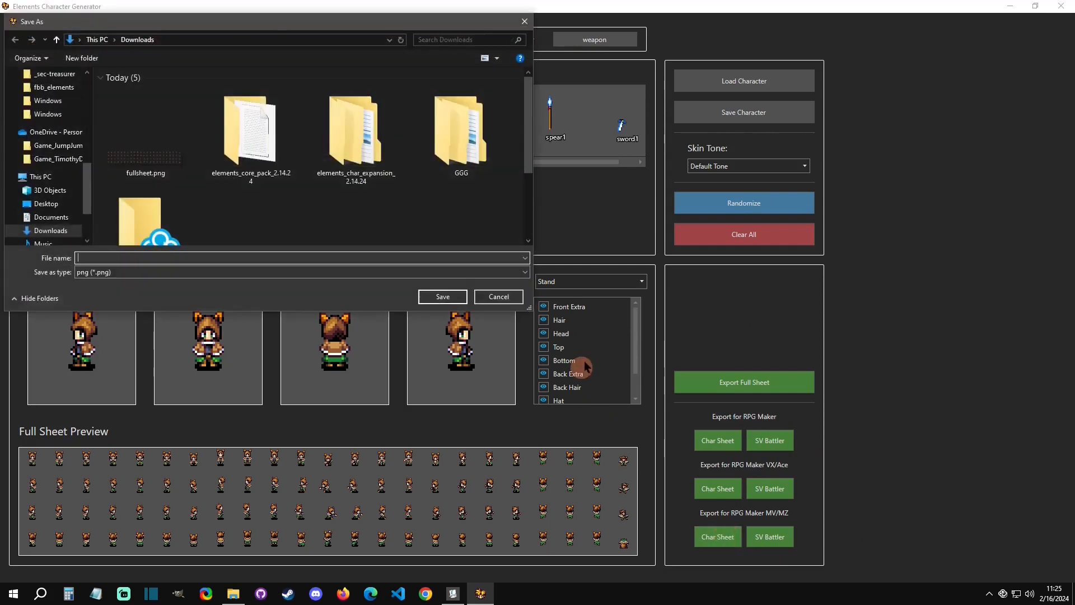
# Export the MV sheets as 'mv', then view mv char.png and mv svb.png in Photos and close them.
pyautogui.write('mv')
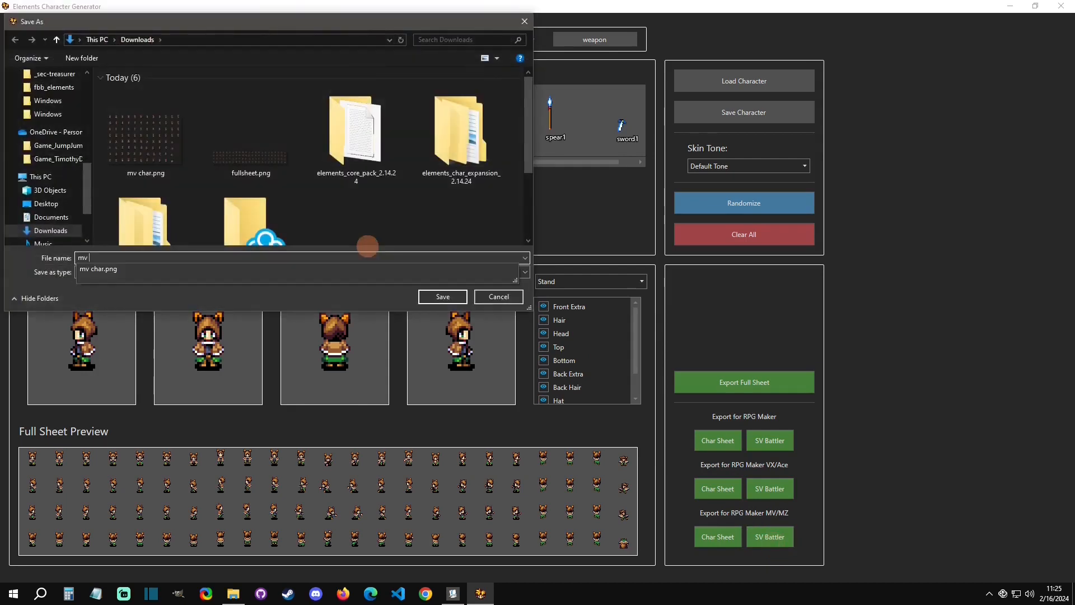
pyautogui.click(498, 296)
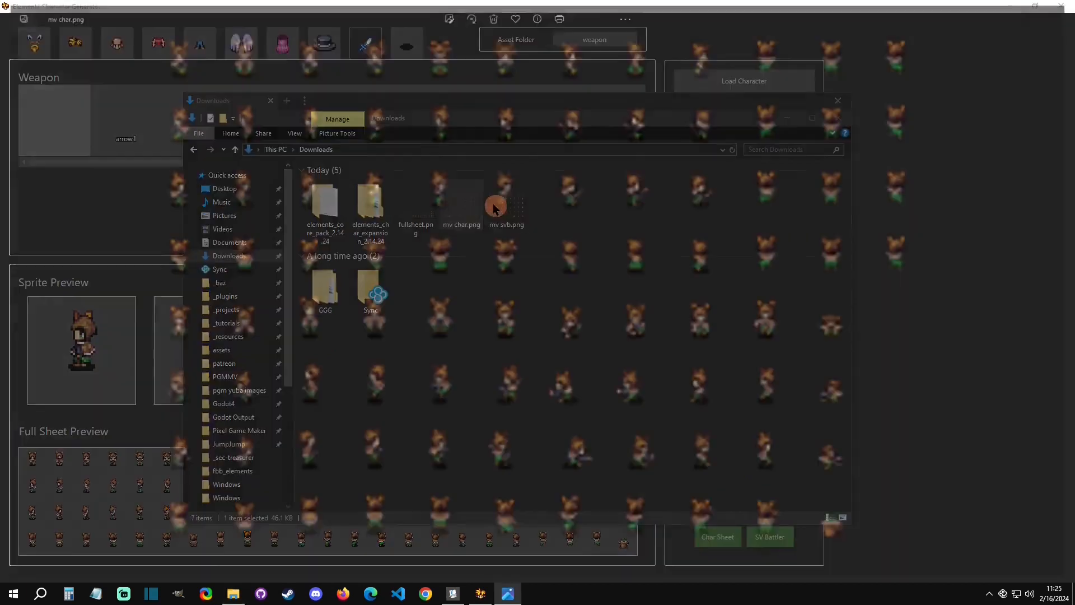
pyautogui.doubleClick(460, 191)
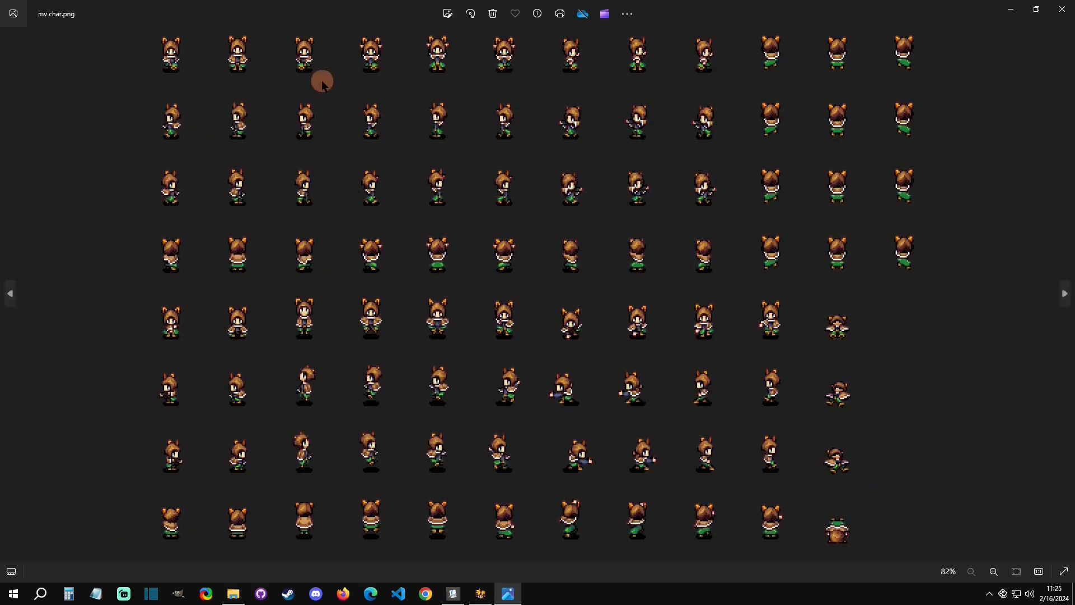
pyautogui.moveTo(460, 197)
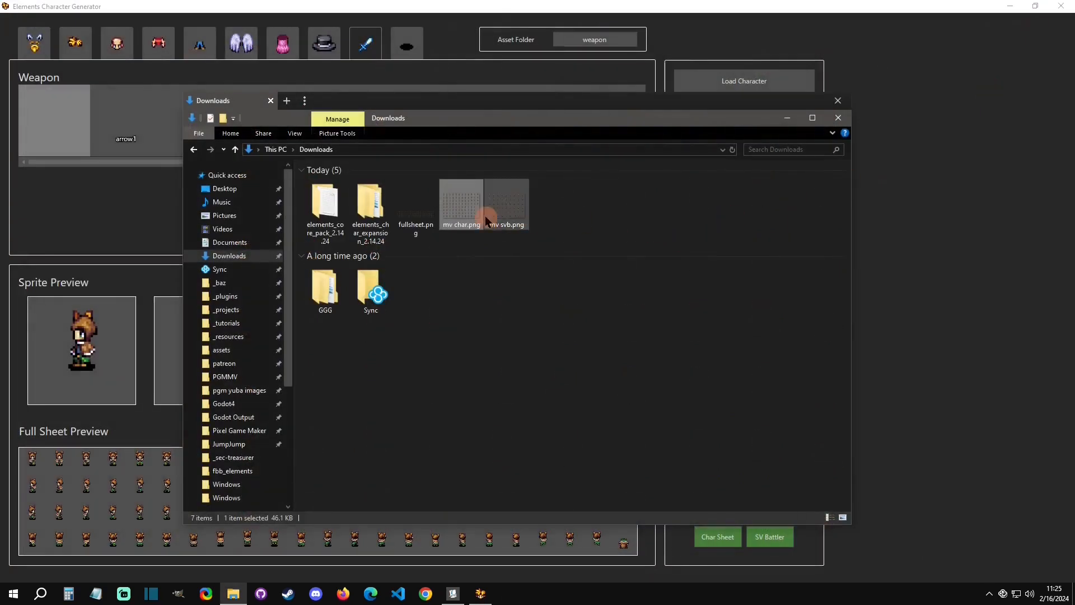
pyautogui.doubleClick(503, 204)
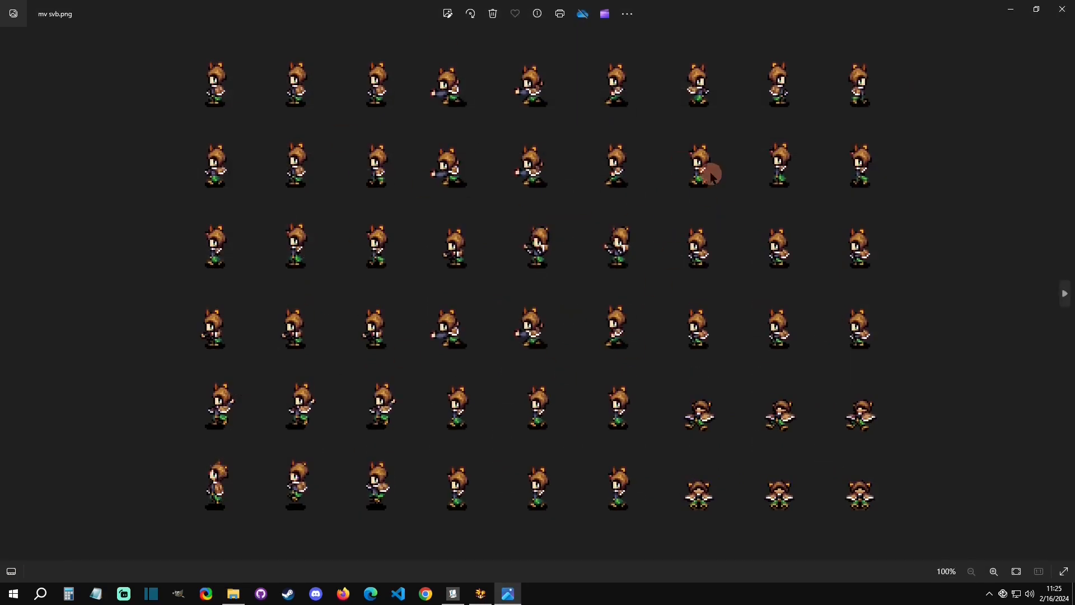
pyautogui.click(481, 594)
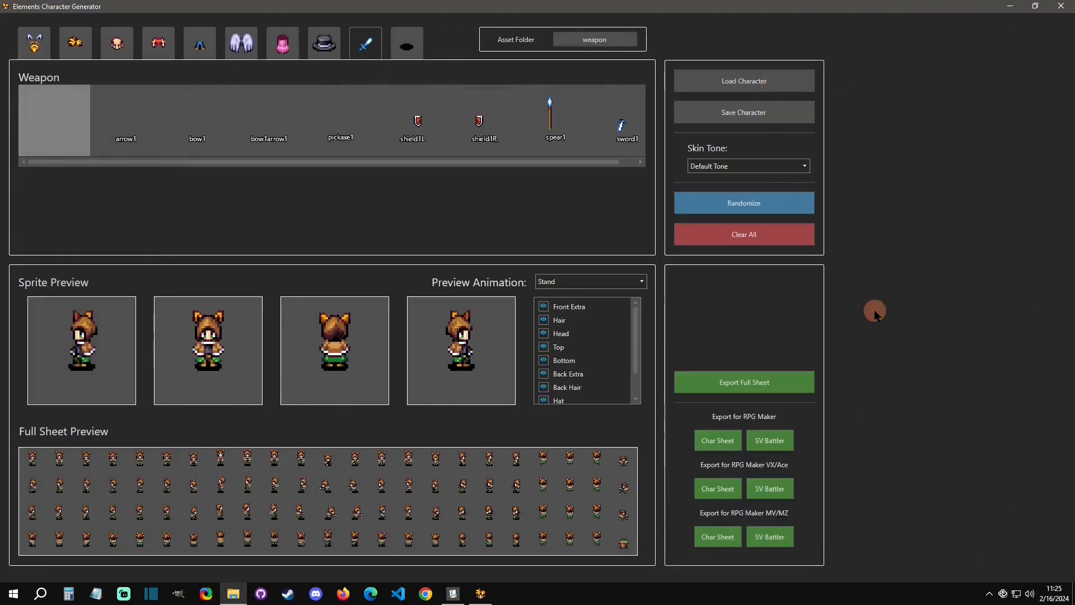
pyautogui.moveTo(841, 501)
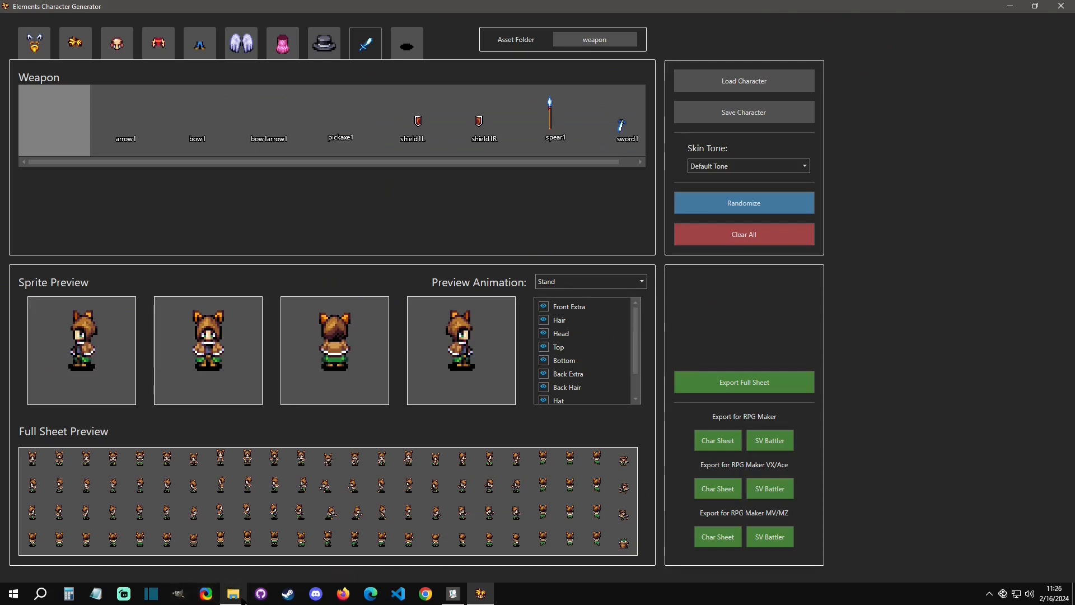
# Browse Downloads > elements_char_expansion > CHARACTER EXPANSION 1 > assets and copy the part folders.
pyautogui.click(233, 594)
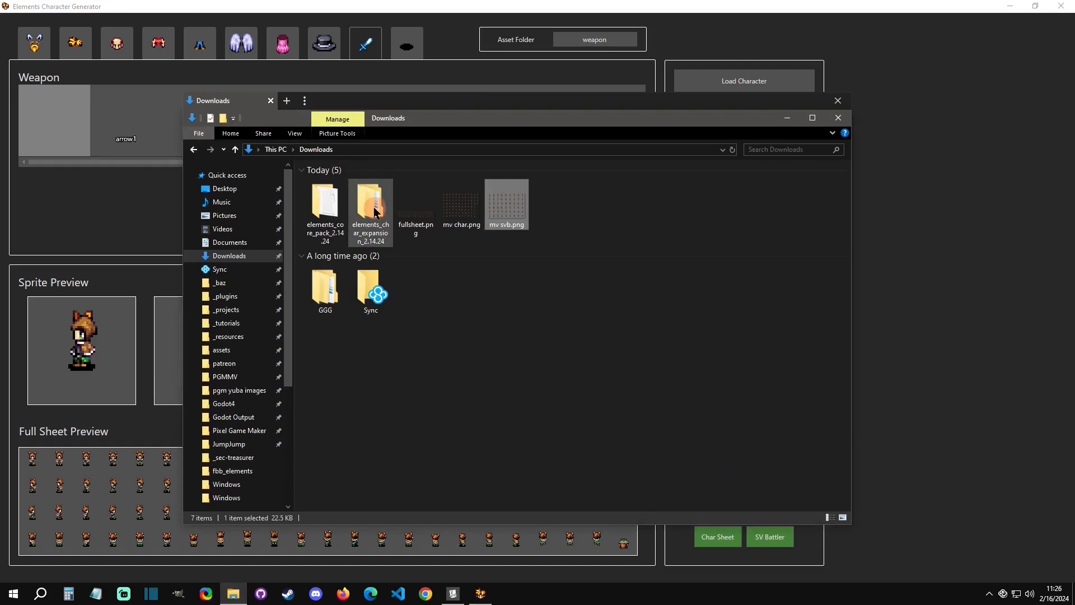
pyautogui.doubleClick(371, 209)
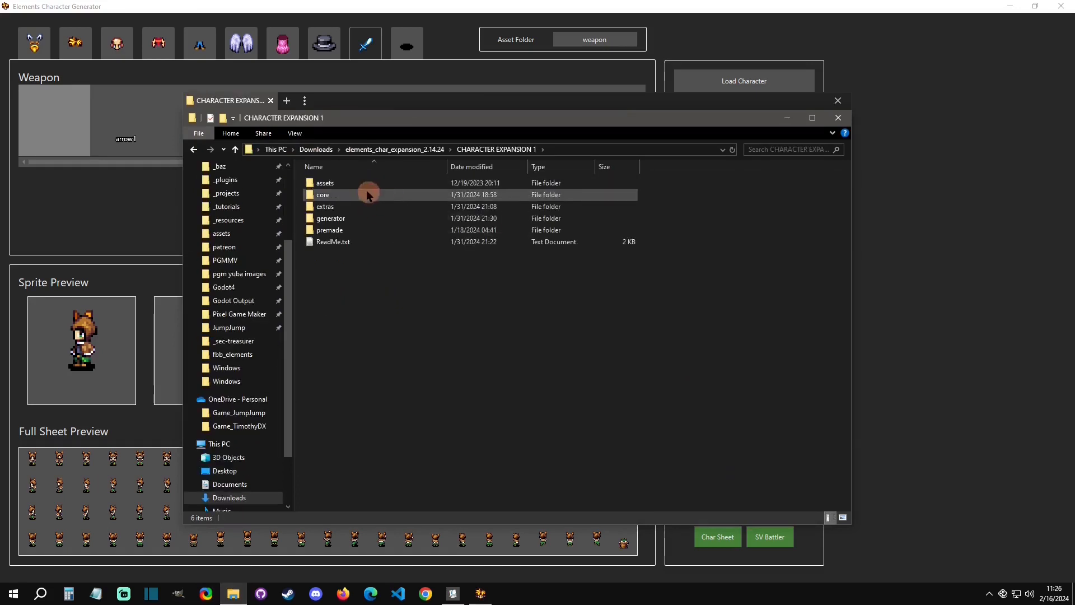
pyautogui.doubleClick(323, 195)
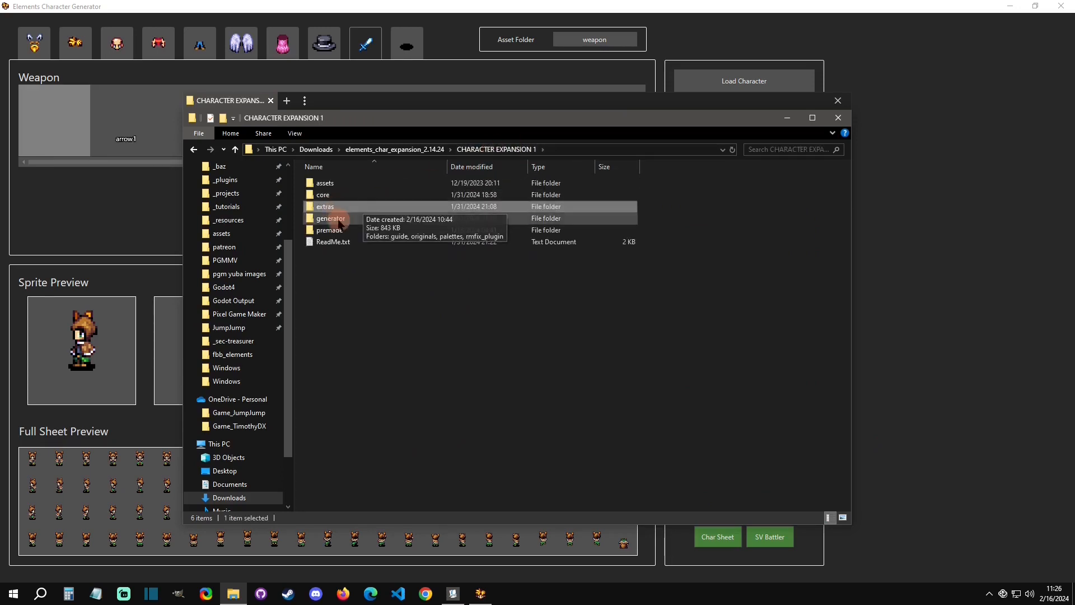
pyautogui.doubleClick(331, 230)
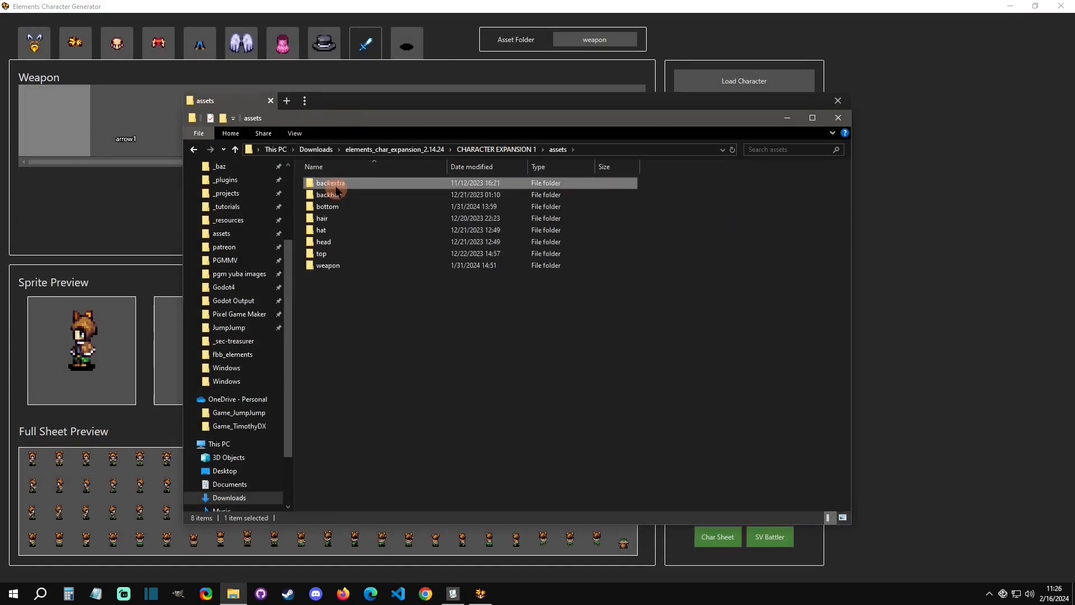
pyautogui.rightClick(330, 183)
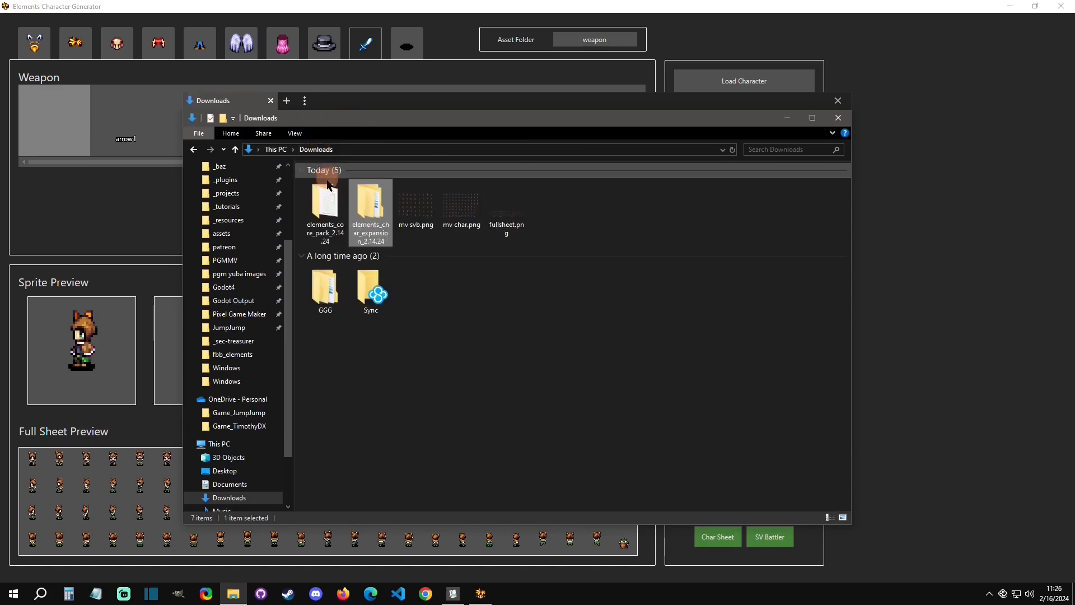
# Paste the part folders into elements_core_pack > generator > Elements Gen 2.1 > Windows and select the generator exe.
pyautogui.doubleClick(325, 203)
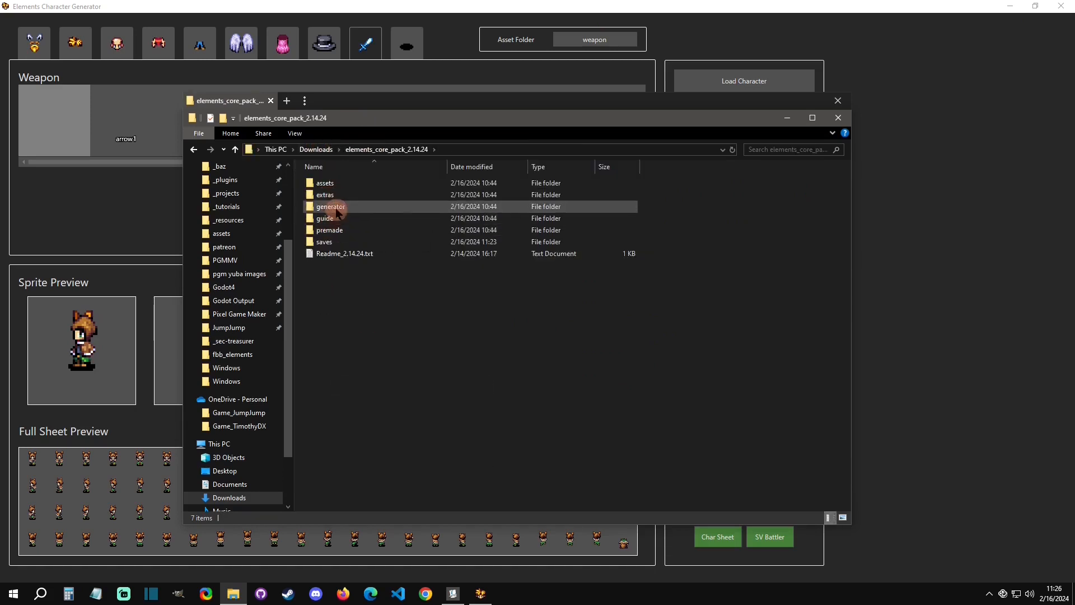
pyautogui.doubleClick(329, 206)
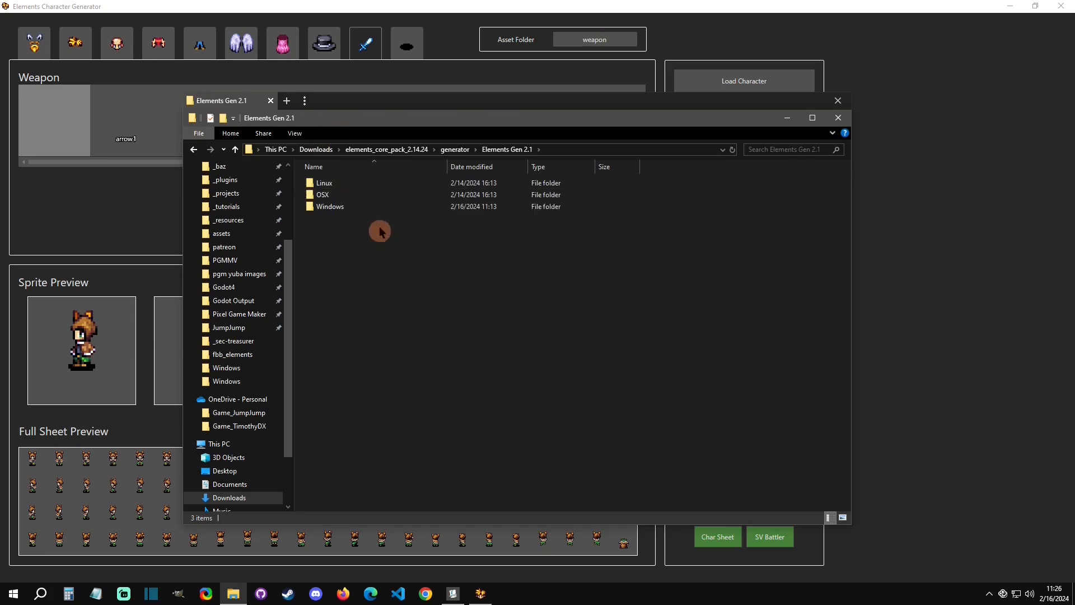
pyautogui.doubleClick(330, 206)
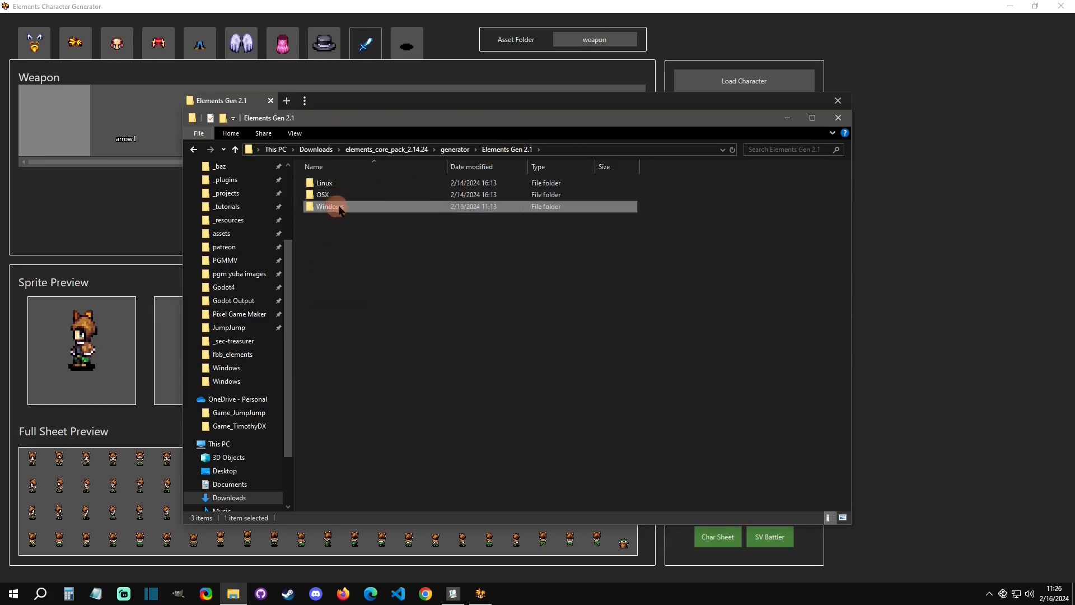
pyautogui.doubleClick(329, 206)
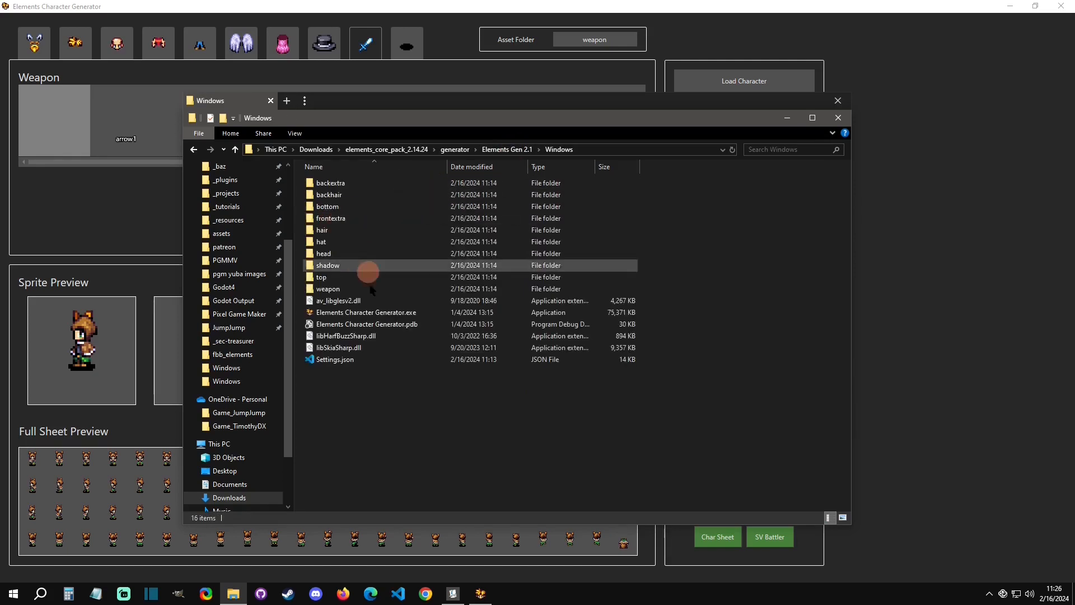
pyautogui.rightClick(481, 411)
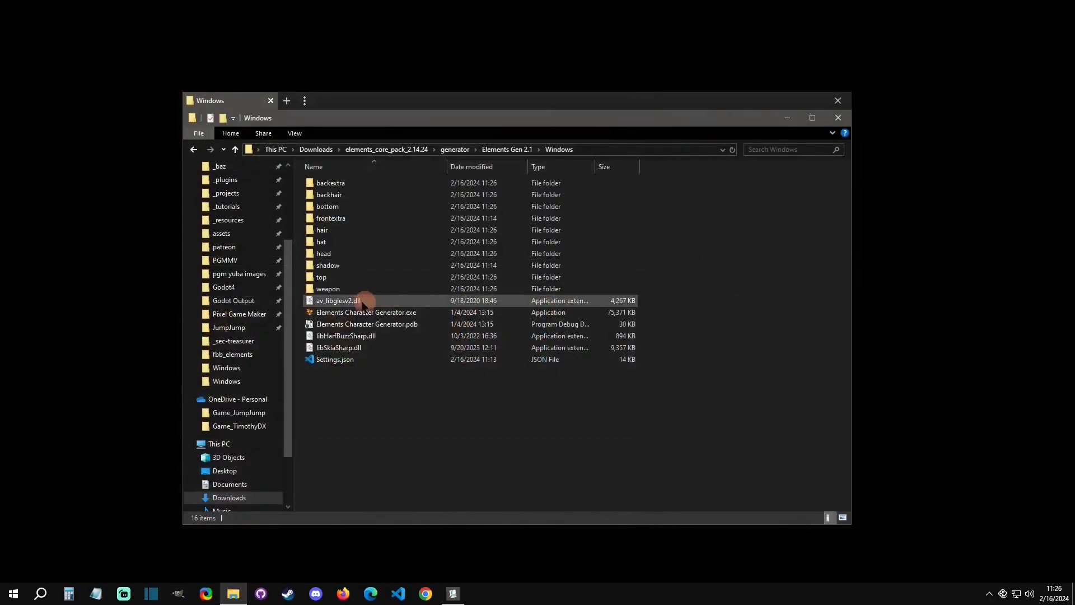
pyautogui.click(366, 313)
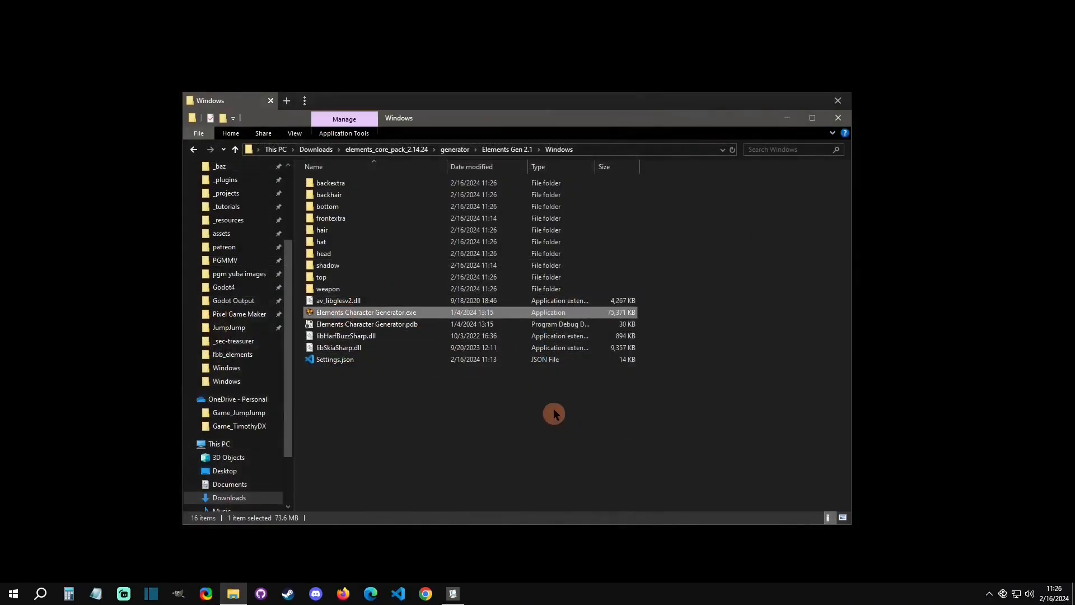
# Relaunch Elements Character Generator and browse the expanded Hair, Head and Top parts, then open the extras folder.
pyautogui.doubleClick(366, 313)
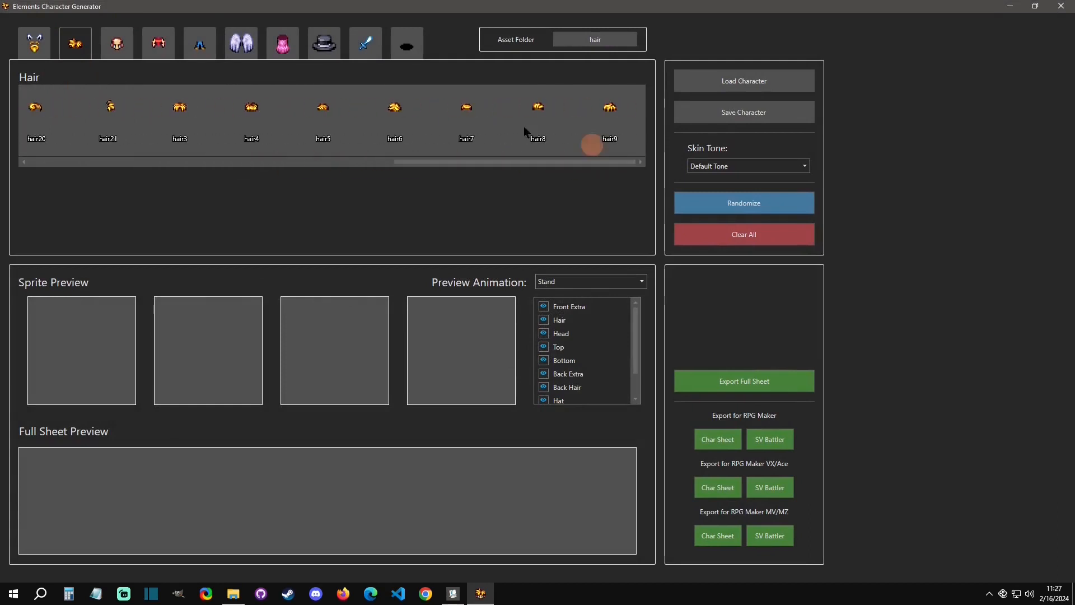
pyautogui.click(116, 44)
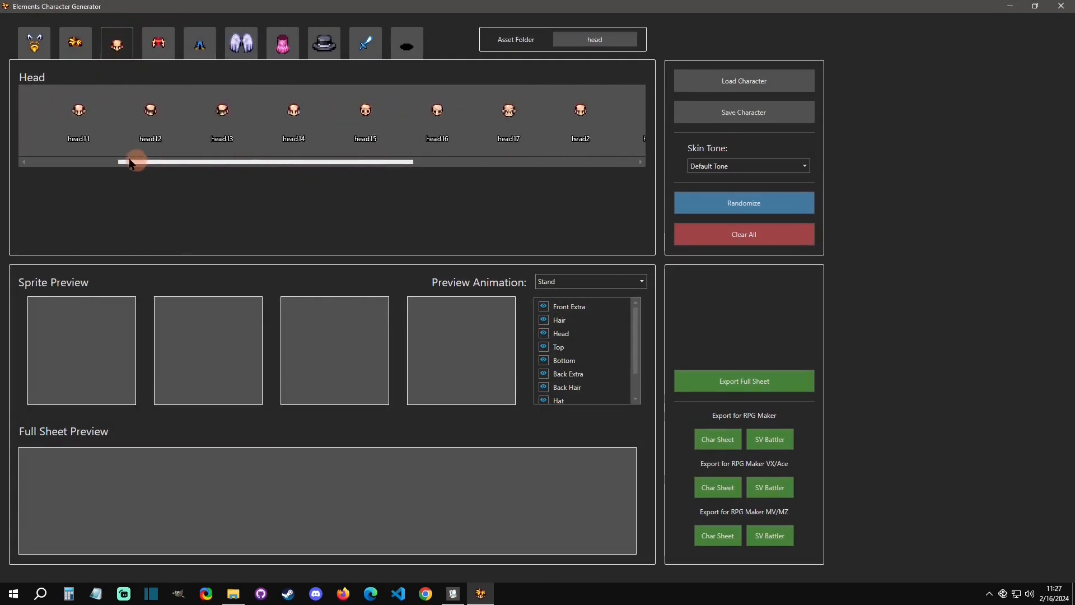
pyautogui.click(158, 43)
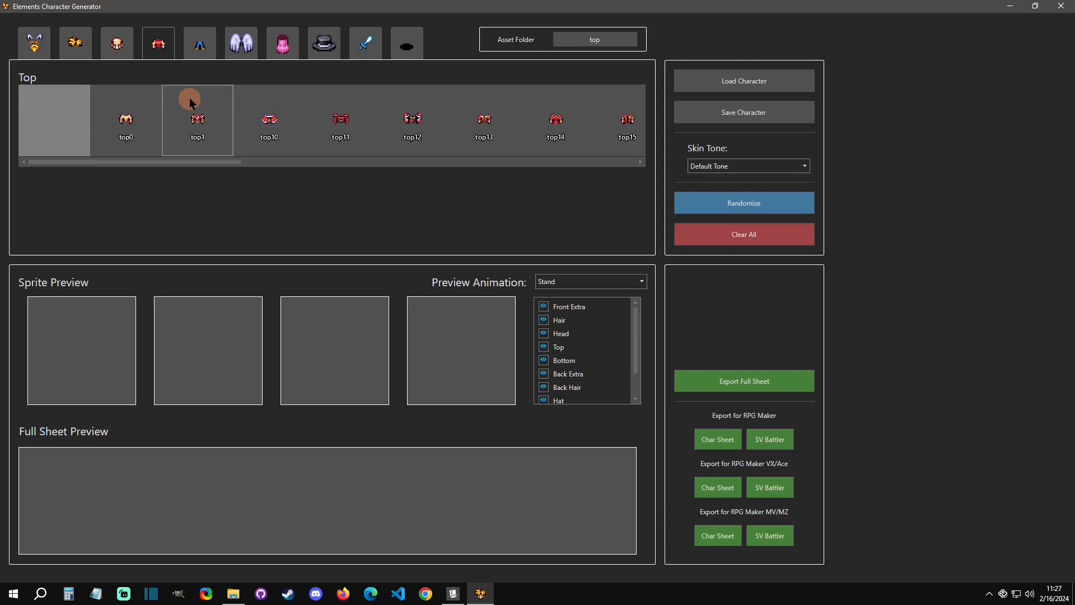
pyautogui.click(197, 120)
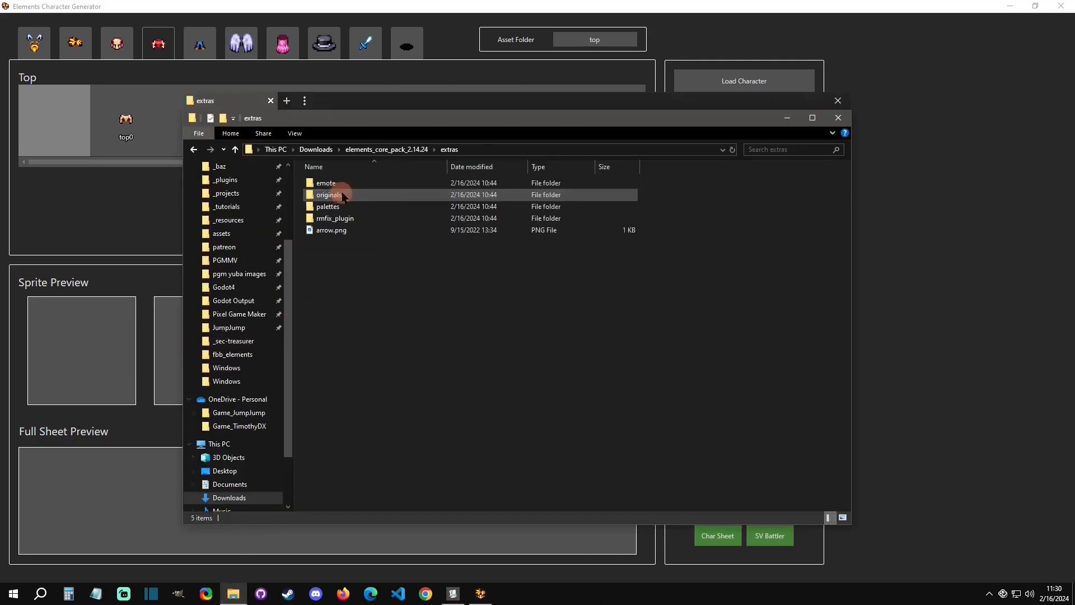
# Open README.md.txt from the rmfix_plugin folder in Notepad.
pyautogui.doubleClick(335, 218)
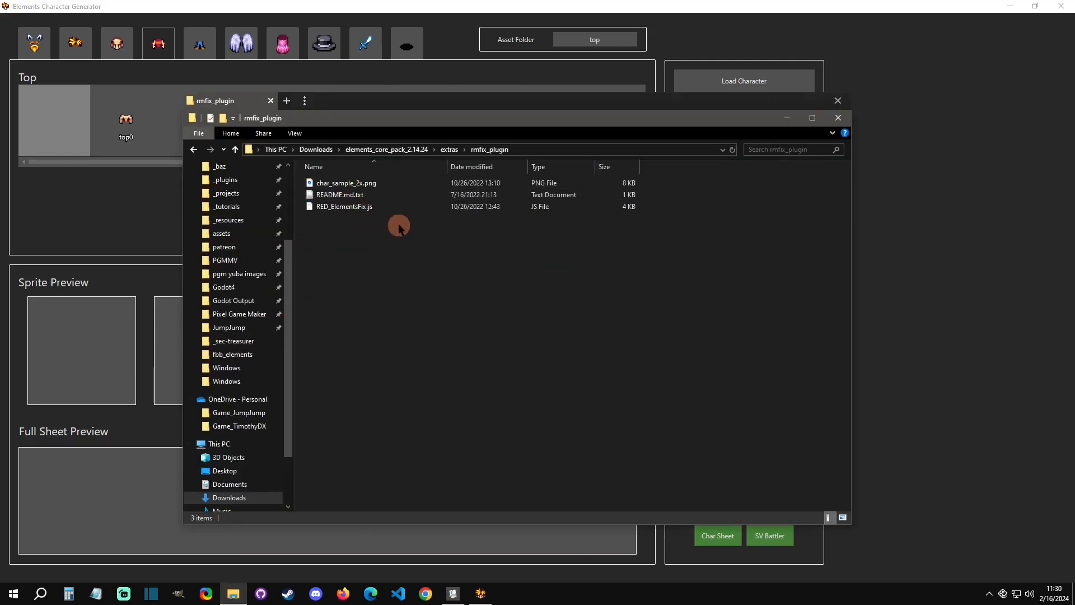
pyautogui.click(344, 207)
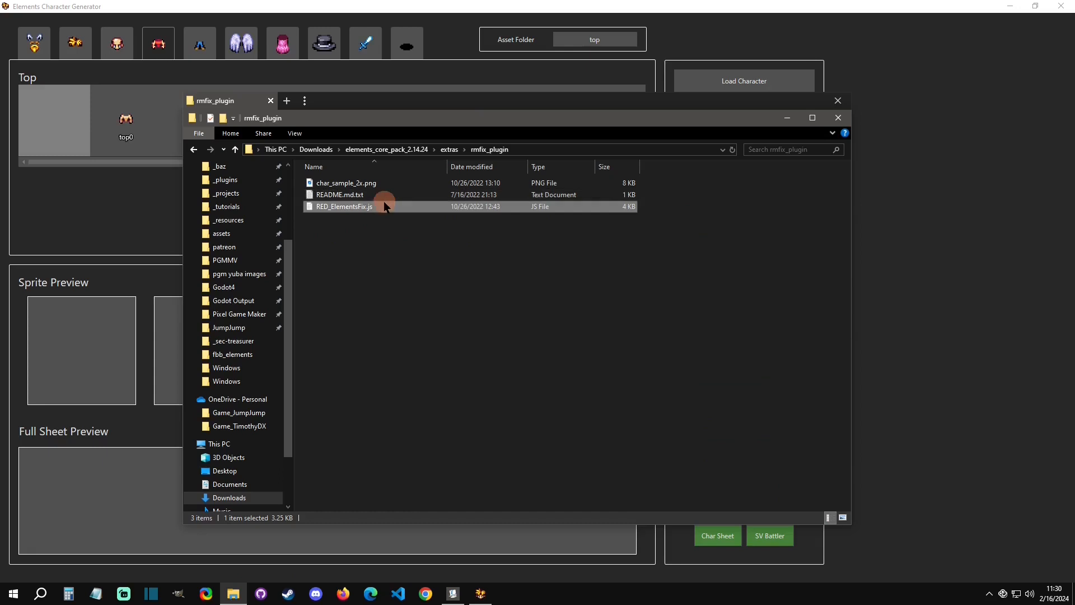
pyautogui.doubleClick(339, 194)
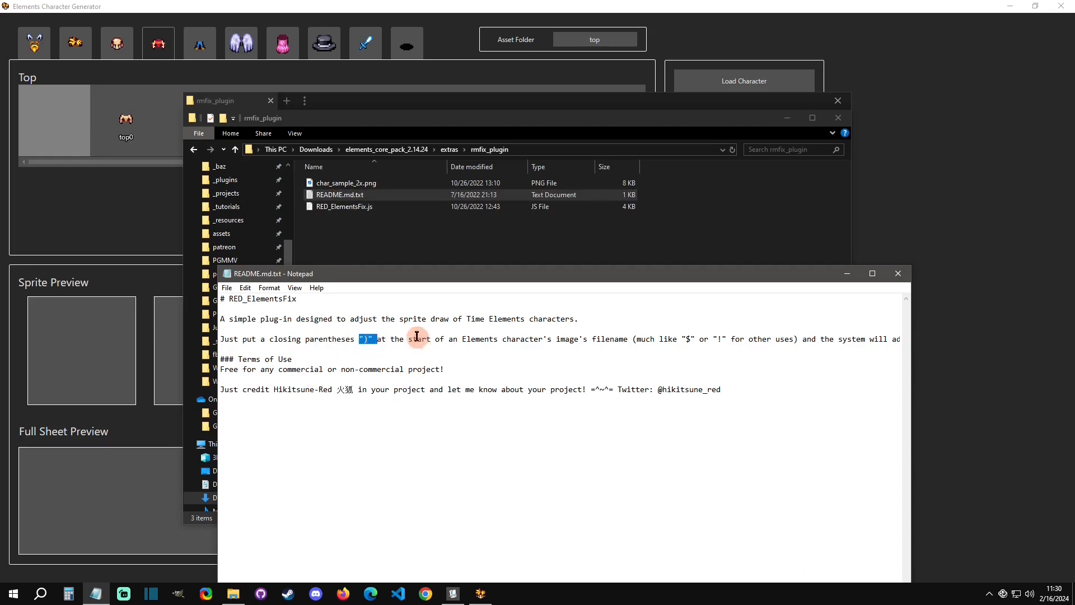
# Review the ")", "$", "!" filename prefixes and credit line, then close Notepad.
pyautogui.click(674, 355)
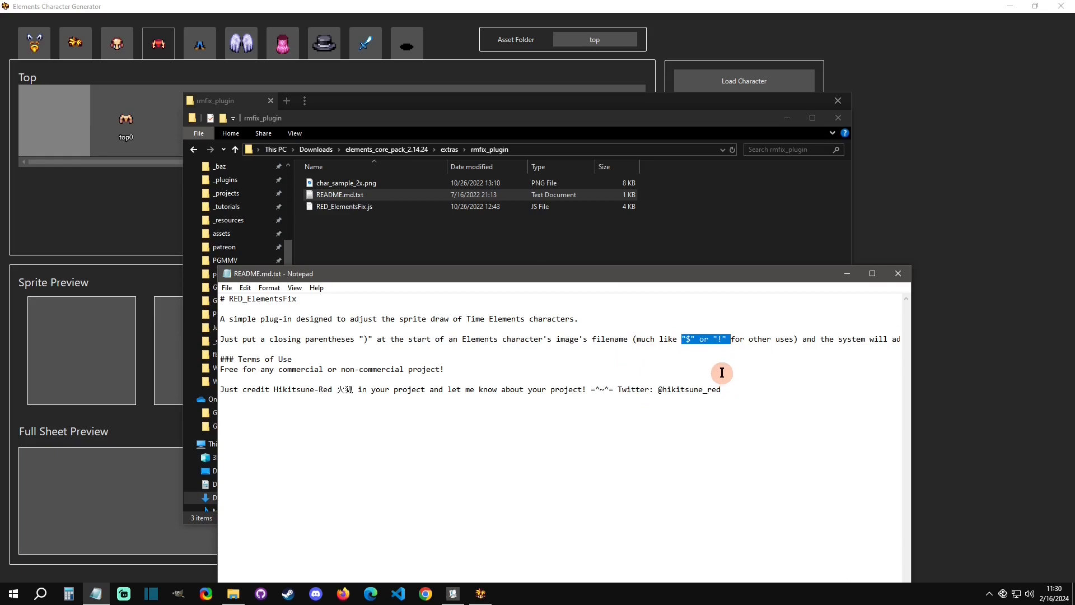
pyautogui.click(607, 371)
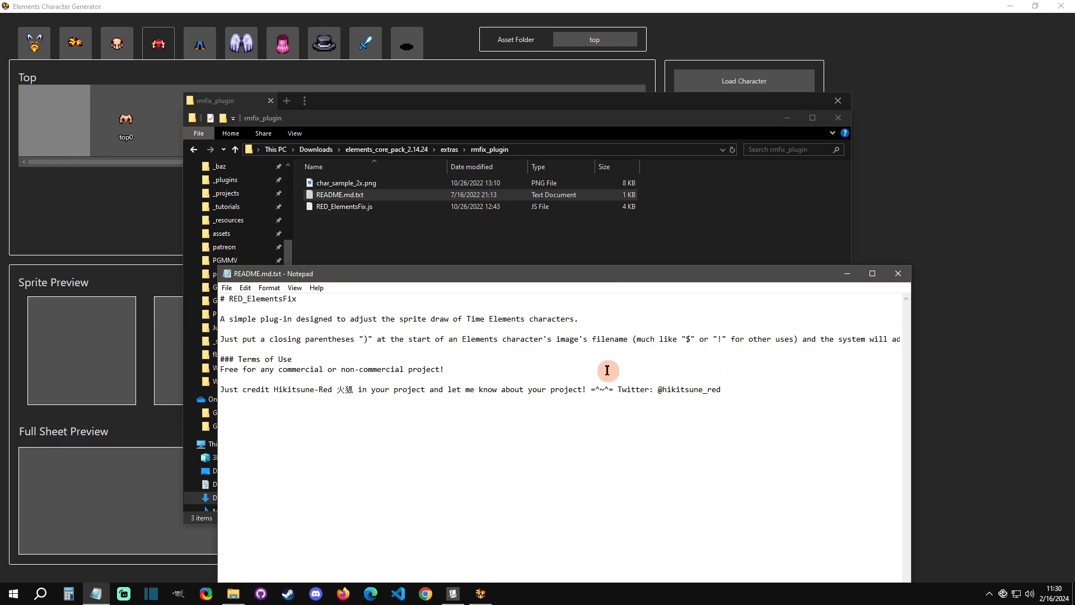
pyautogui.moveTo(275, 394)
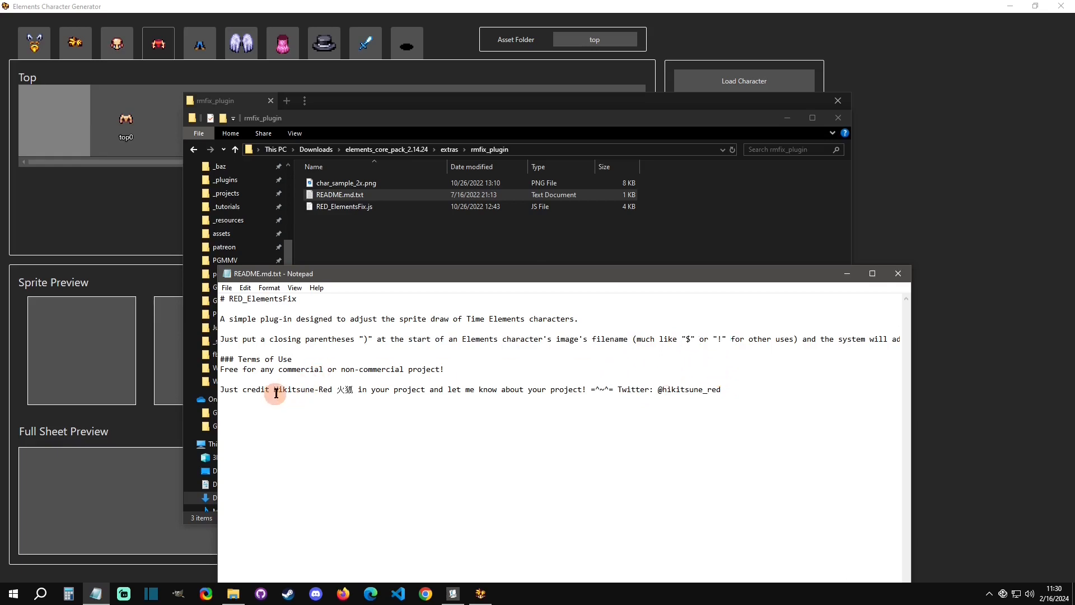
pyautogui.doubleClick(301, 388)
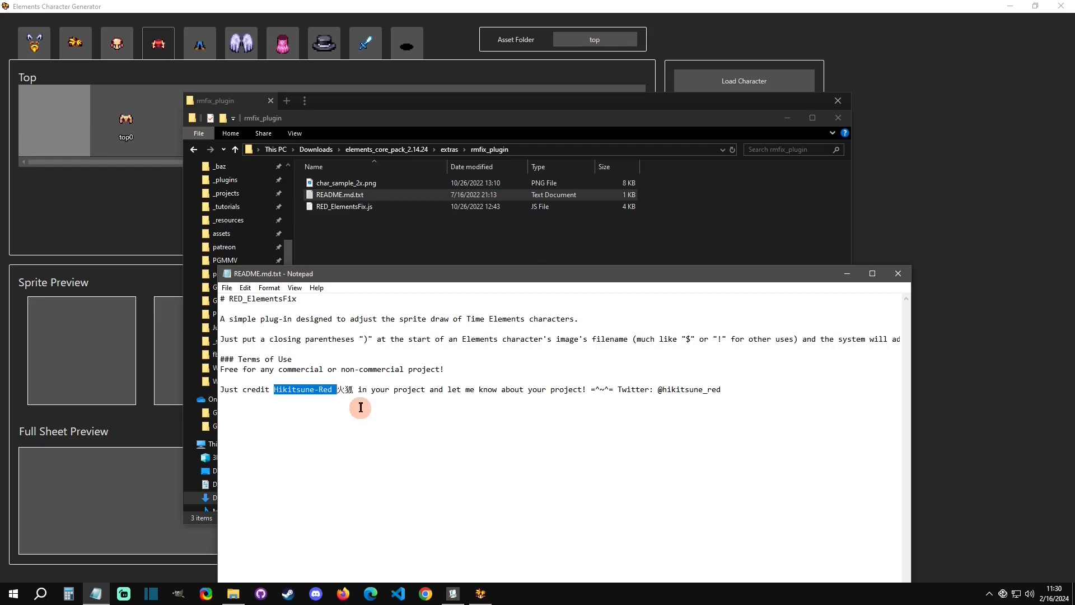
pyautogui.click(896, 273)
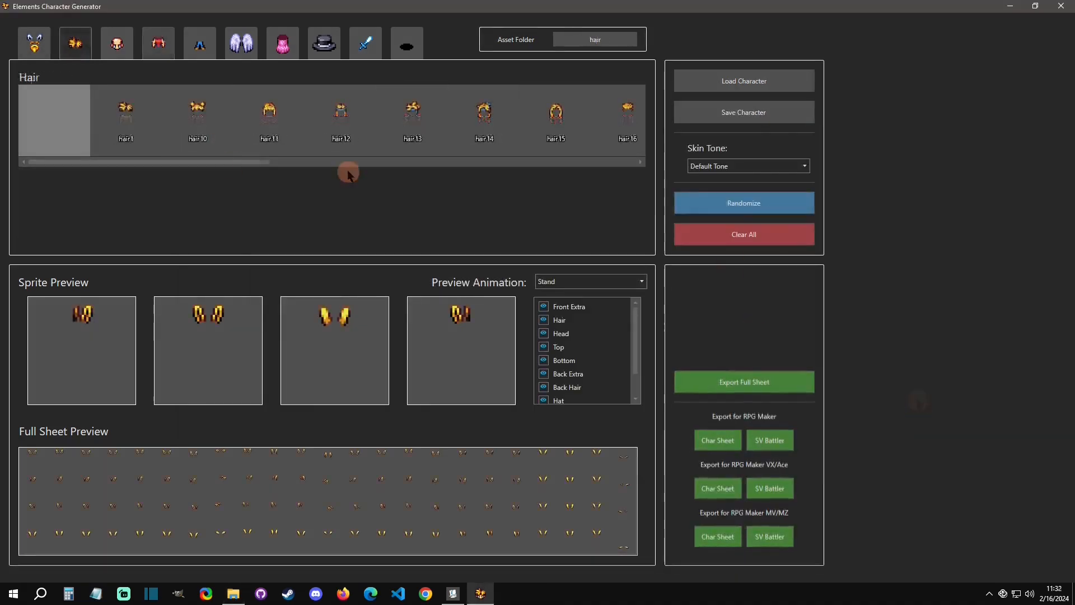
# Dress the new character with a top, hat4 winged headpiece and a spear1 weapon.
pyautogui.click(158, 43)
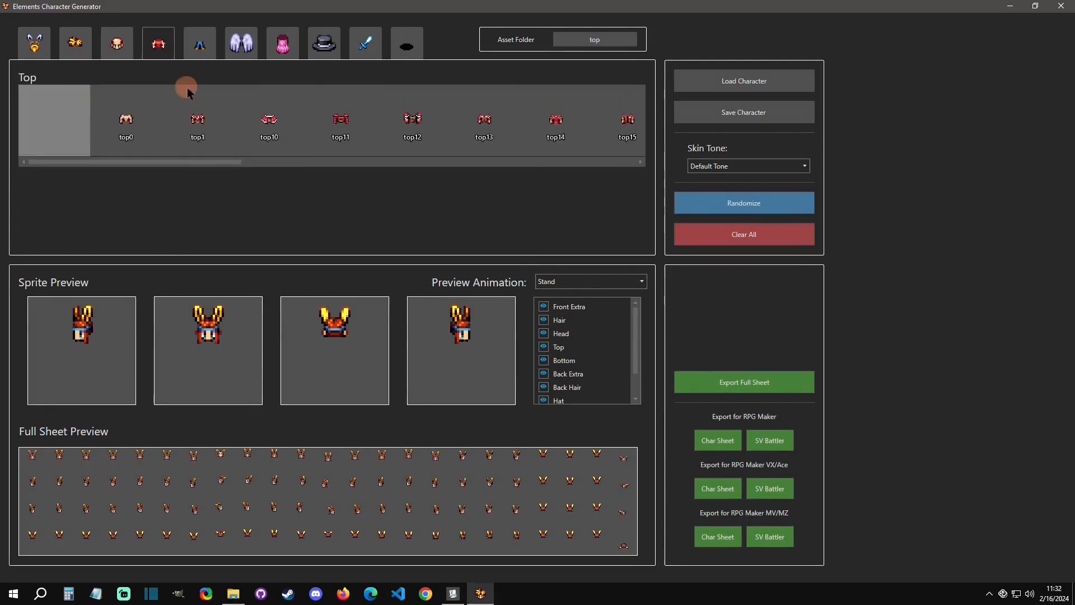
pyautogui.click(239, 42)
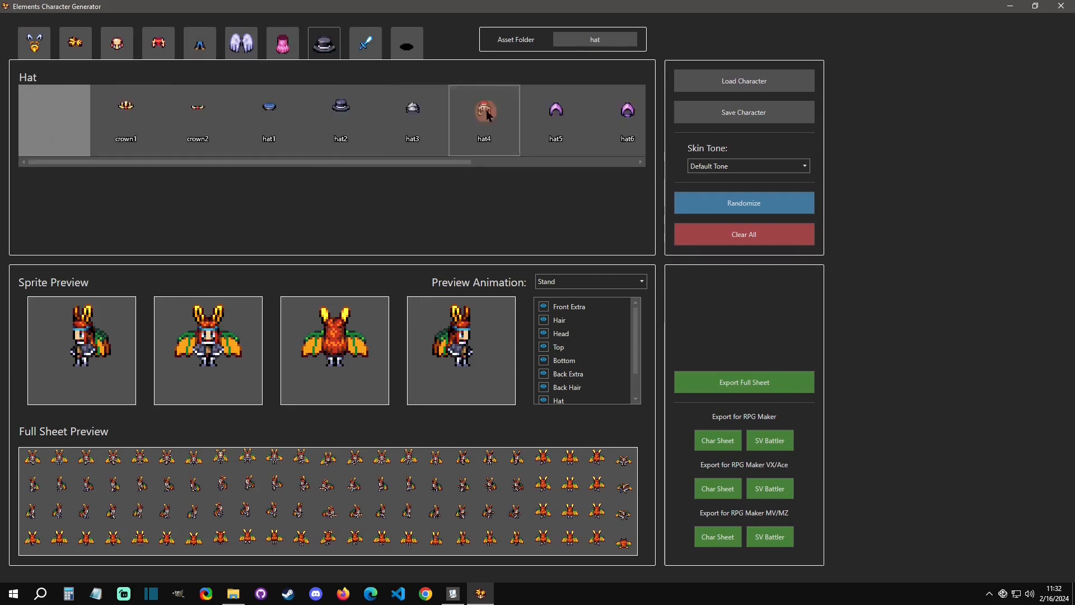
pyautogui.click(366, 42)
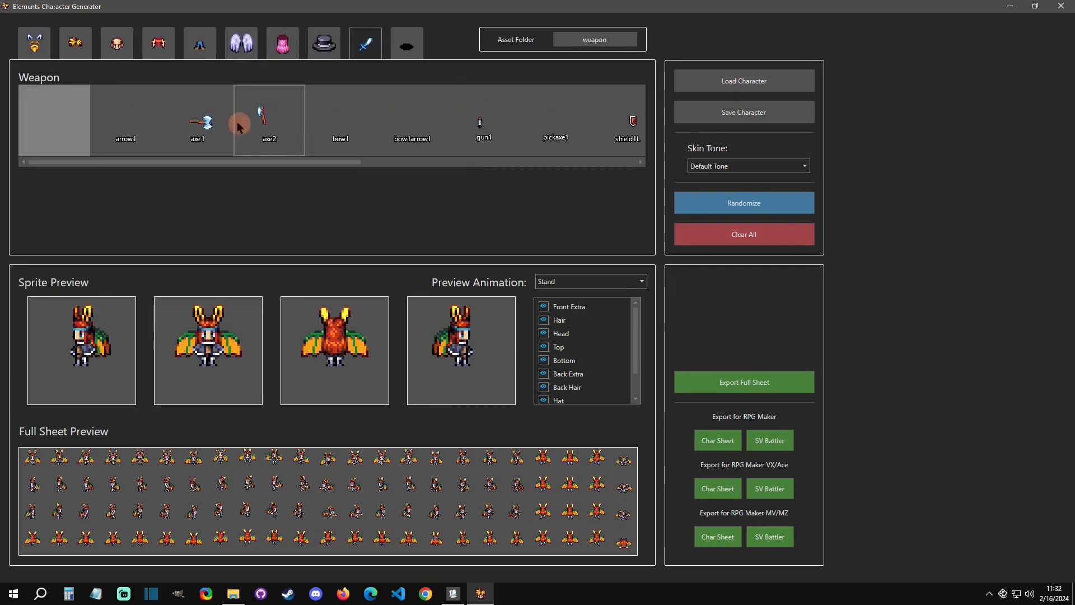
pyautogui.click(602, 120)
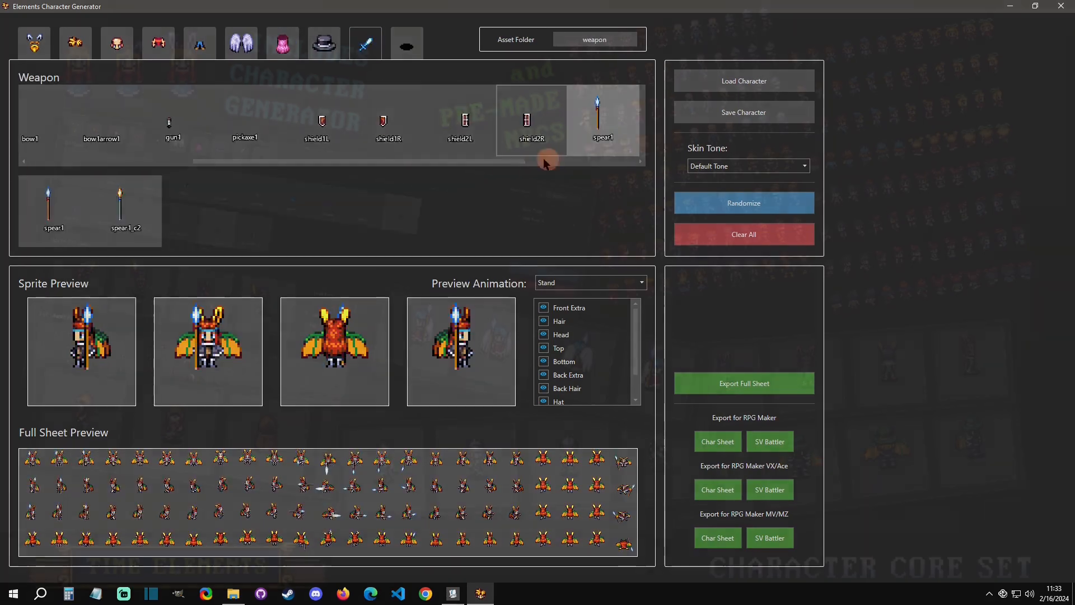